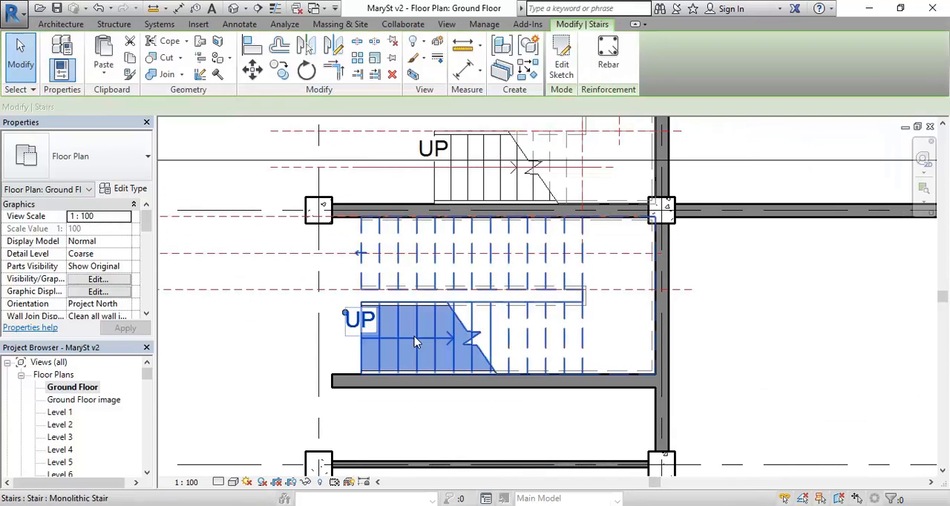
- Draw walls enclosing the stairwell on the ground floor plan, dismissing the save reminder
left_click(412, 349)
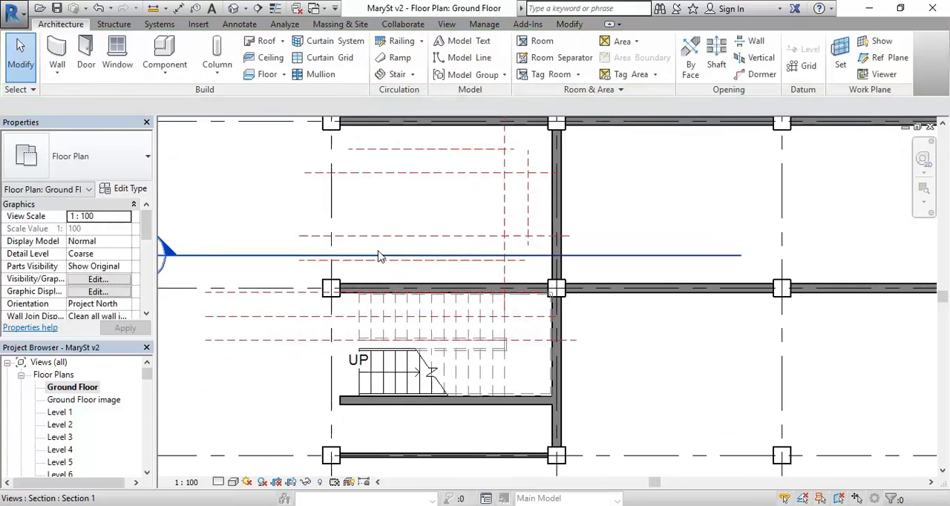
left_click(401, 372)
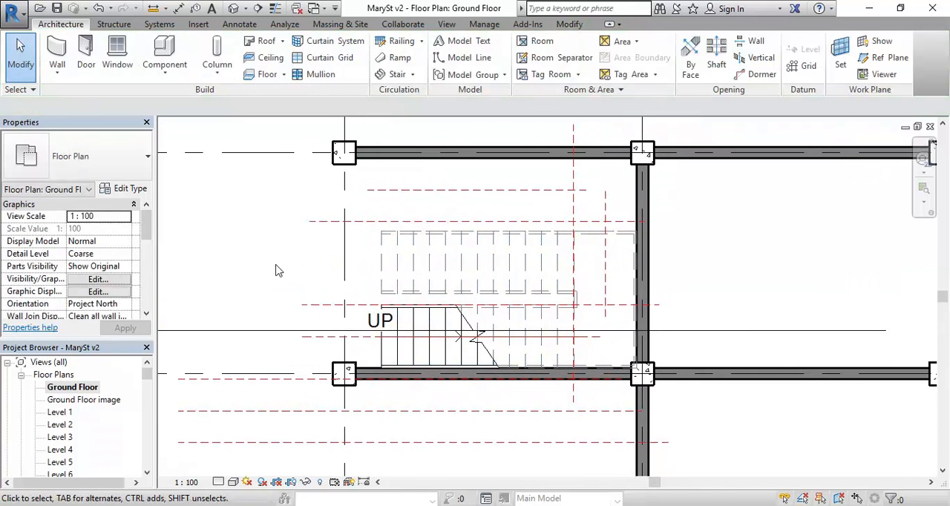
mouse_move(295, 257)
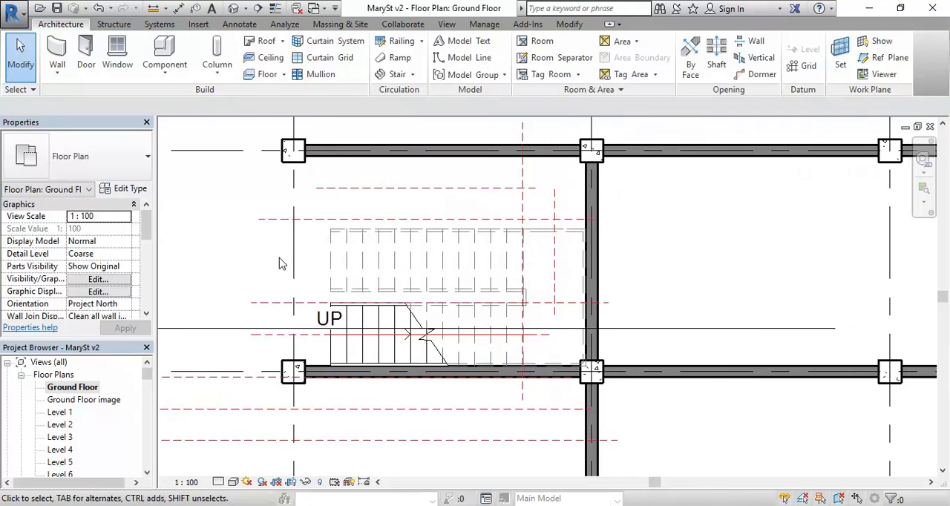
mouse_move(716, 60)
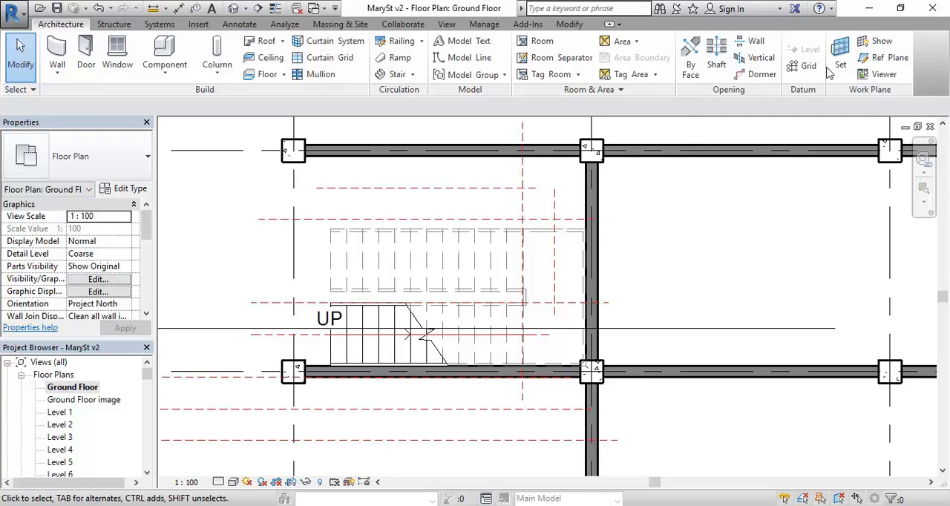
mouse_move(710, 98)
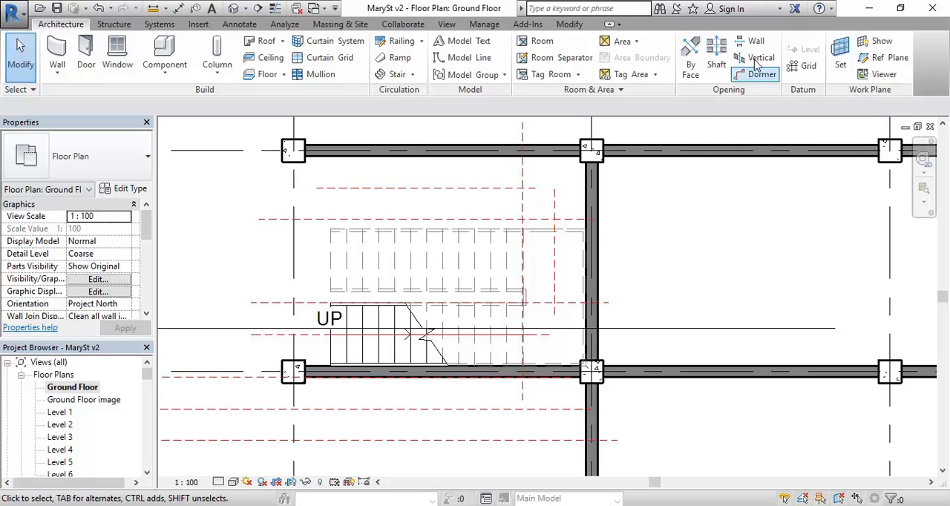
mouse_move(716, 52)
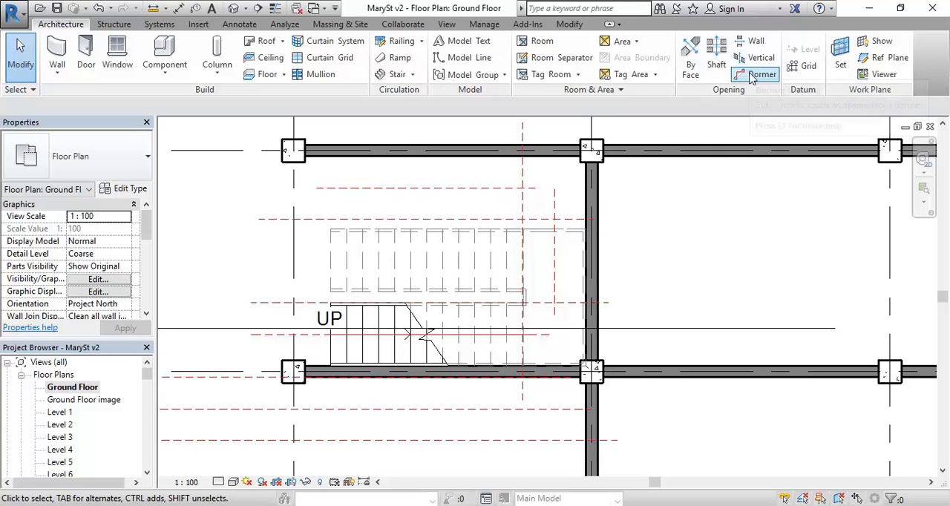
mouse_move(760, 74)
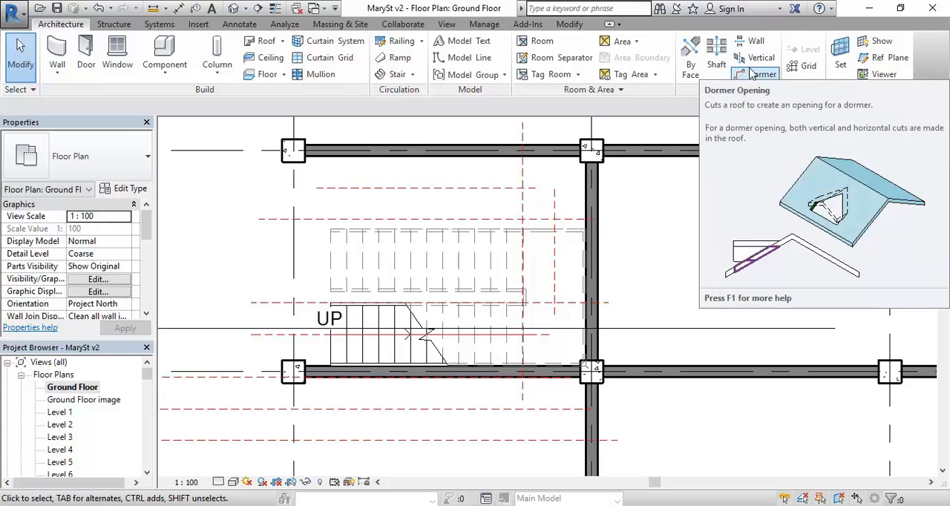
mouse_move(756, 75)
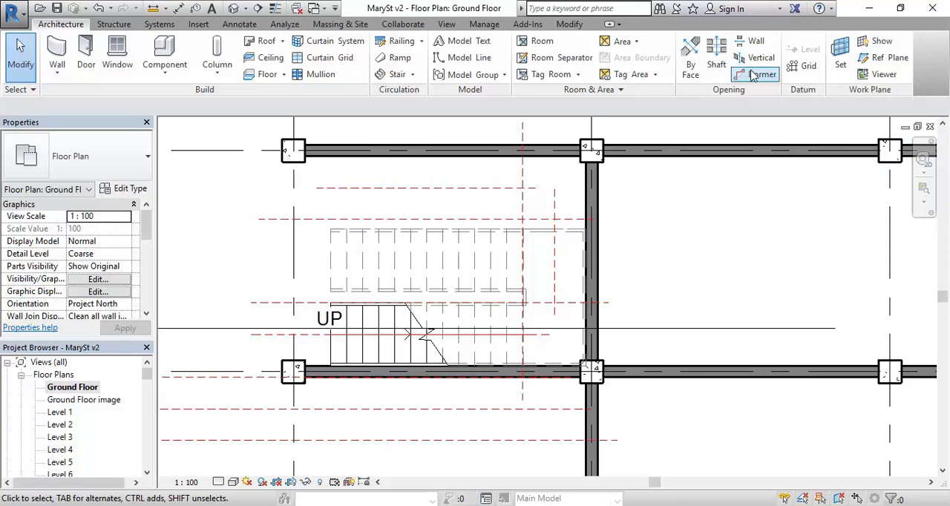
mouse_move(716, 57)
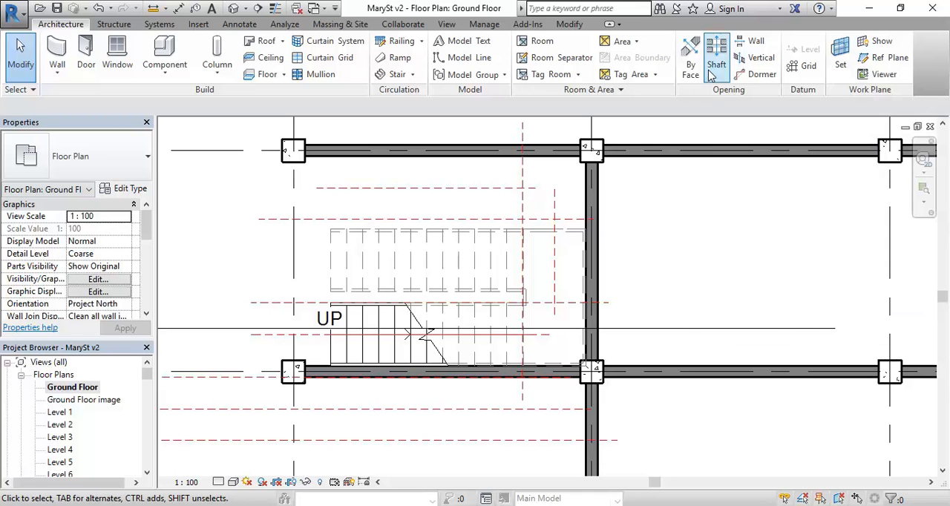
mouse_move(668, 116)
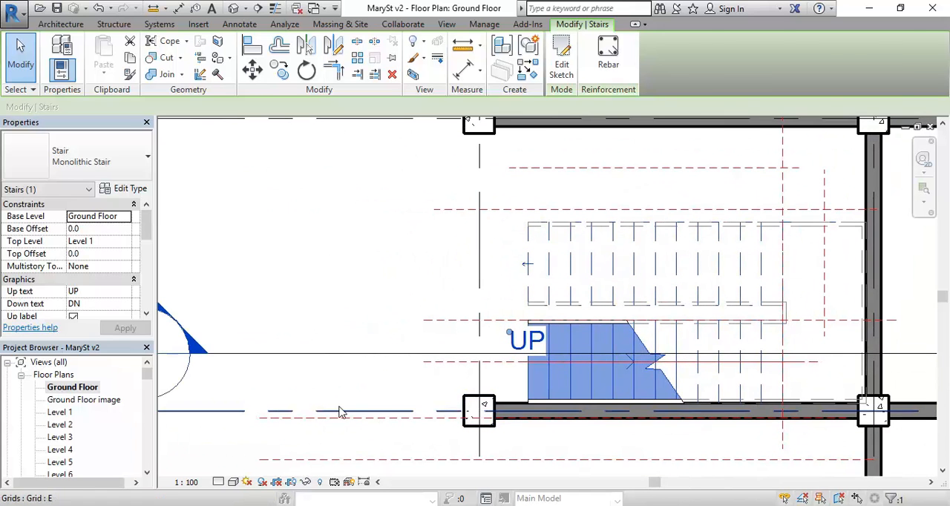
left_click(583, 432)
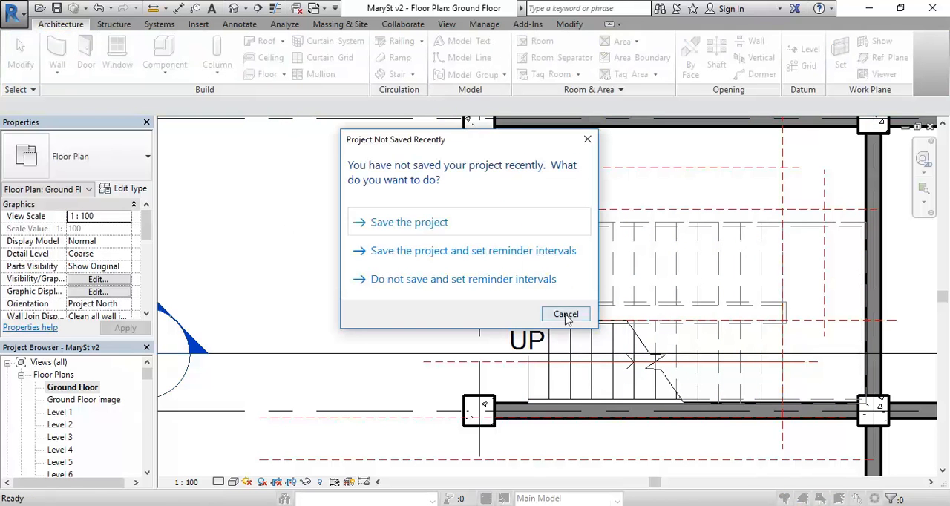
left_click(566, 315)
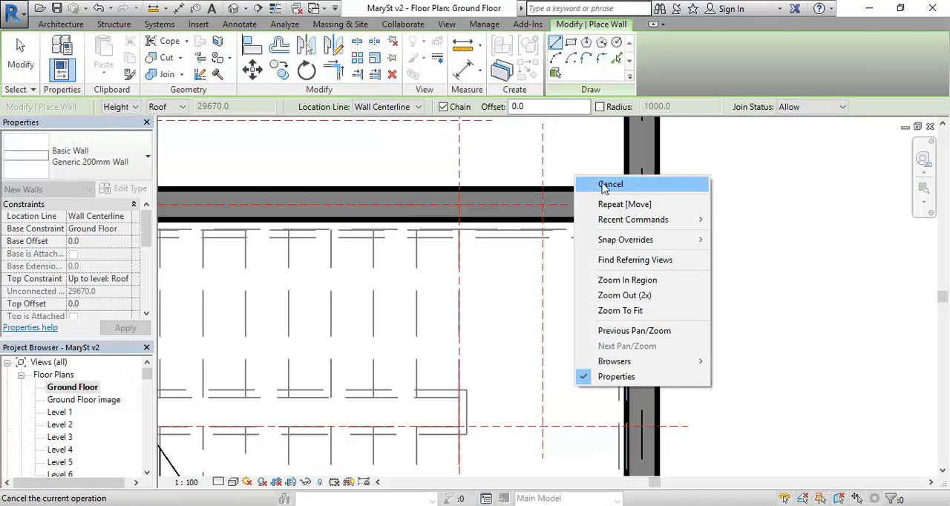
left_click(609, 184)
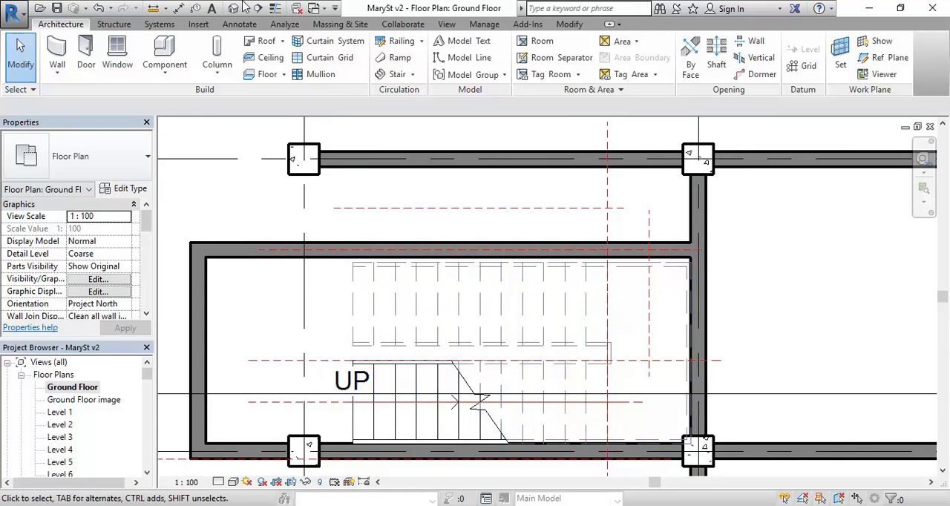
left_click(158, 7)
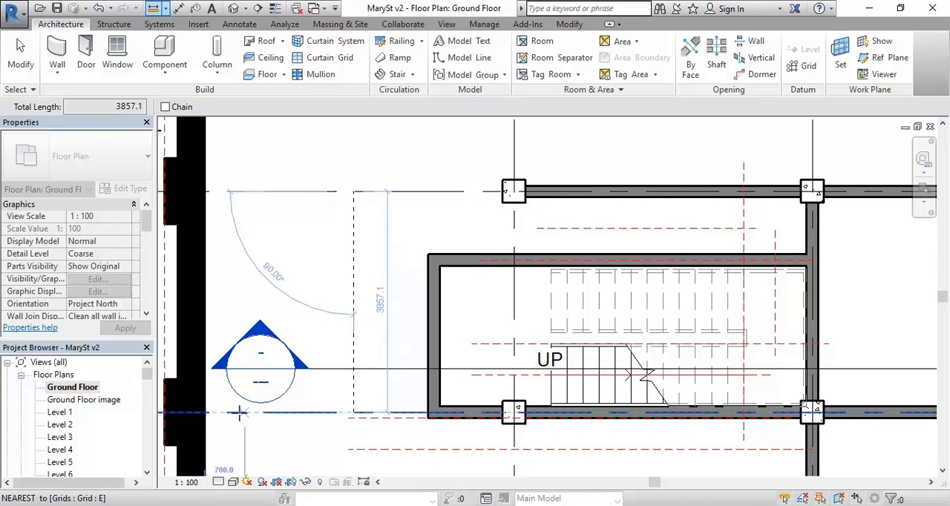
mouse_move(395, 413)
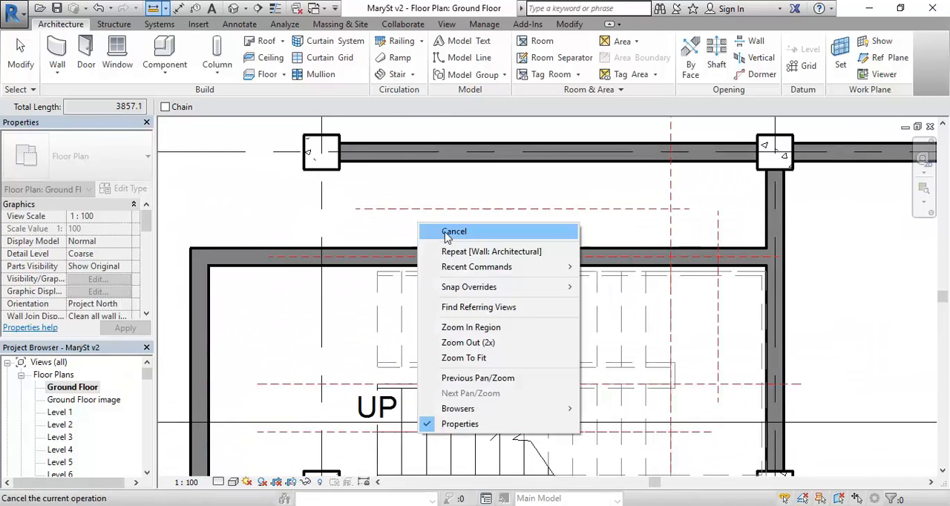
left_click(454, 231)
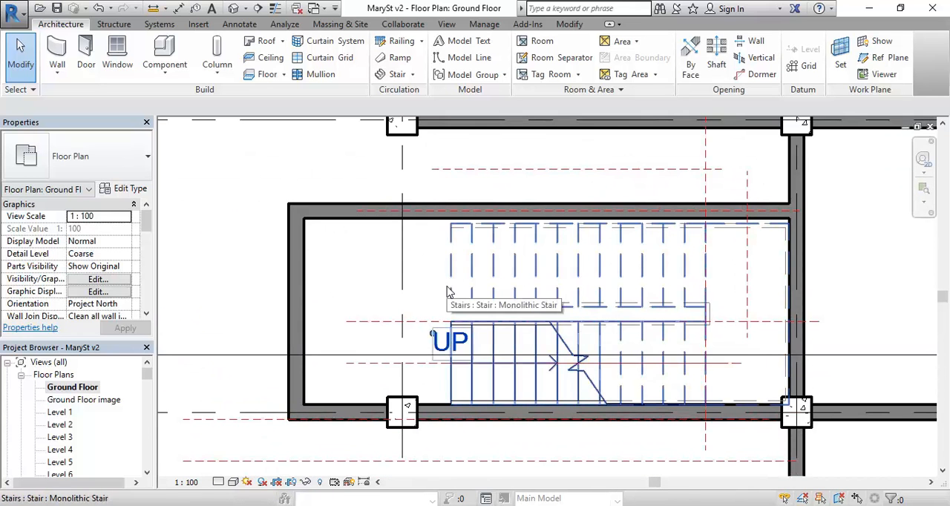
mouse_move(460, 287)
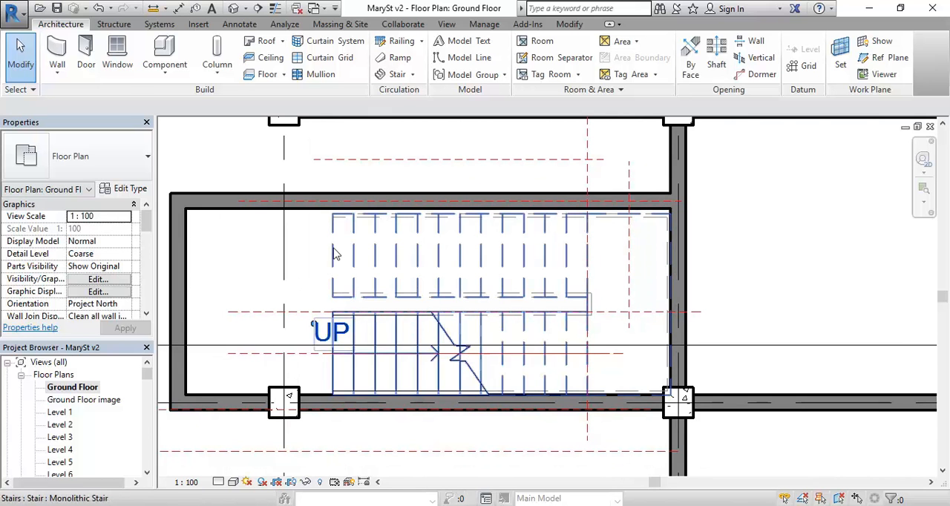
left_click(409, 353)
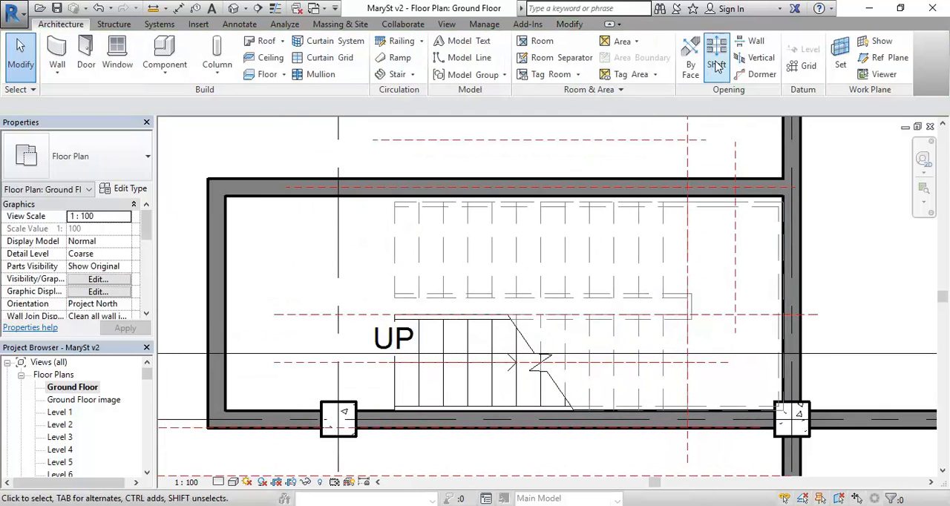
mouse_move(716, 65)
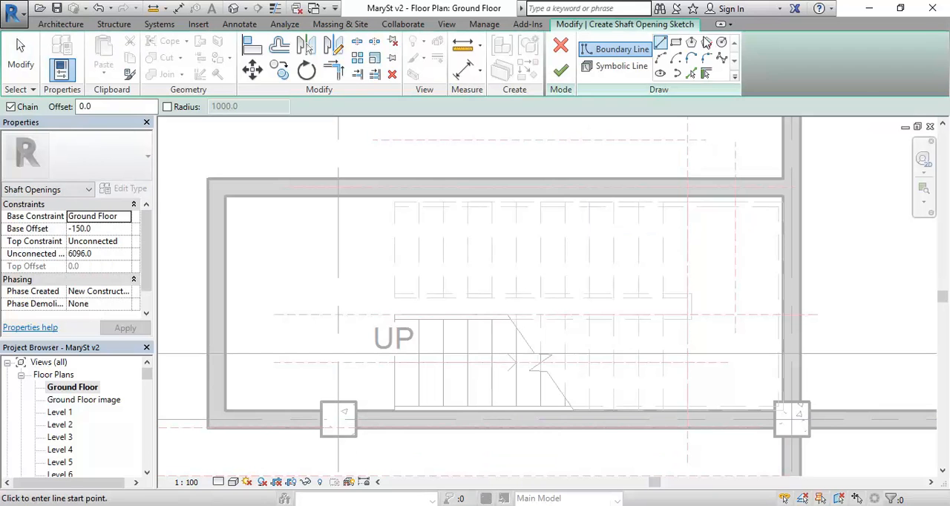
mouse_move(707, 75)
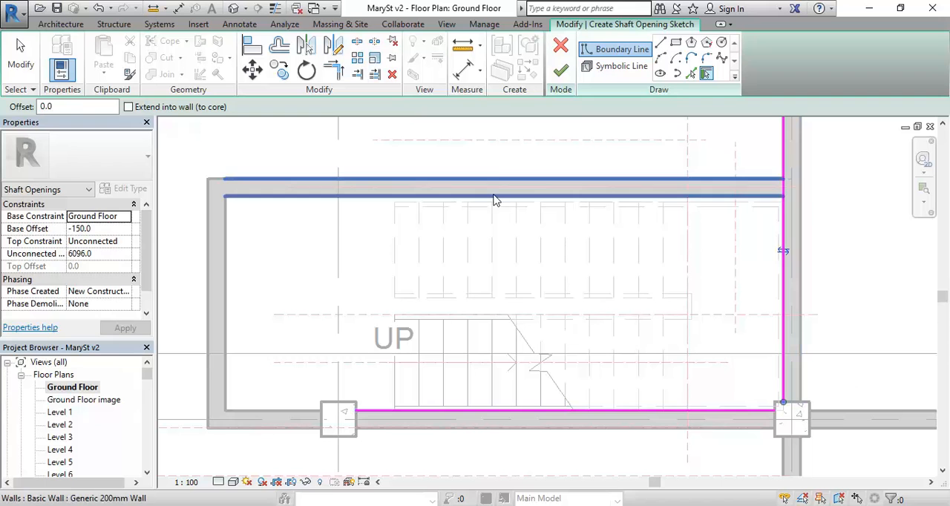
- Add the top wall as a shaft boundary, flip it to the inner face, and join the corner
left_click(497, 179)
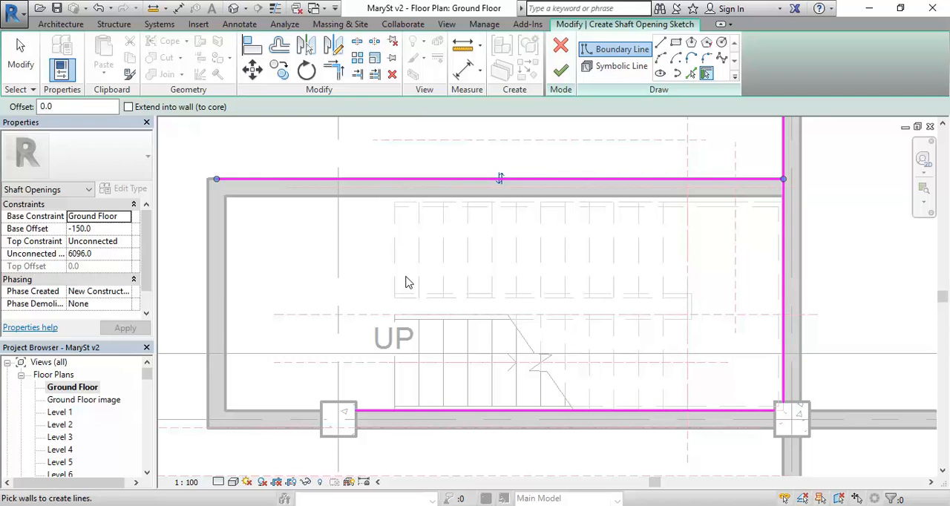
mouse_move(493, 217)
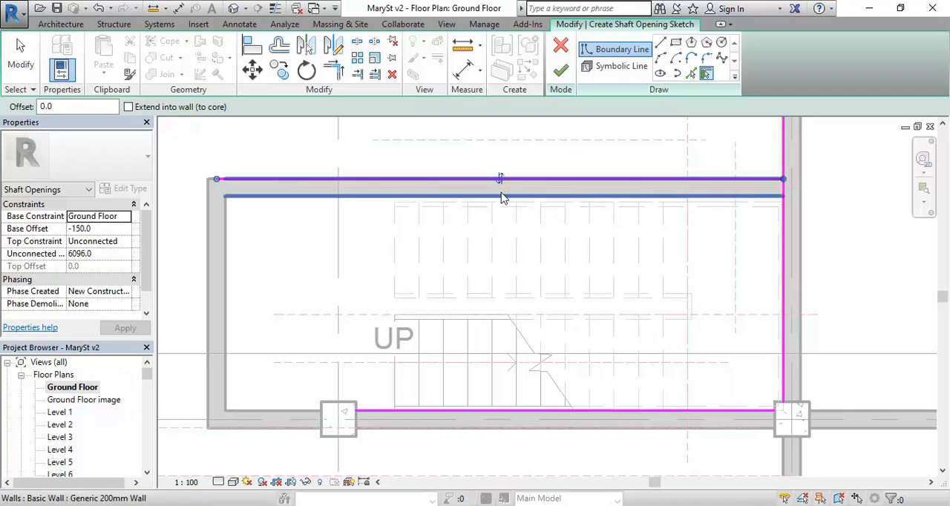
mouse_move(490, 201)
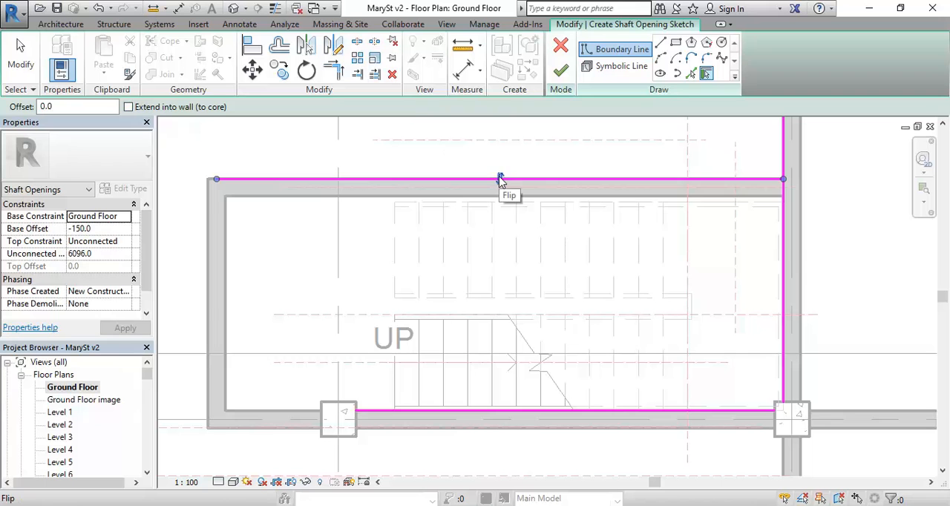
left_click(500, 181)
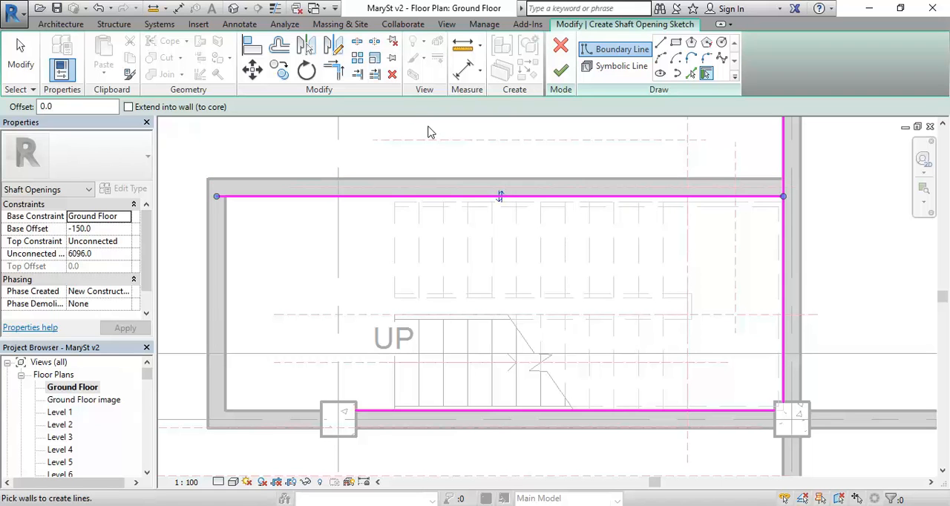
mouse_move(683, 220)
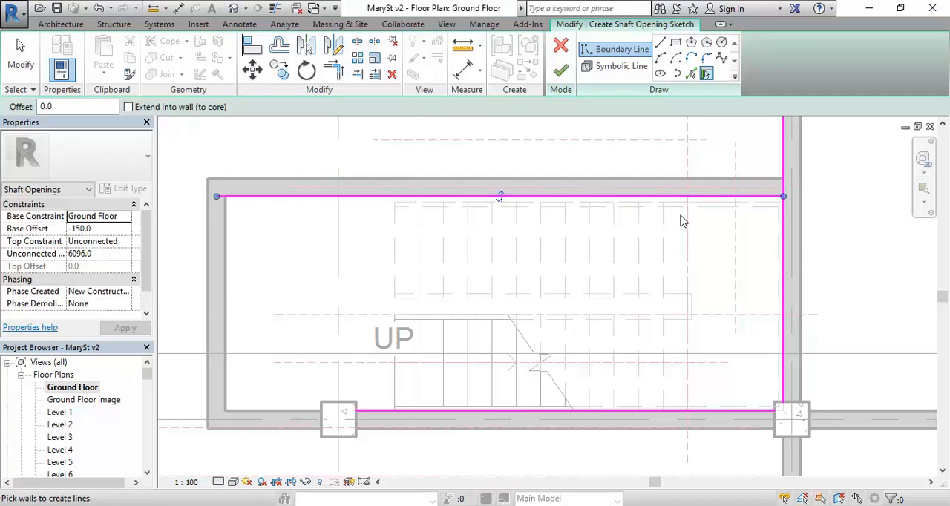
mouse_move(785, 302)
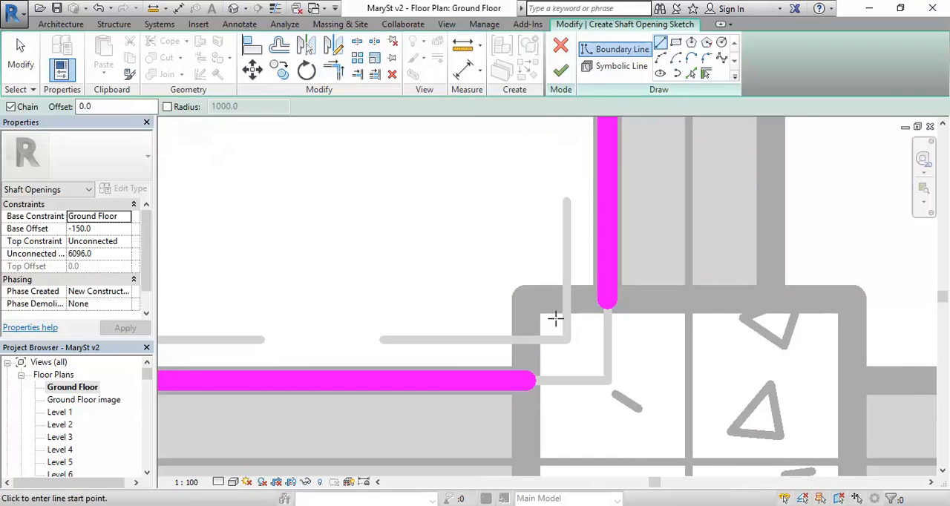
left_click(531, 290)
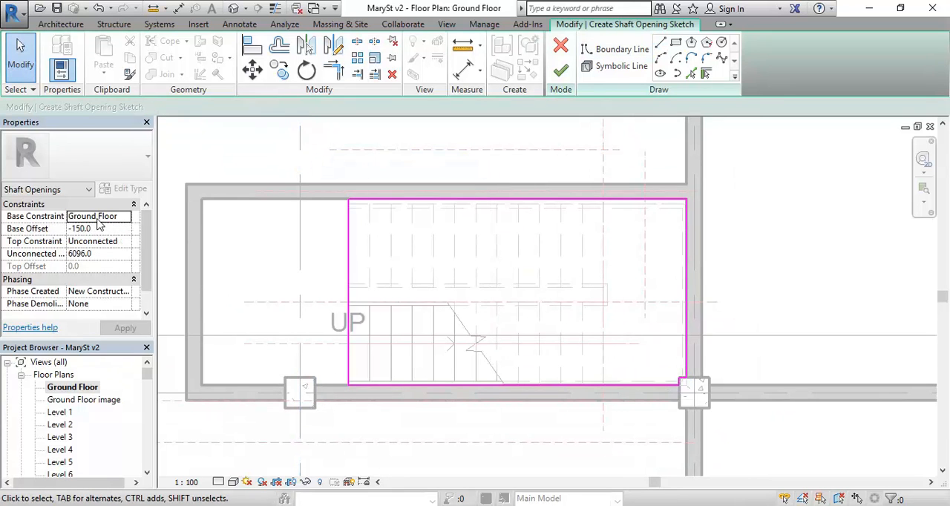
- Set the shaft Base Offset 150, Top Constraint Up to level, Top Offset 150, and finish the sketch
left_click(97, 217)
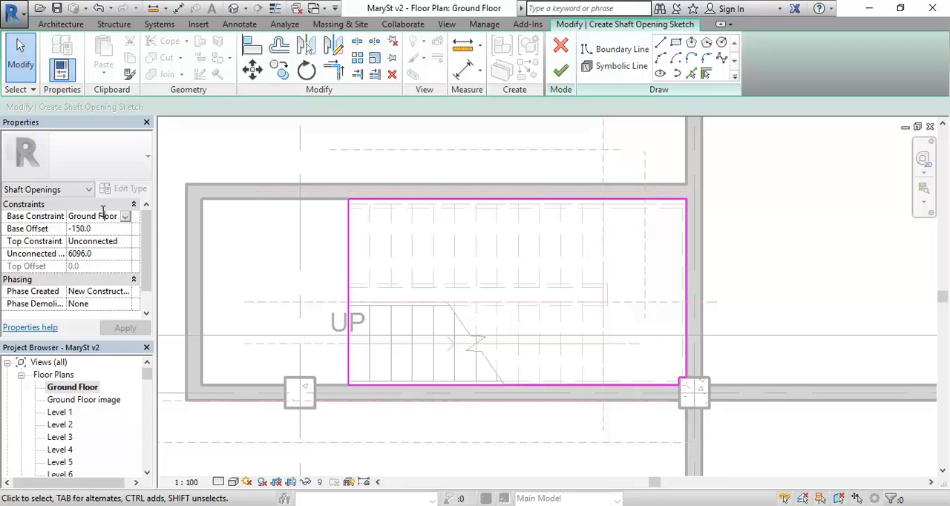
mouse_move(116, 234)
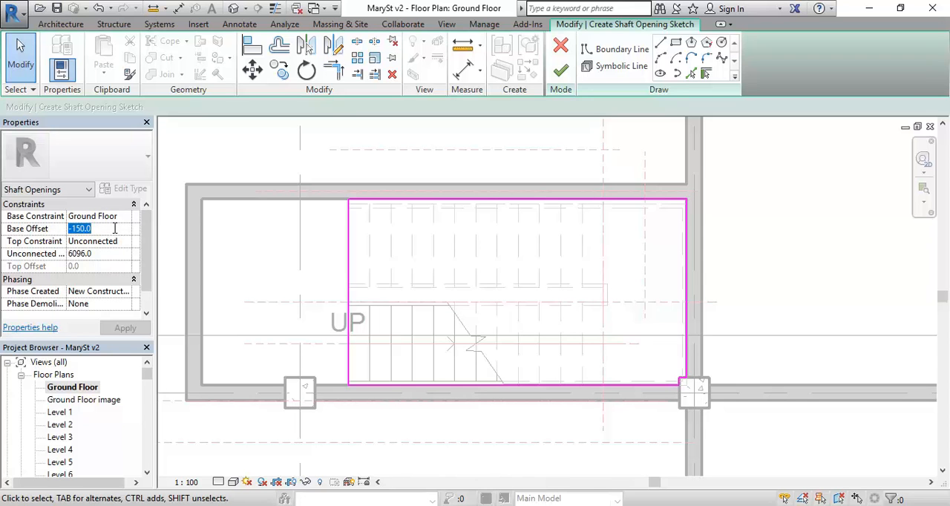
type("1")
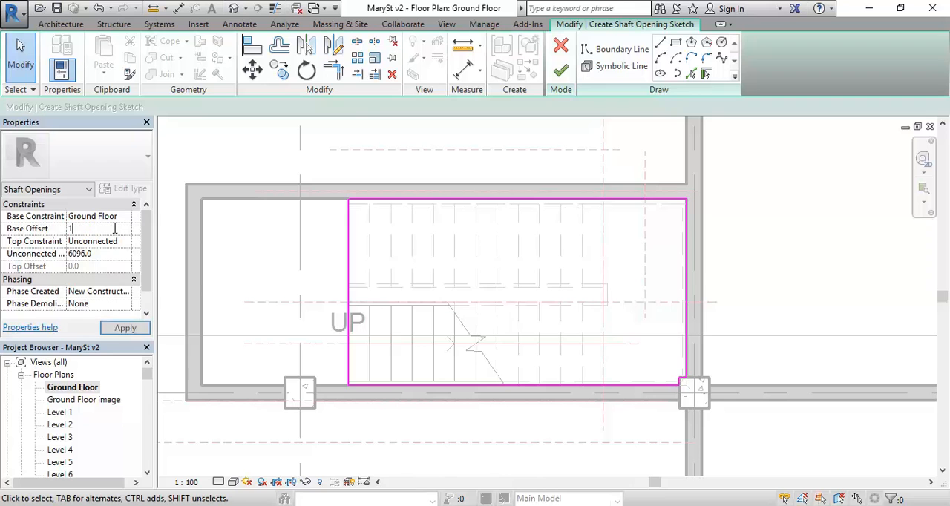
type("150.0")
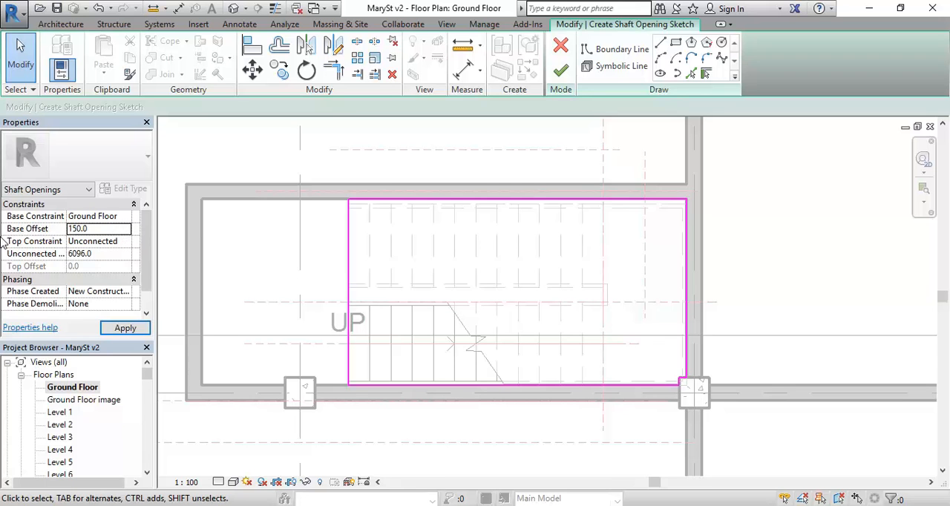
left_click(128, 240)
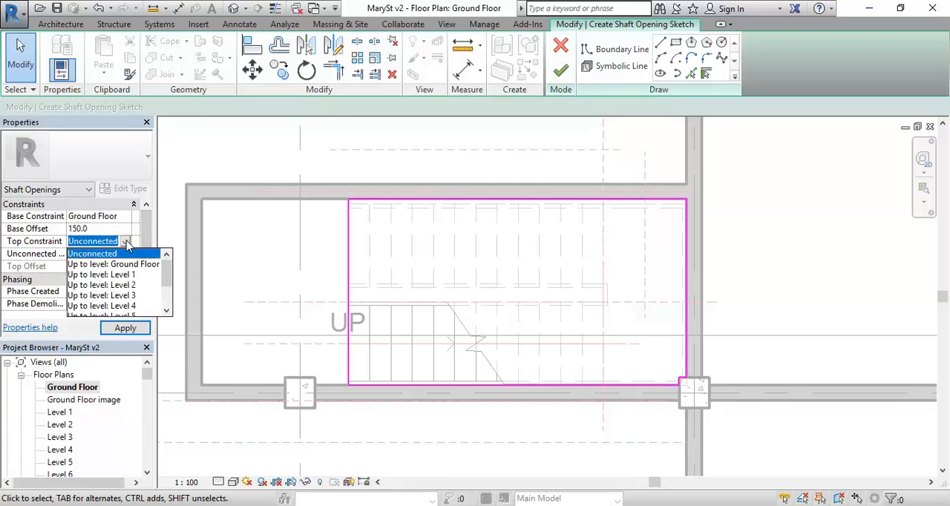
left_click(113, 264)
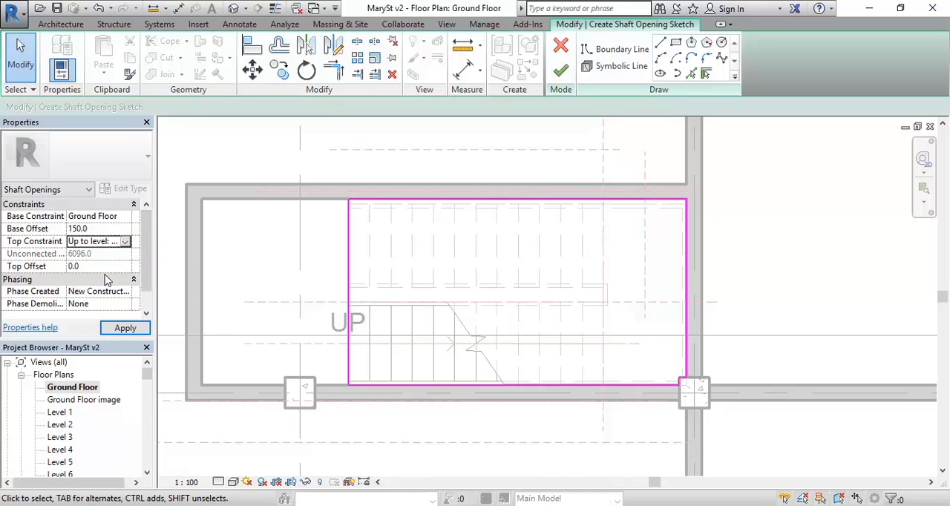
left_click(101, 266)
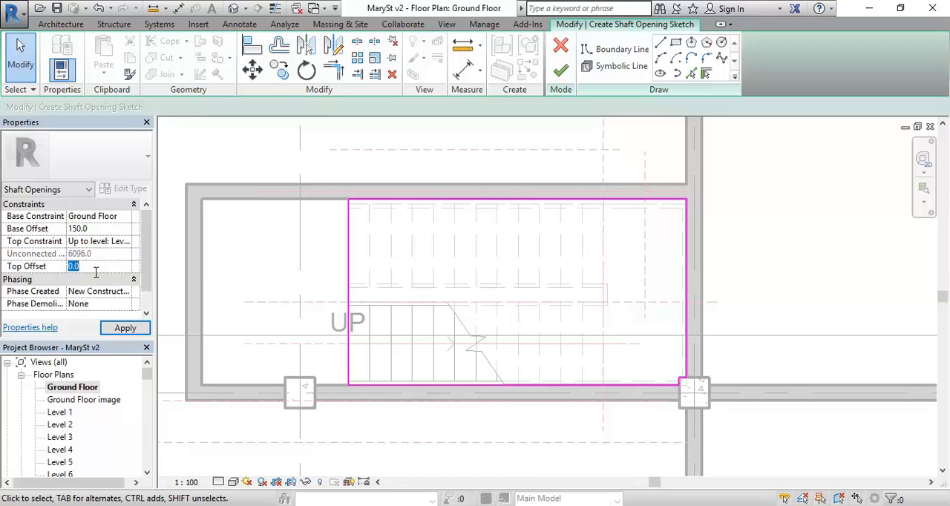
type("100.0")
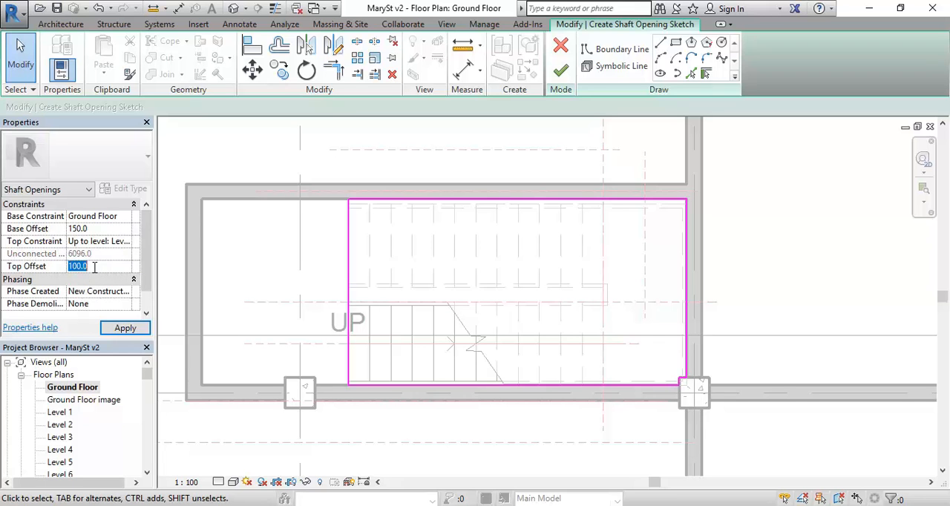
type("15")
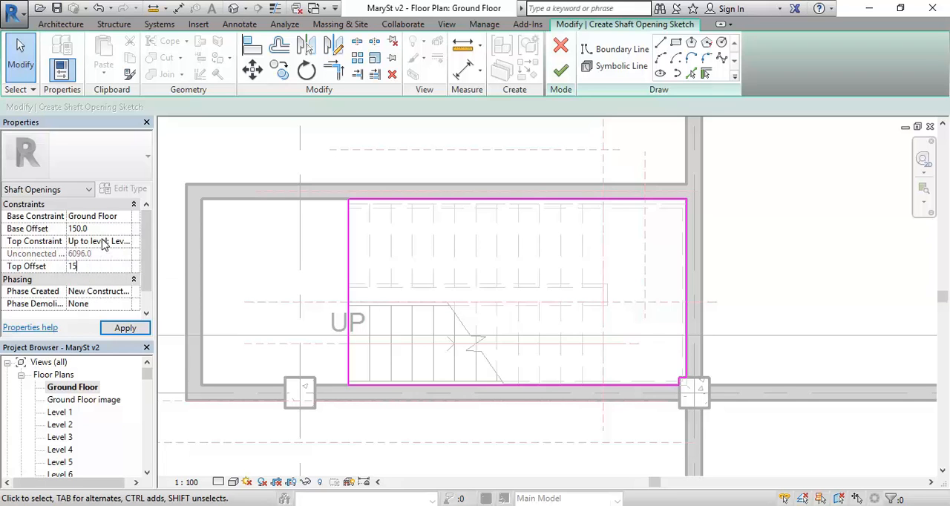
type("150.0")
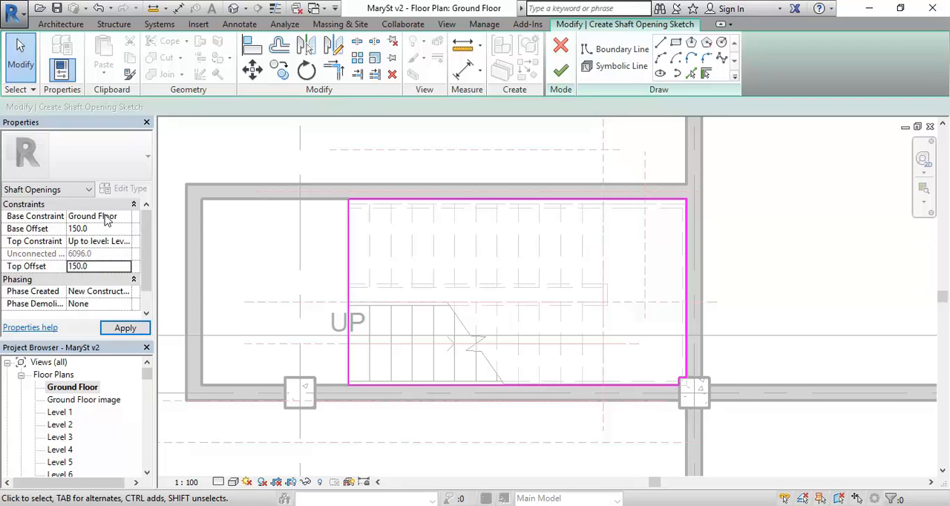
mouse_move(98, 228)
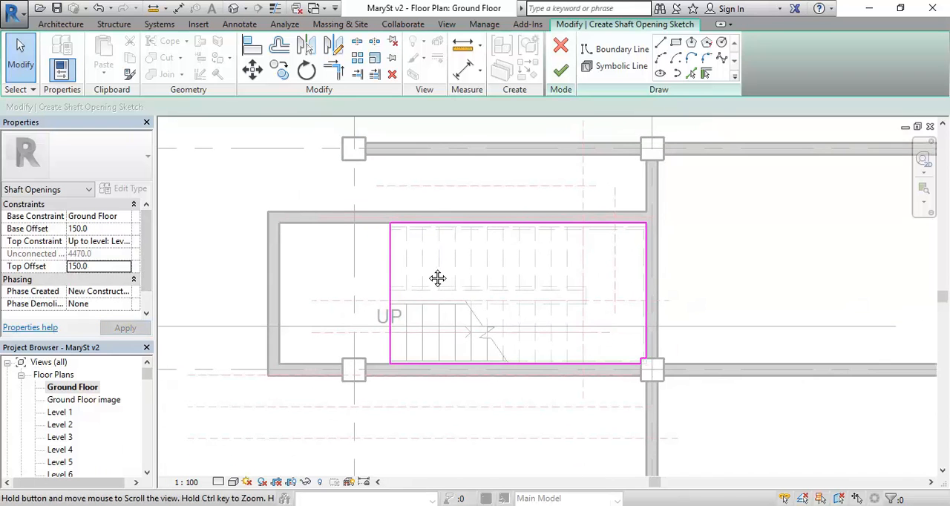
left_click(562, 73)
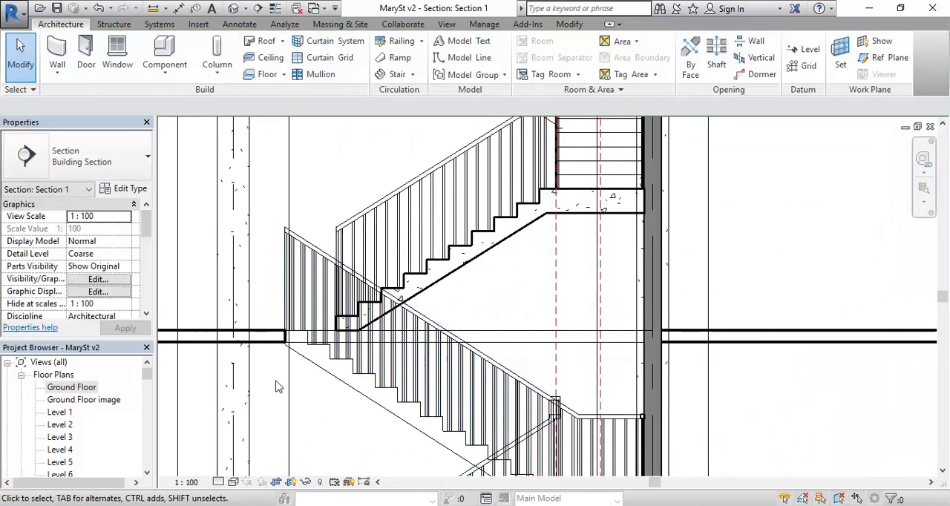
mouse_move(312, 230)
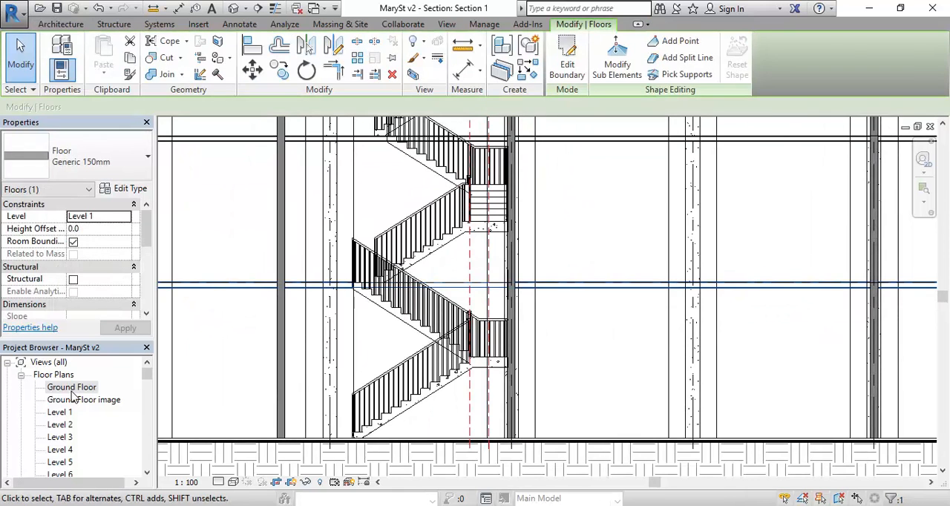
- Show the Level 1 floor plan around the stair and undo the most recent change
double_click(60, 413)
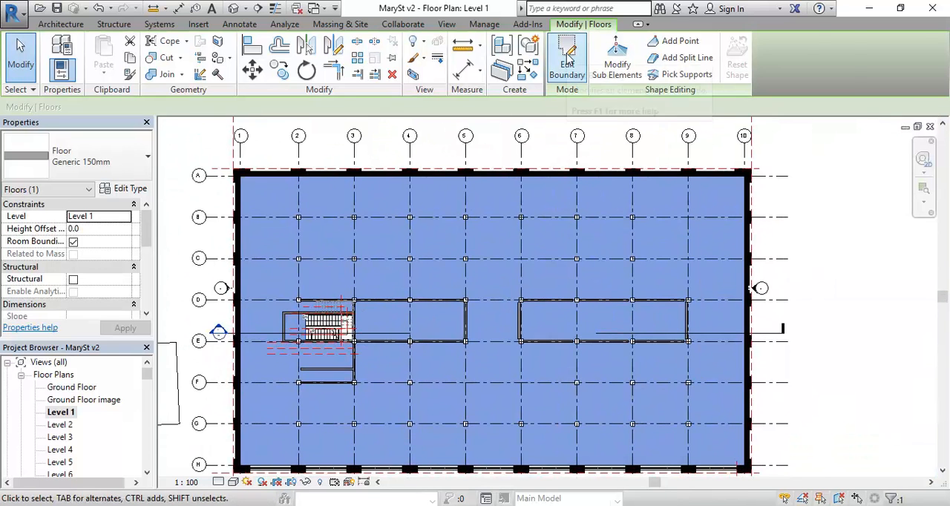
left_click(567, 58)
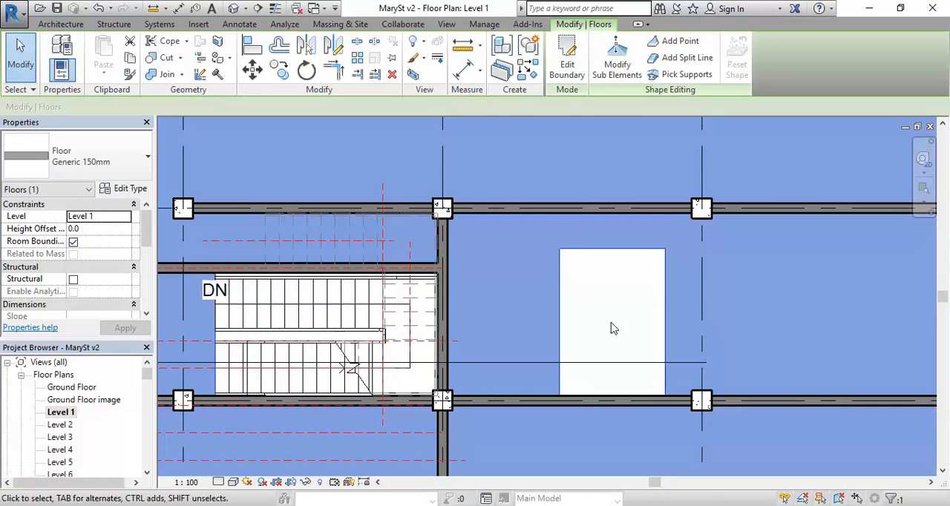
mouse_move(556, 329)
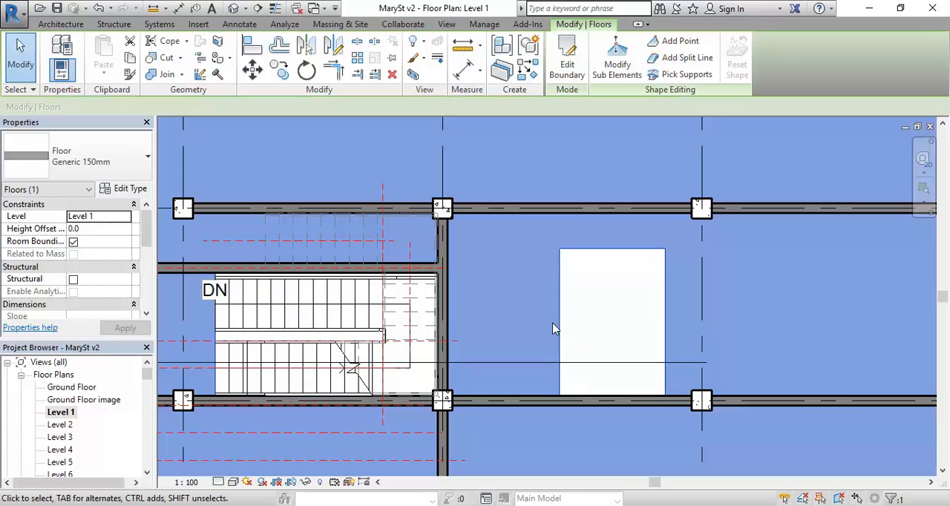
mouse_move(561, 324)
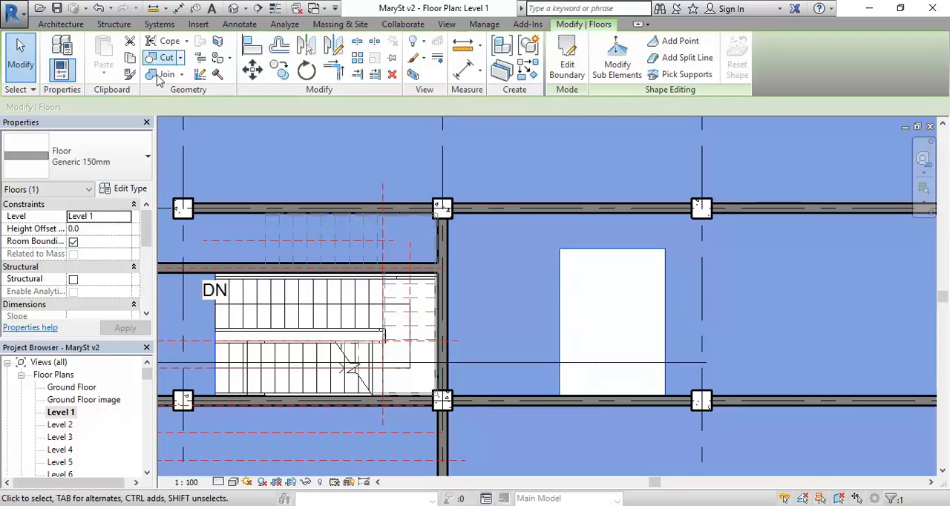
mouse_move(98, 9)
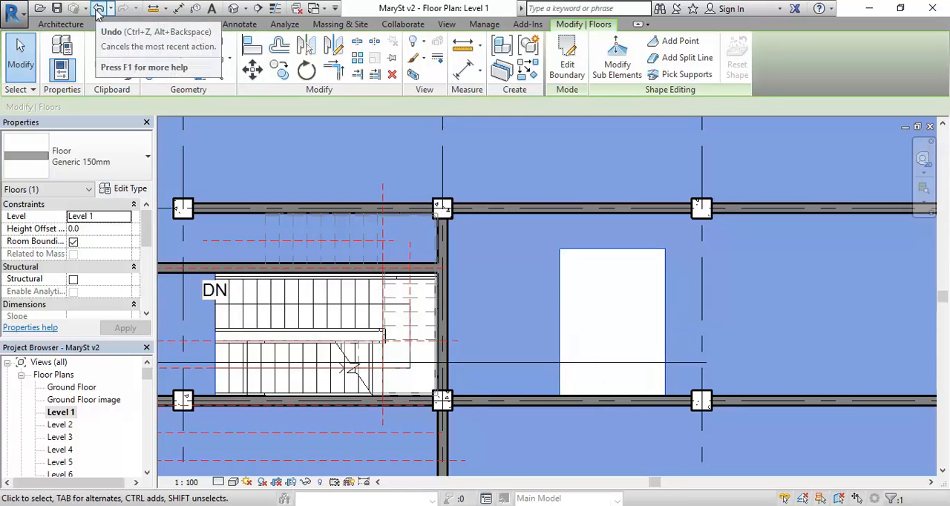
mouse_move(97, 9)
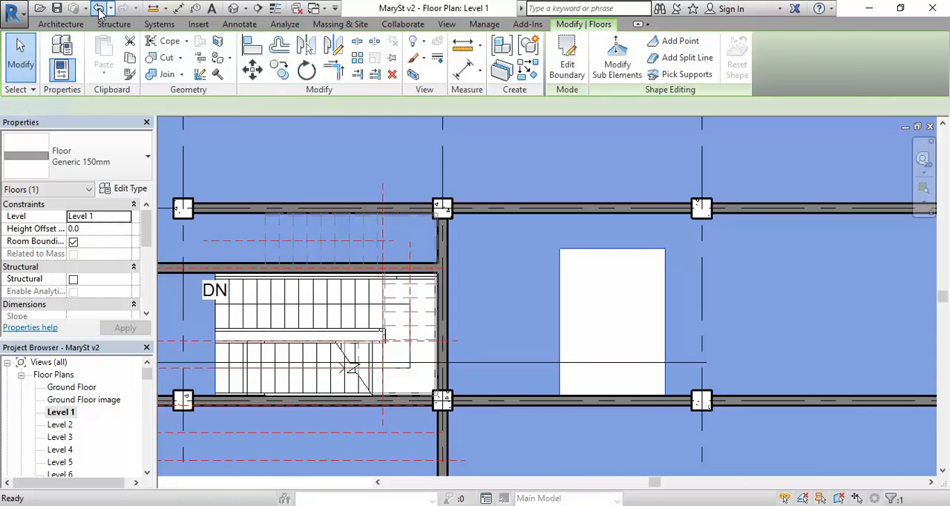
left_click(568, 57)
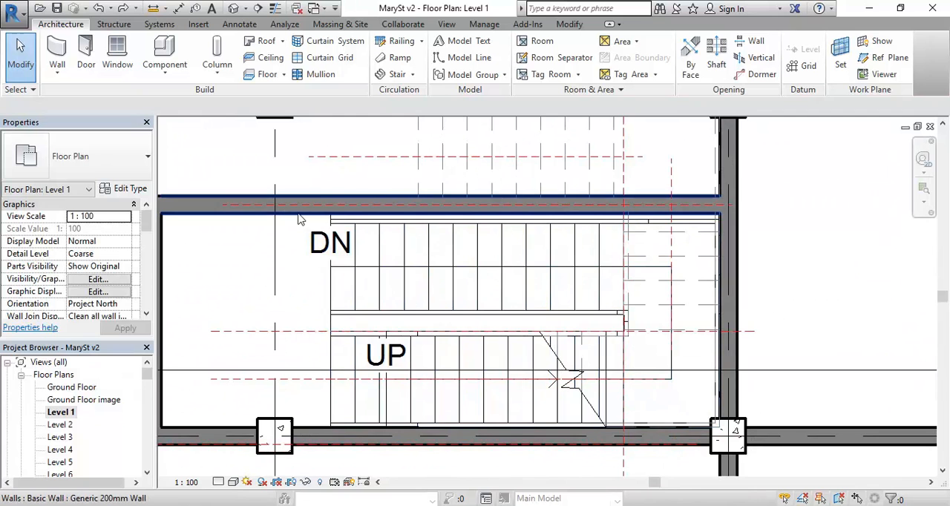
mouse_move(368, 433)
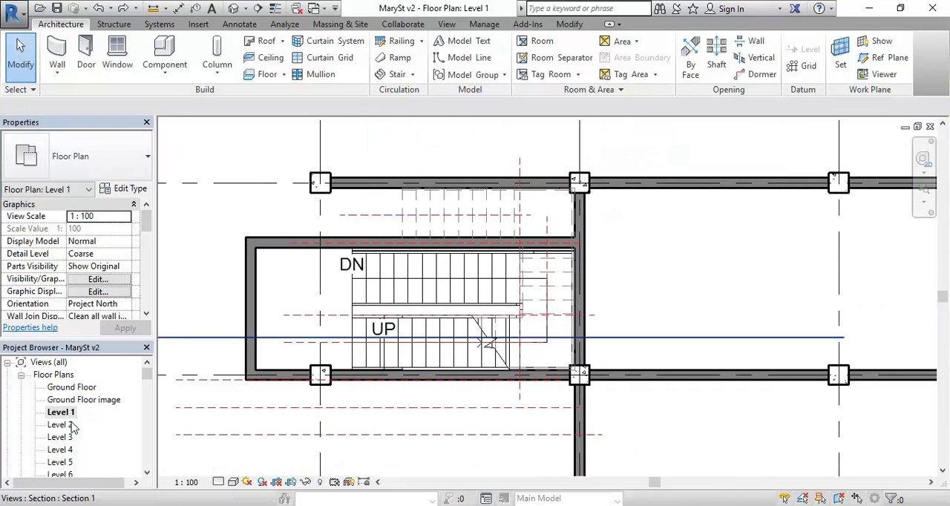
double_click(59, 424)
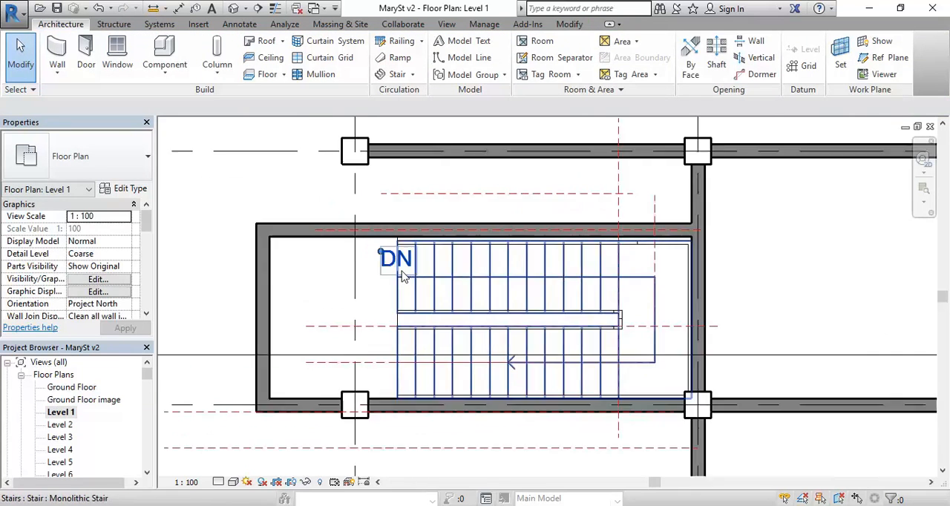
mouse_move(404, 277)
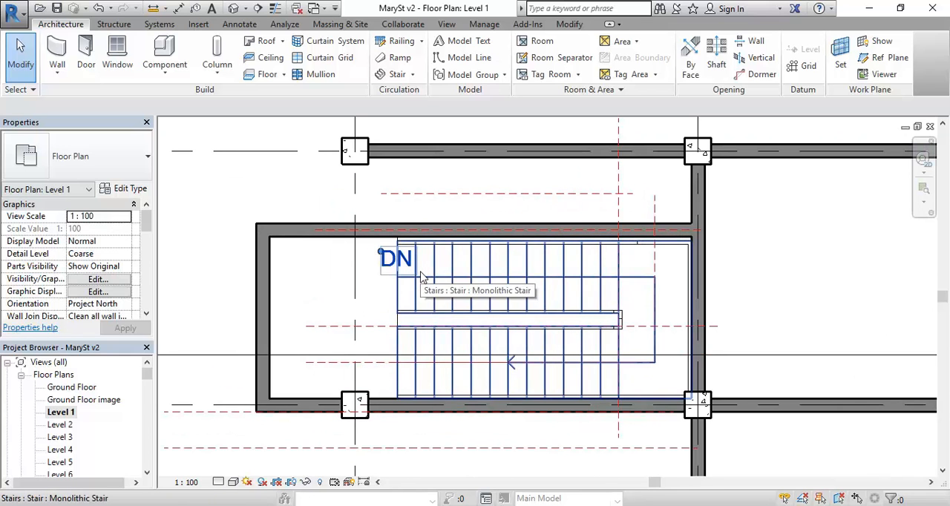
mouse_move(333, 274)
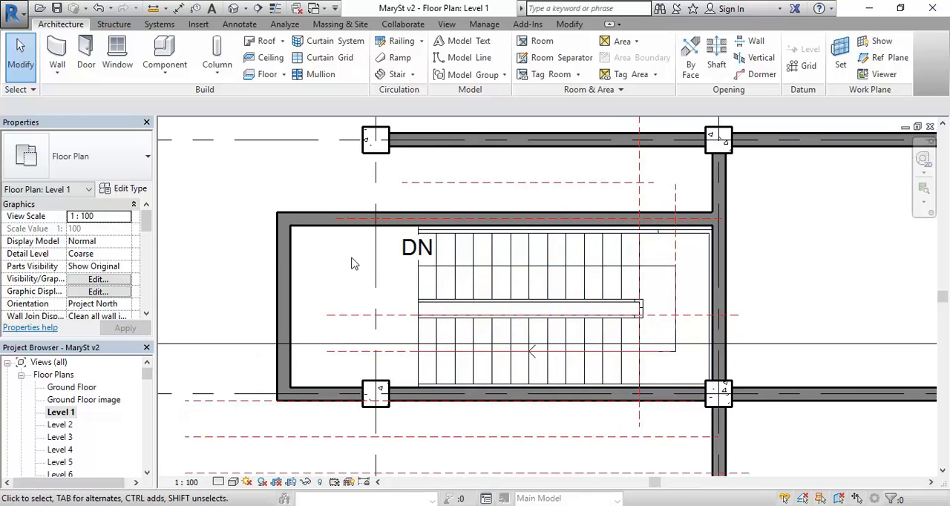
- Select the monolithic stair in the Level 1 plan to show its properties
left_click(357, 343)
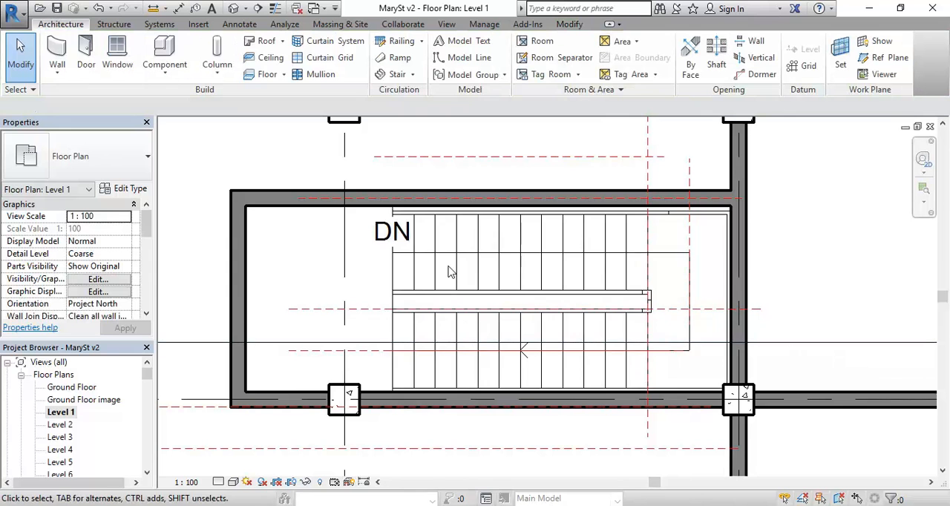
mouse_move(457, 269)
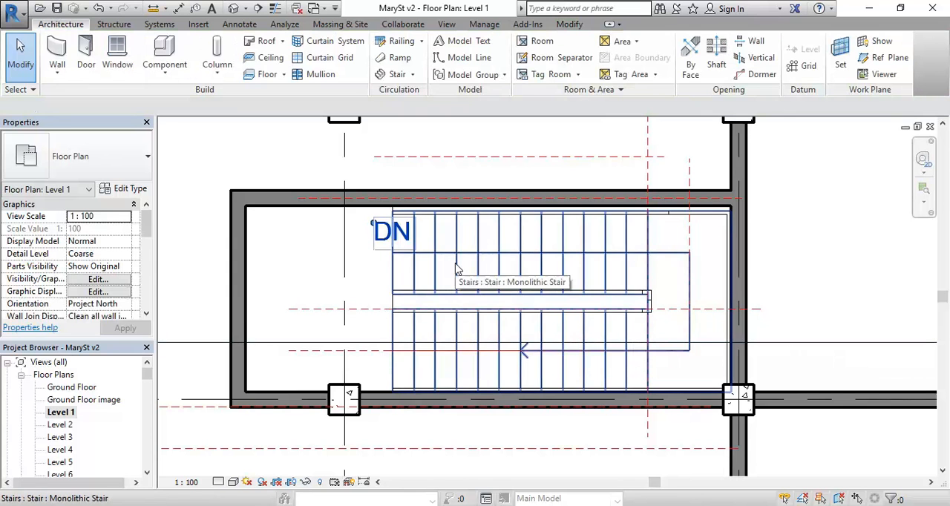
mouse_move(526, 362)
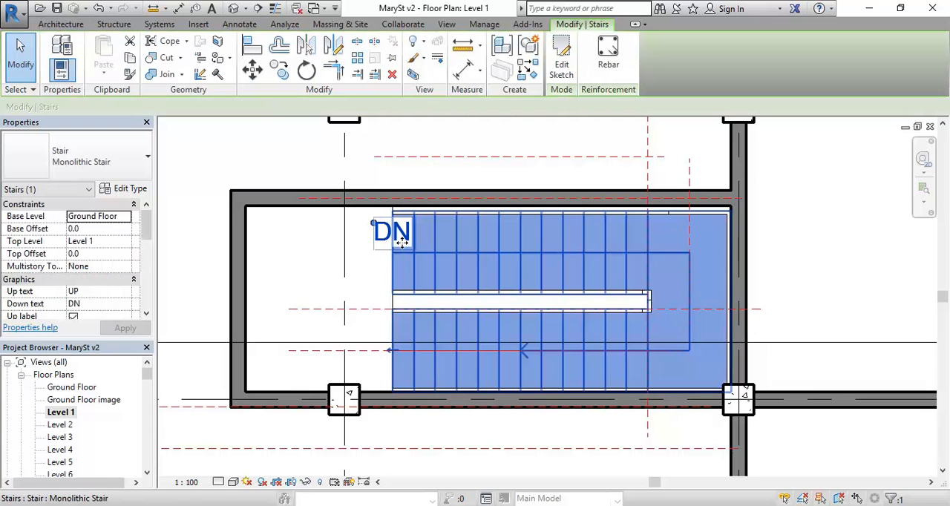
mouse_move(436, 252)
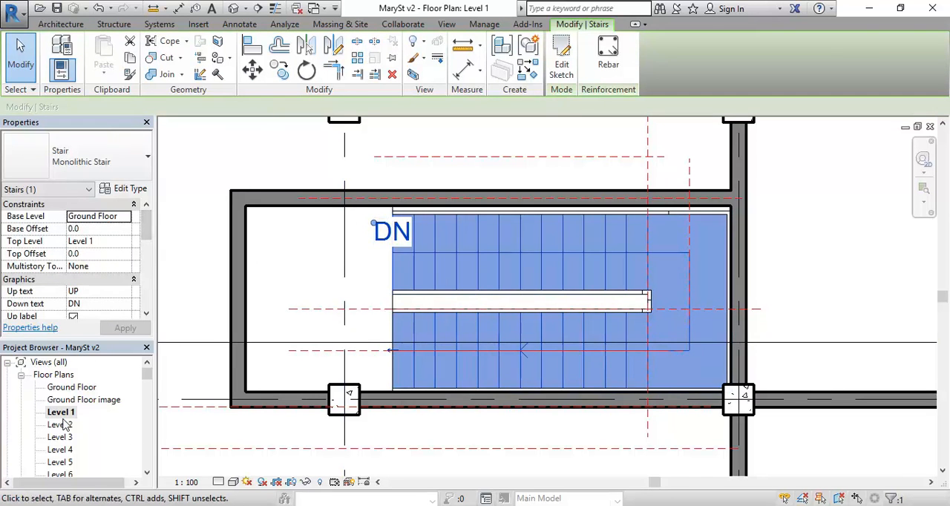
double_click(72, 386)
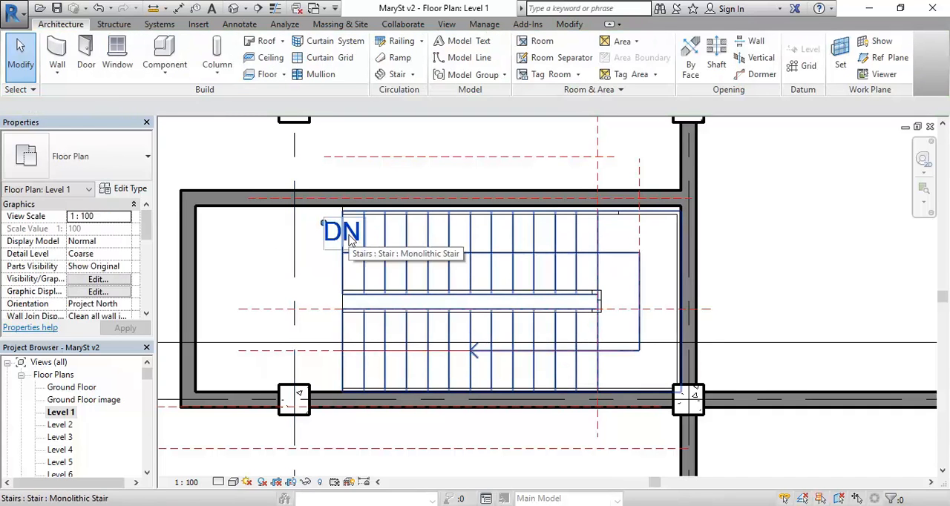
mouse_move(626, 260)
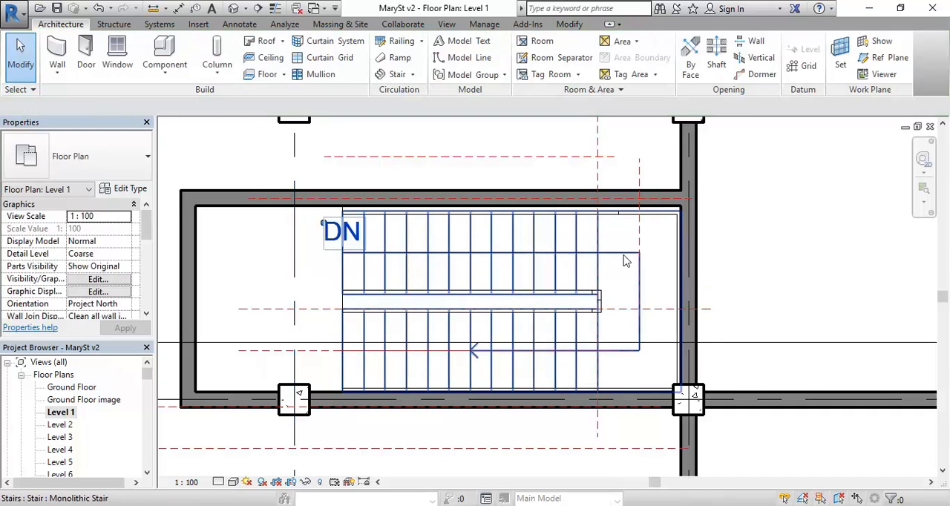
mouse_move(527, 354)
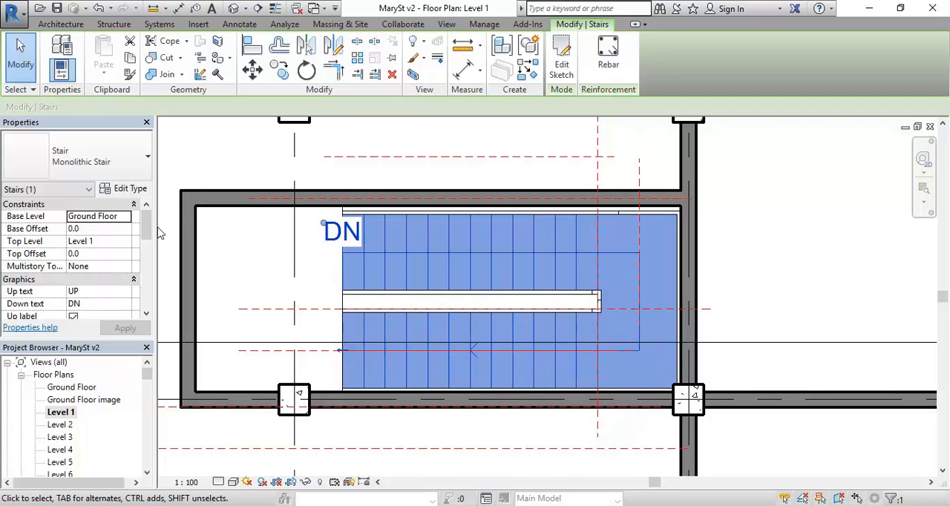
- Uncheck the stair's Up label under Graphics so DN no longer shows
scroll("down", 3)
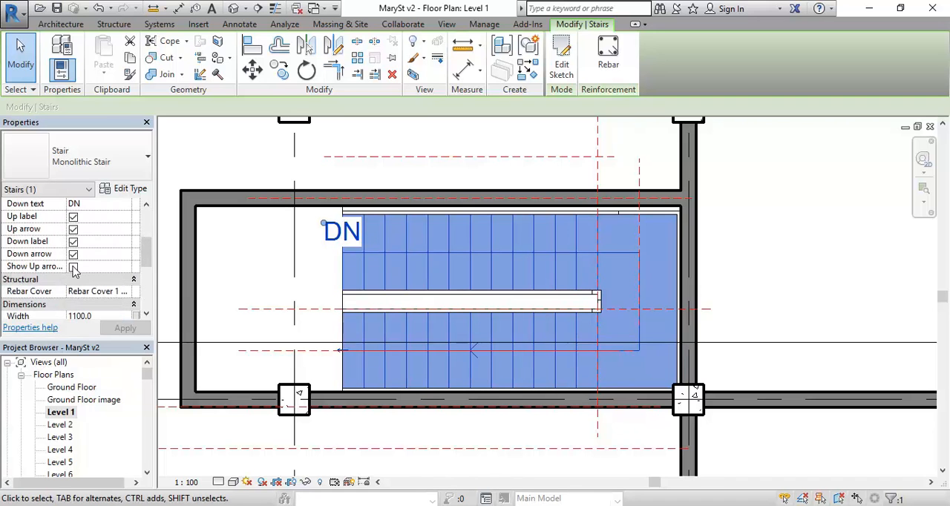
left_click(74, 266)
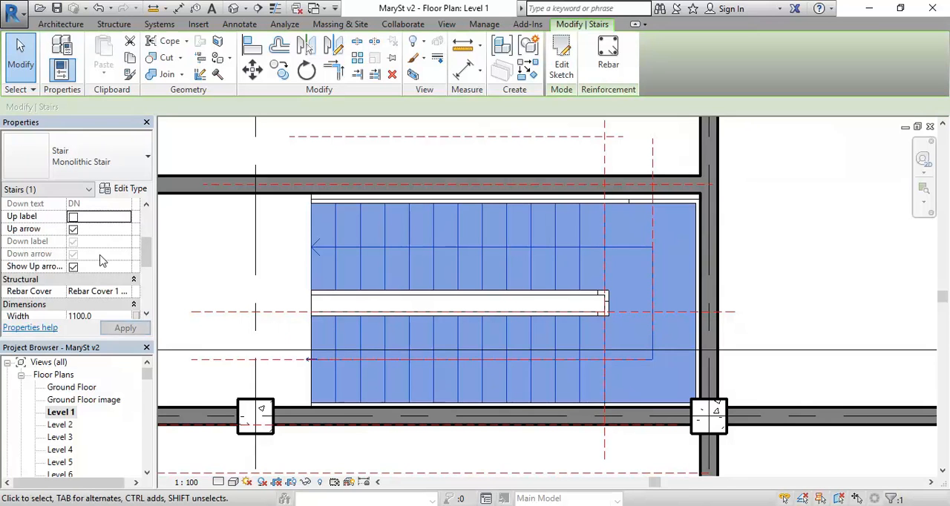
mouse_move(282, 282)
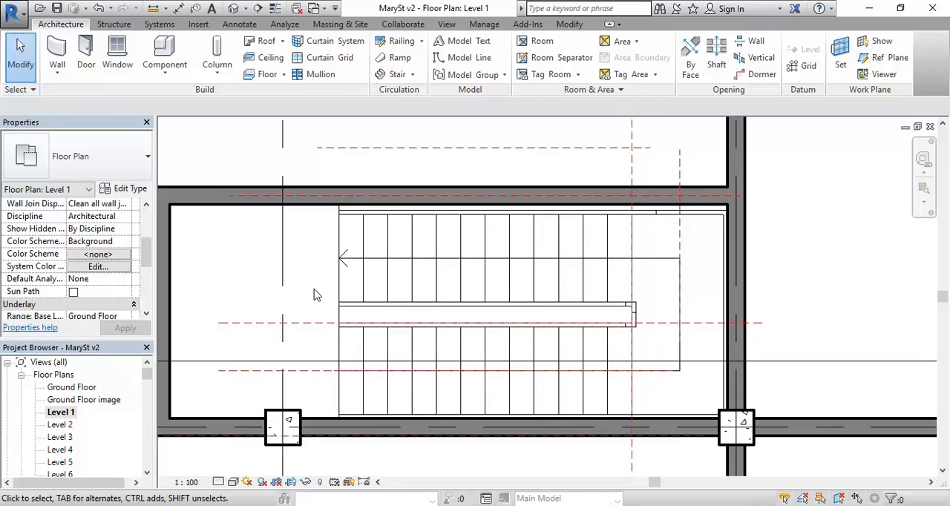
mouse_move(457, 250)
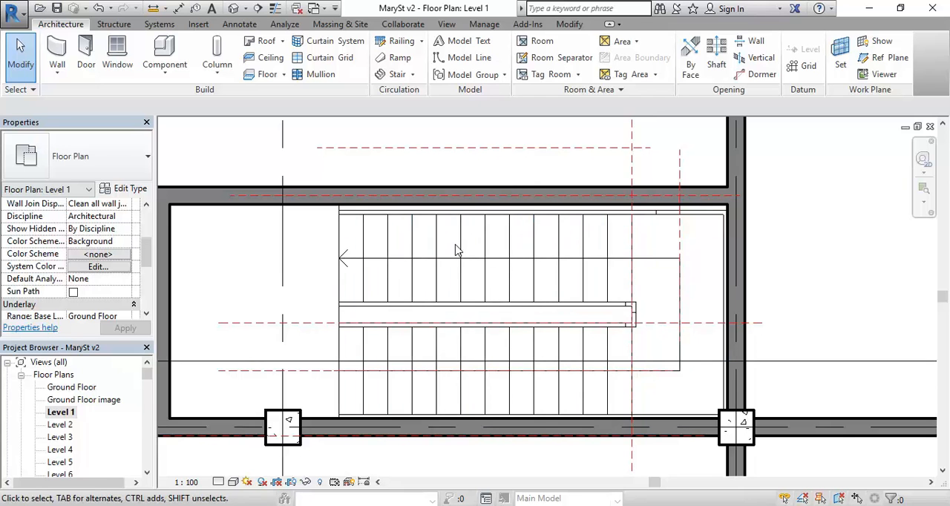
mouse_move(460, 245)
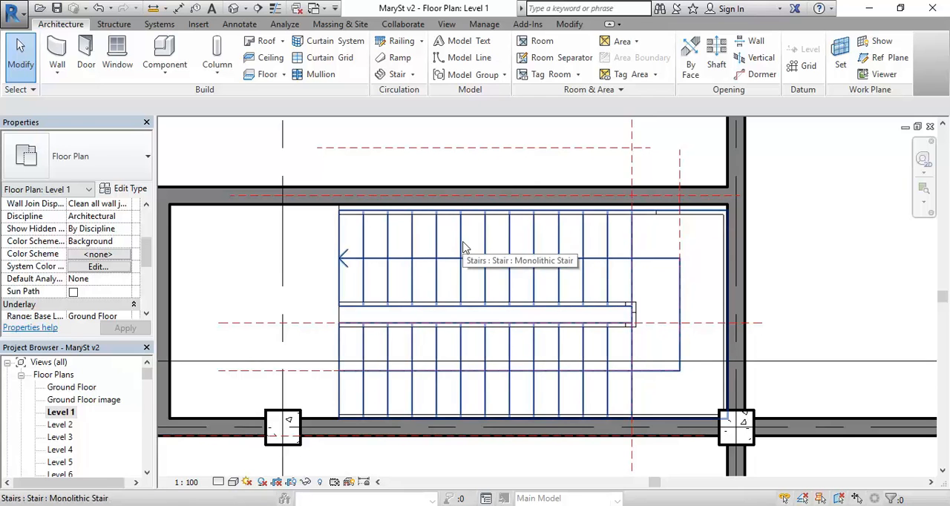
mouse_move(496, 296)
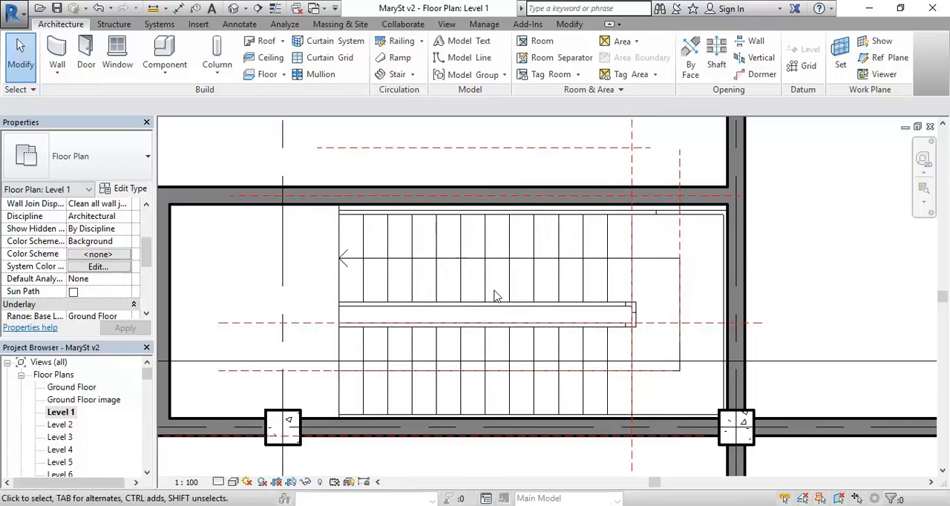
mouse_move(520, 284)
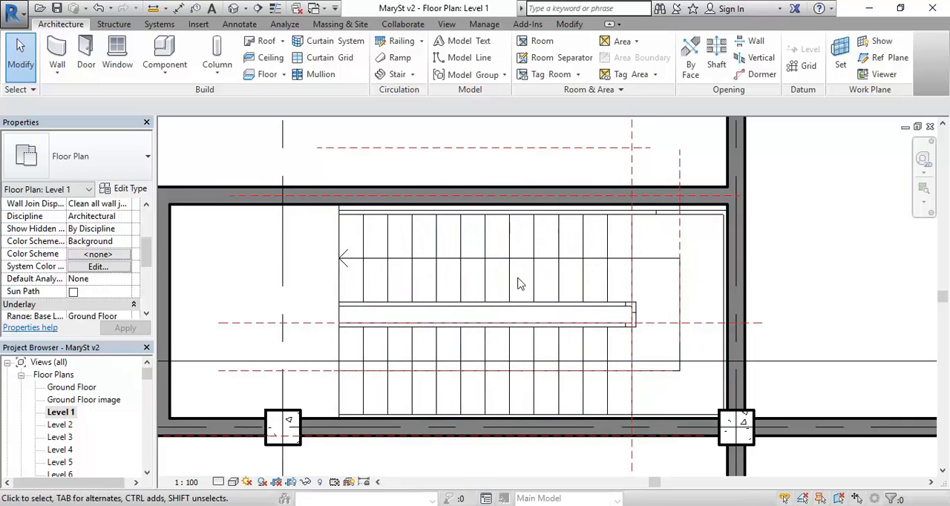
left_click(282, 270)
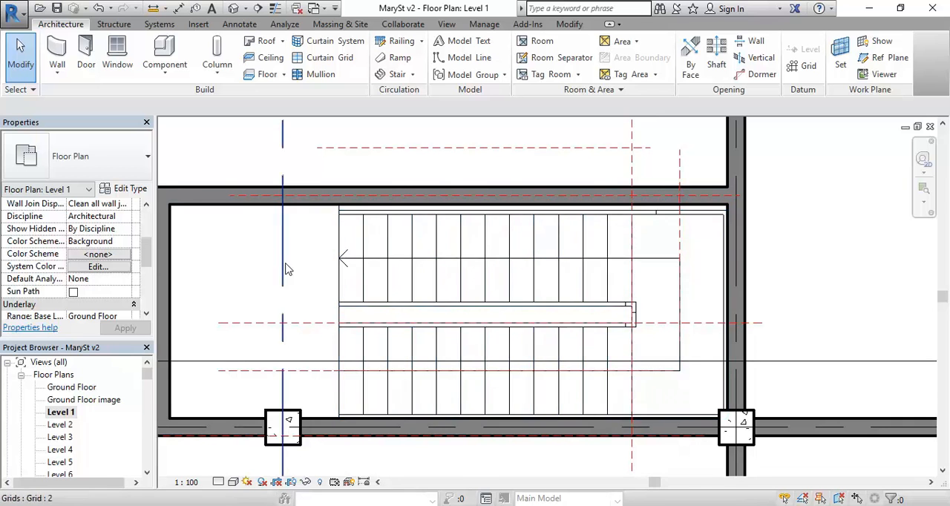
left_click_drag(288, 268, 353, 339)
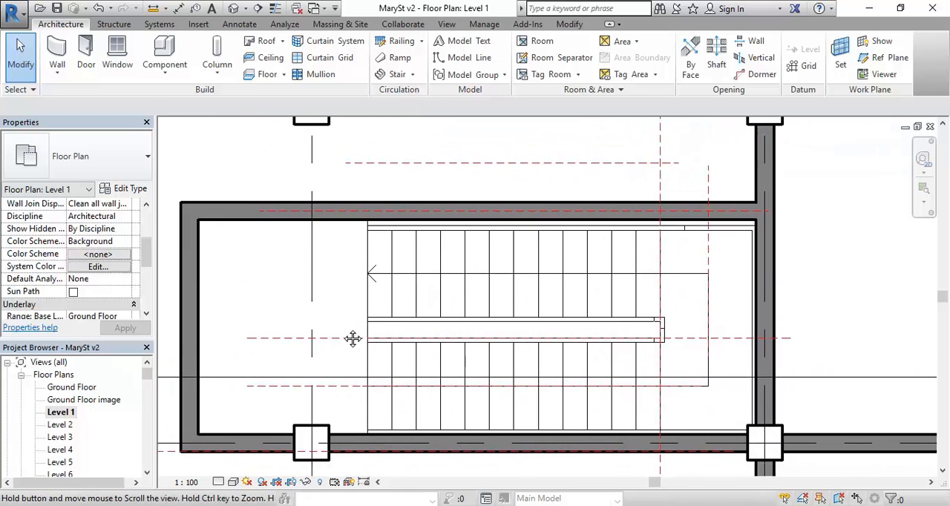
left_click(396, 75)
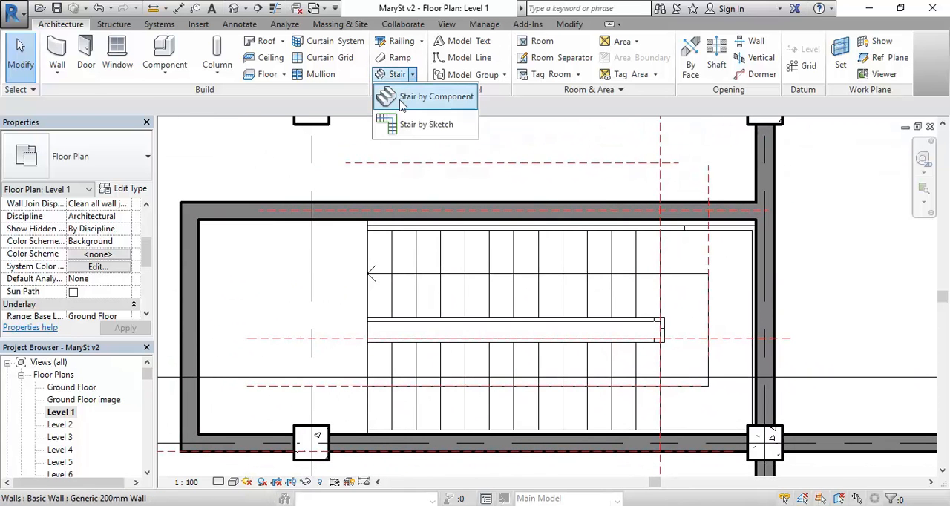
mouse_move(267, 101)
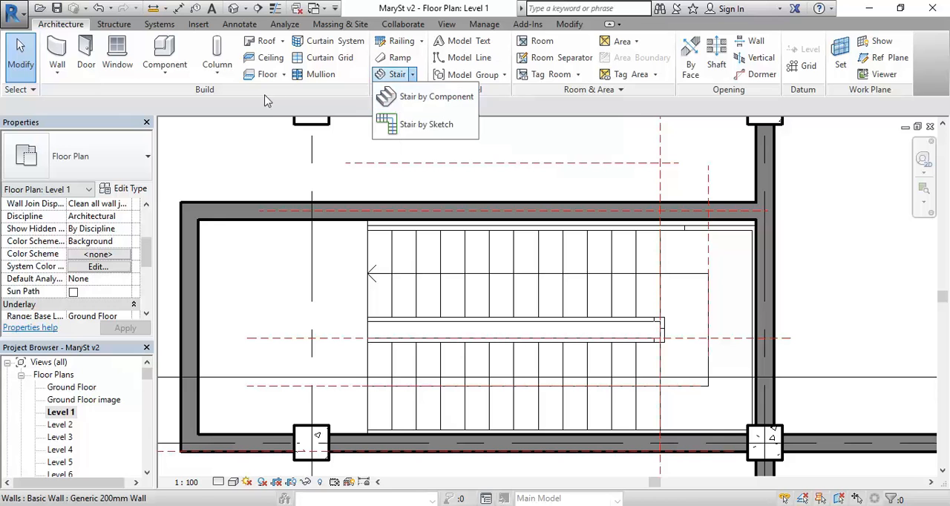
mouse_move(424, 97)
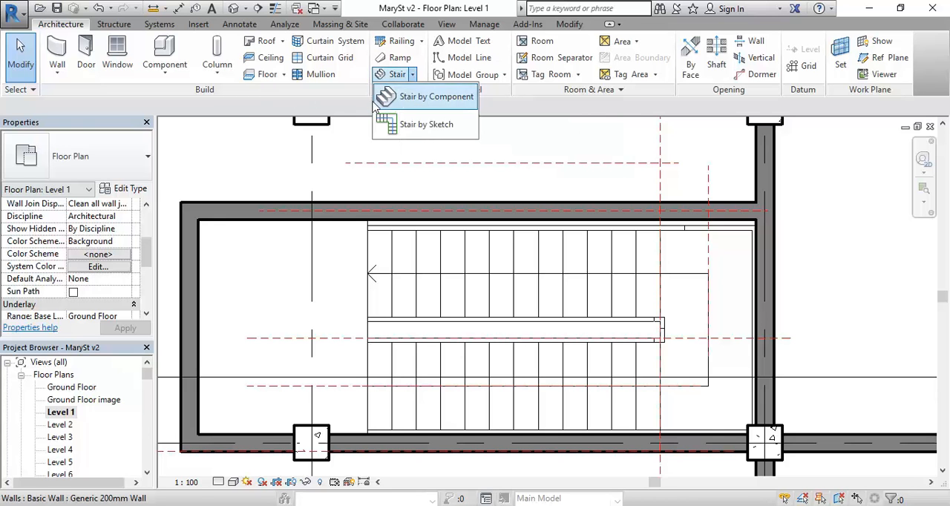
mouse_move(437, 97)
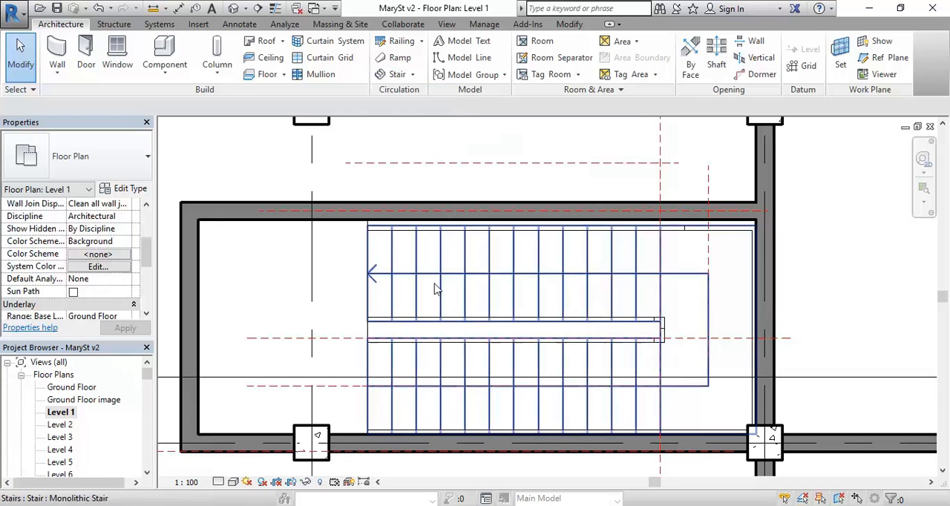
mouse_move(518, 306)
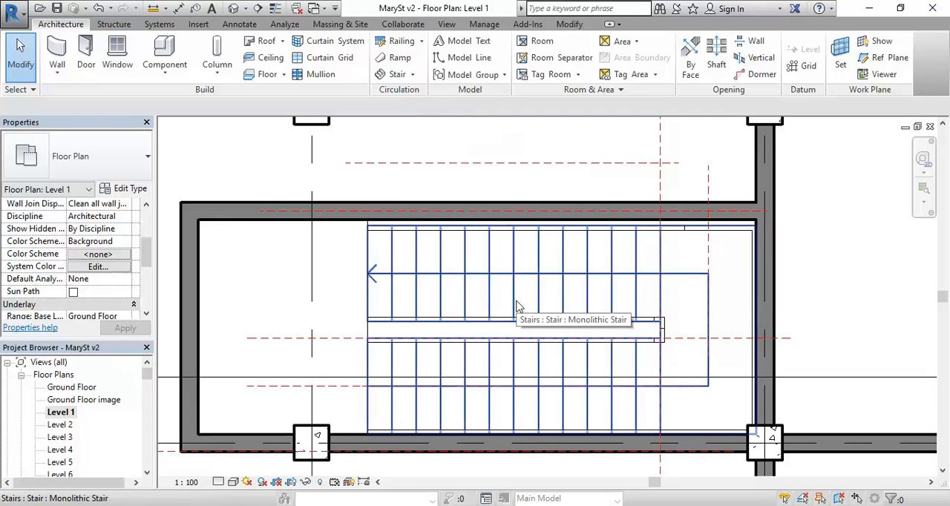
- Change the selected stair's Base Level from Ground Floor to Level 1
left_click(520, 297)
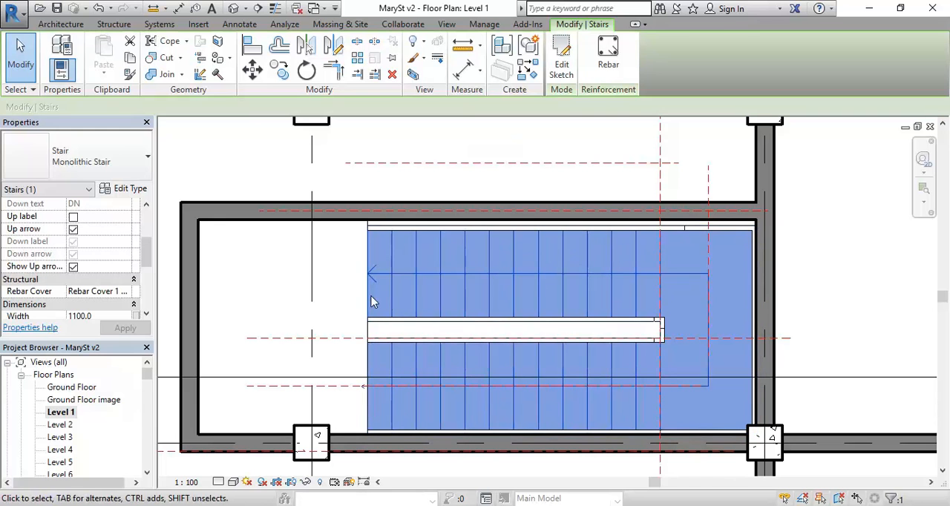
mouse_move(128, 58)
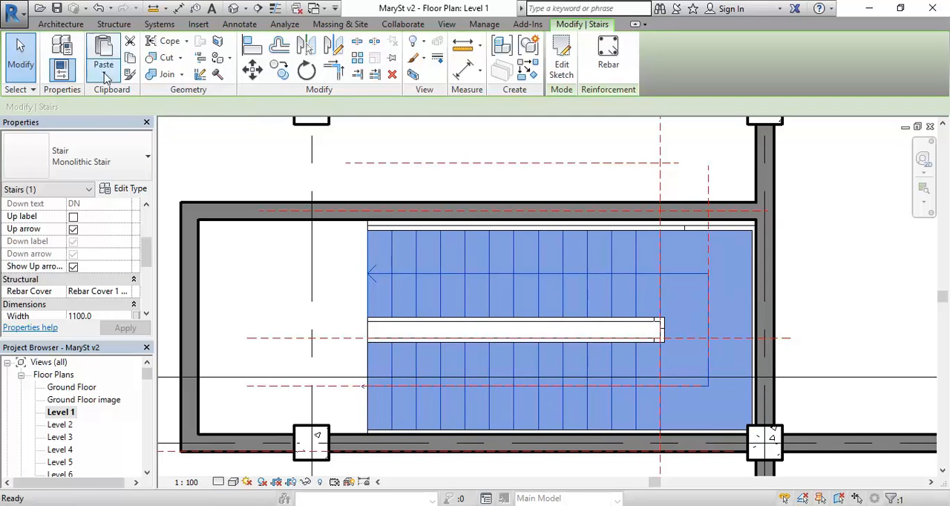
left_click(104, 57)
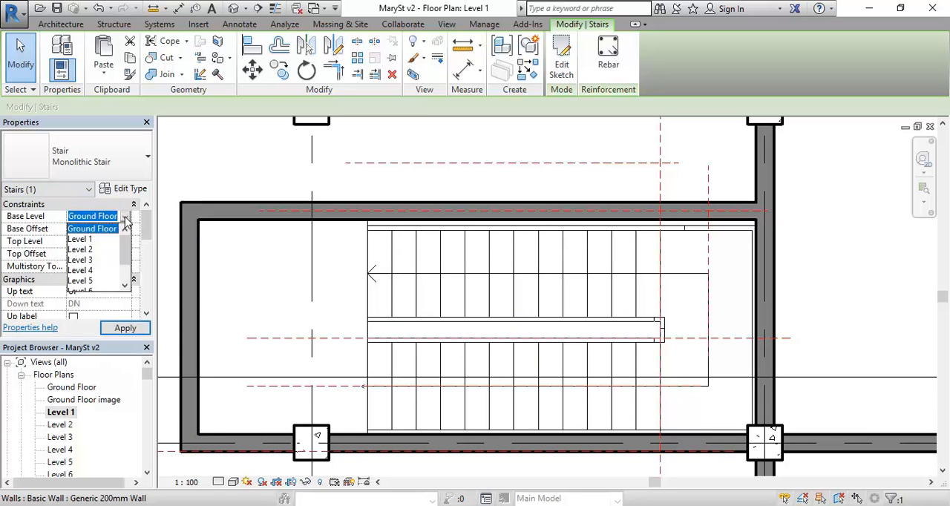
left_click(80, 239)
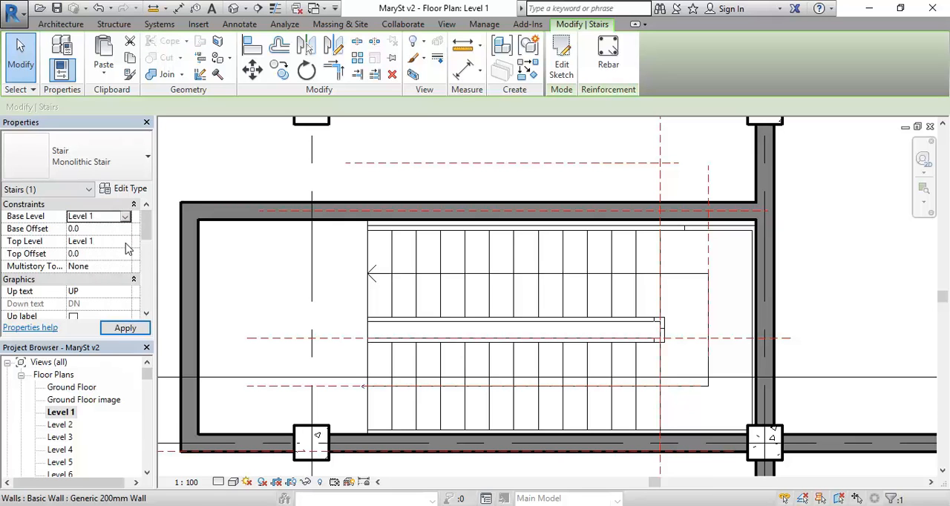
- Set the stair's Top Level to Level 2 and return to the Level 1 floor plan
left_click(125, 240)
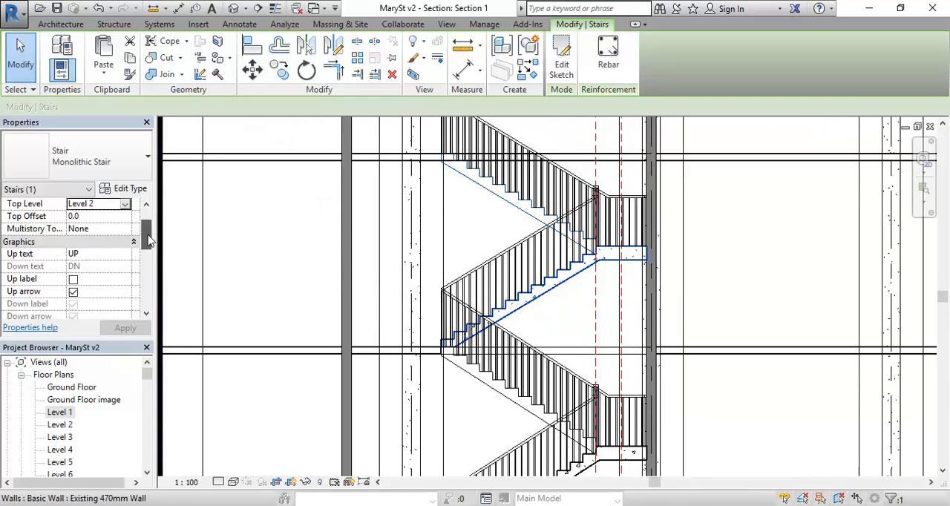
scroll("down", 3)
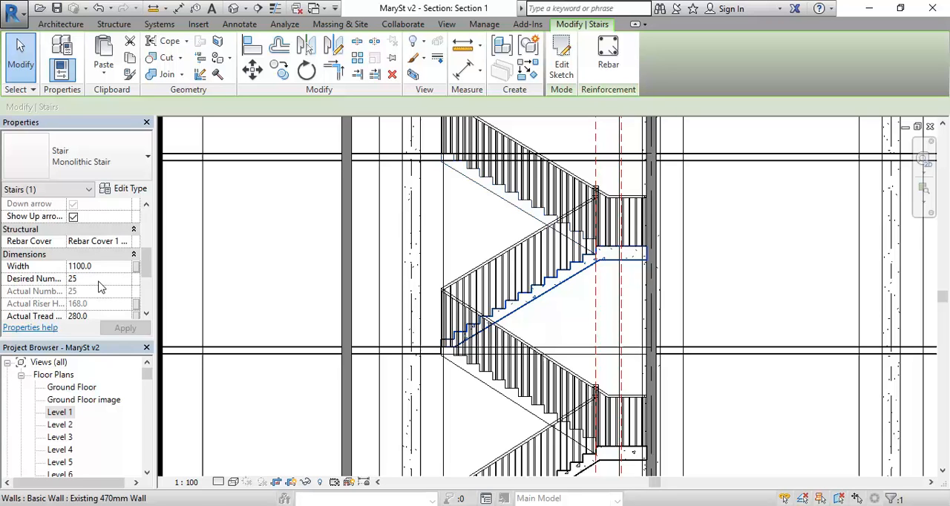
mouse_move(78, 162)
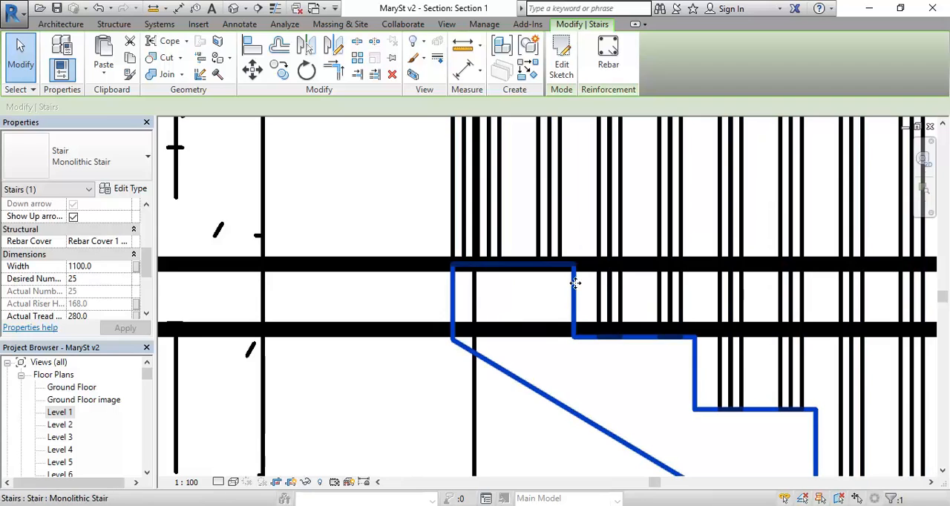
mouse_move(570, 311)
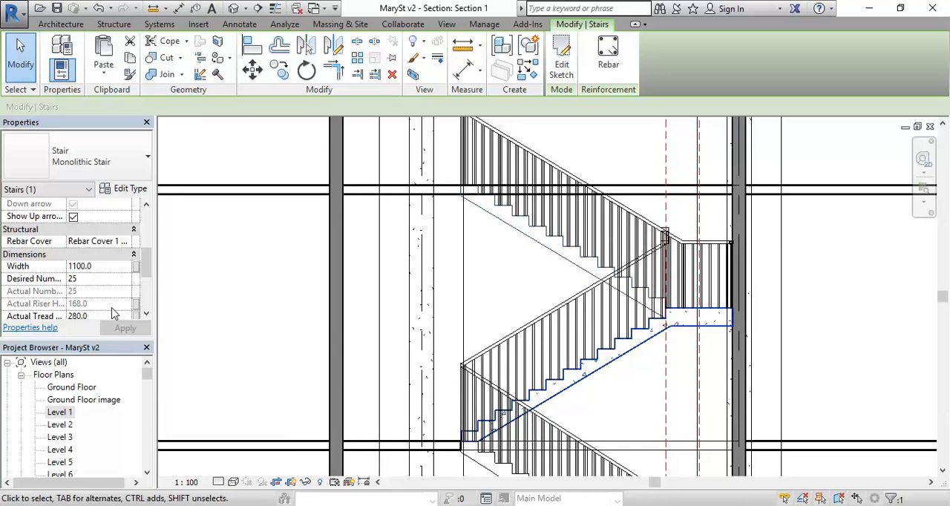
double_click(60, 413)
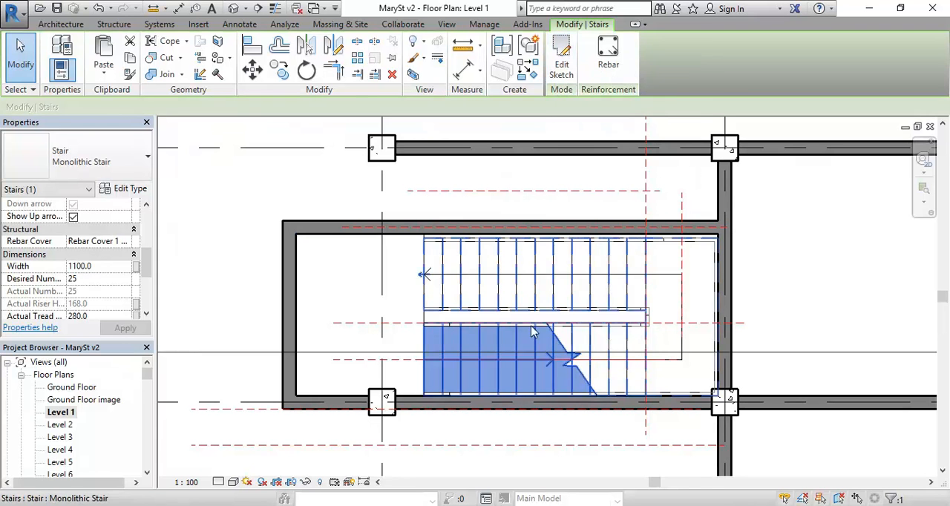
left_click(561, 57)
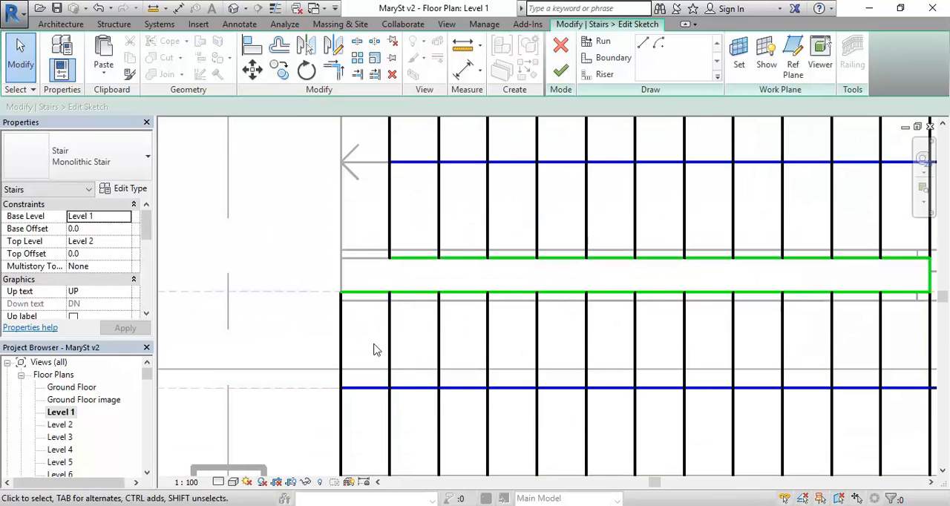
left_click(359, 389)
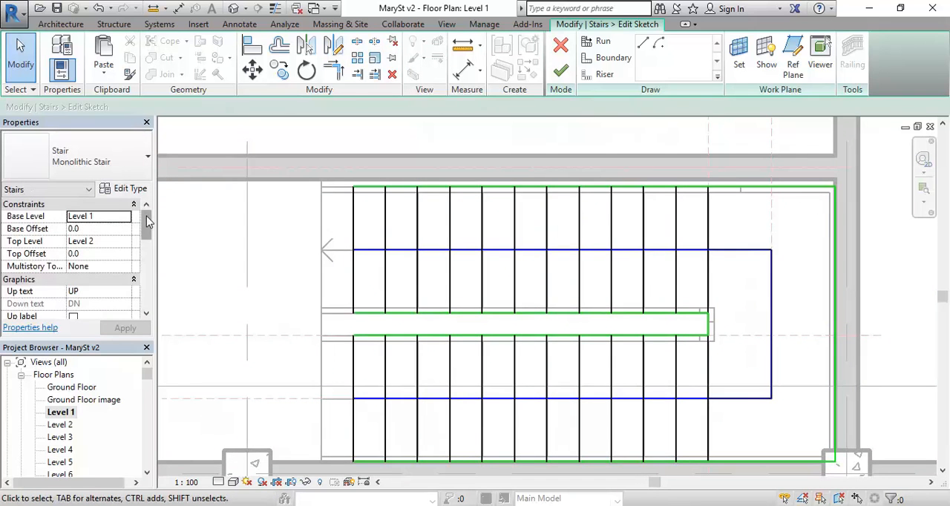
scroll("down", 3)
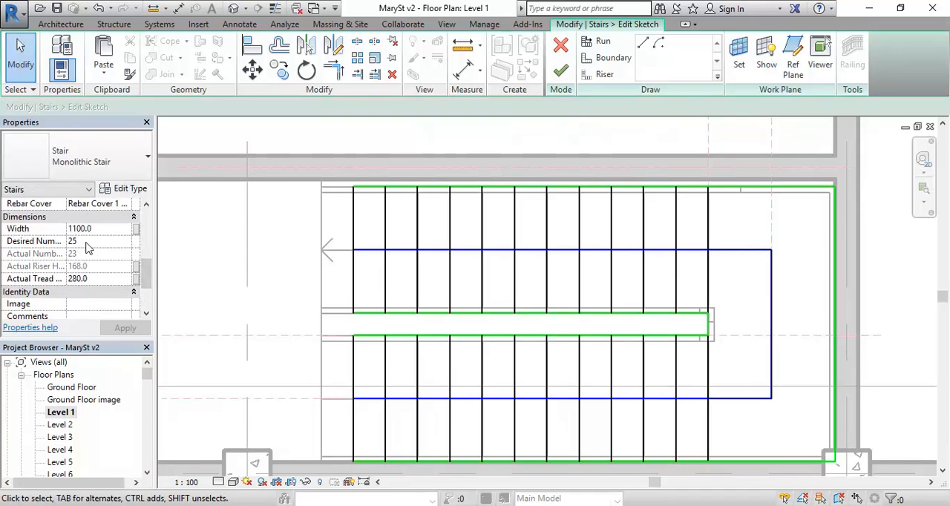
mouse_move(104, 247)
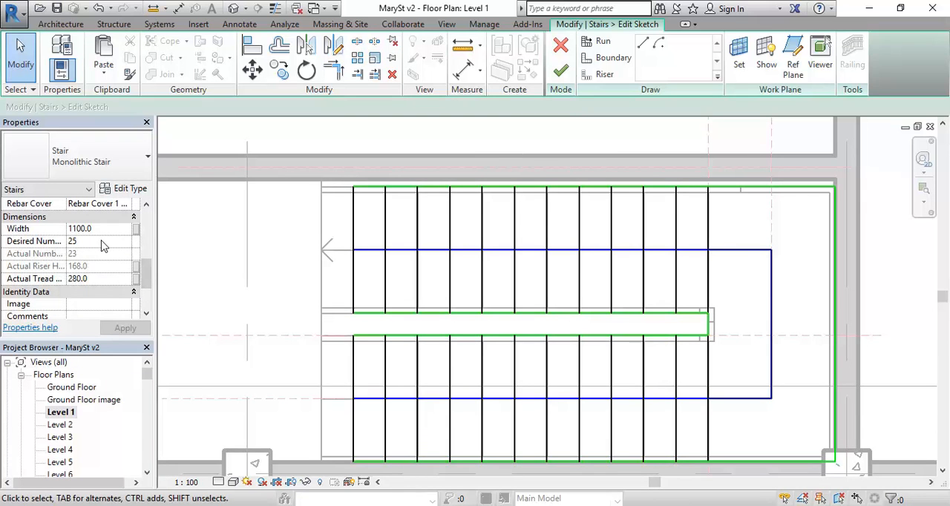
mouse_move(87, 261)
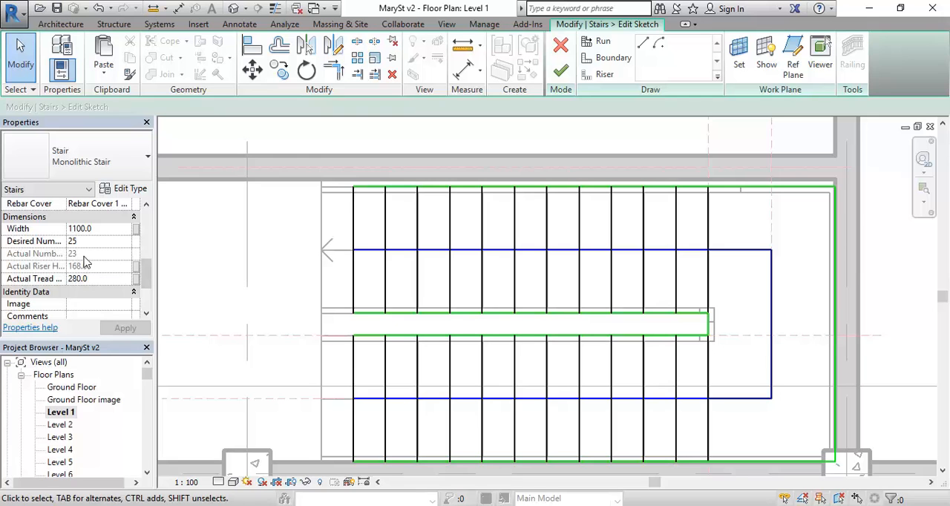
left_click(97, 241)
type("23")
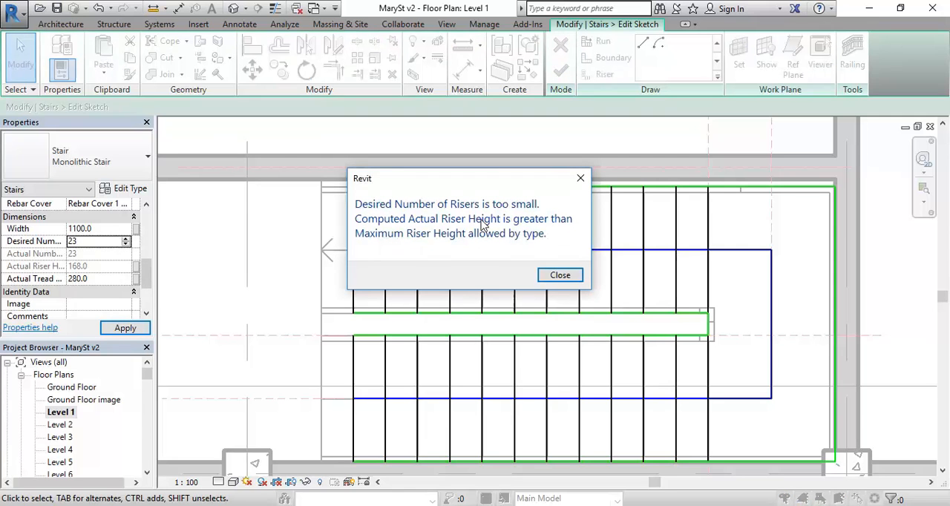
mouse_move(488, 249)
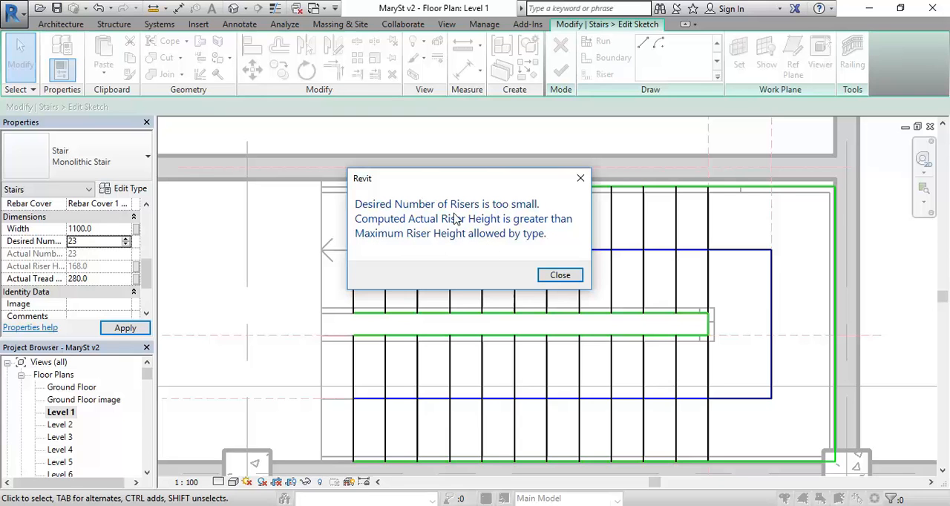
left_click(561, 274)
type("25")
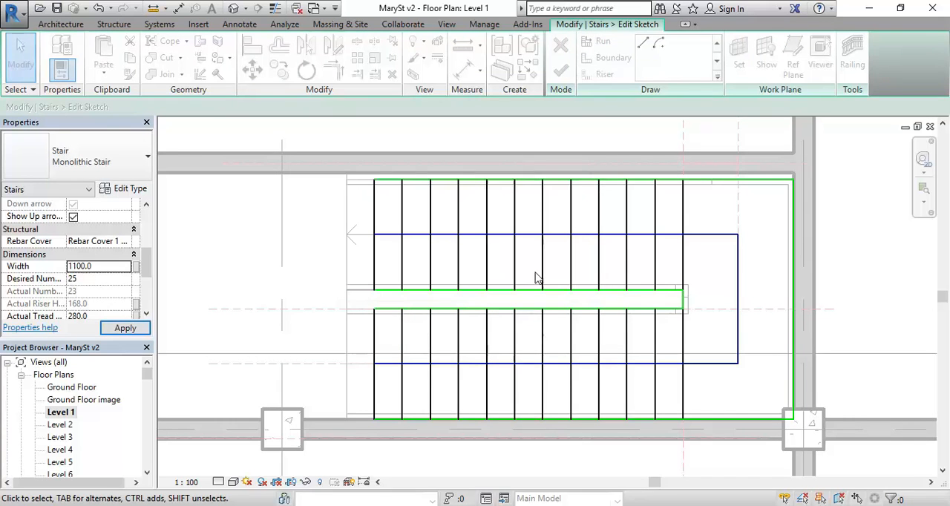
- Set Desired Number of Risers to 24 and apply it to the stair
left_click(97, 277)
type("24")
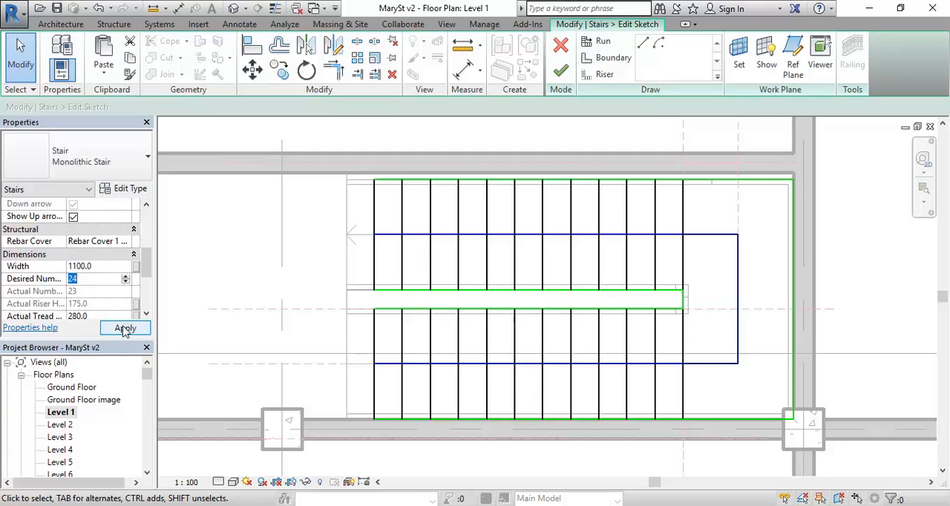
left_click(125, 328)
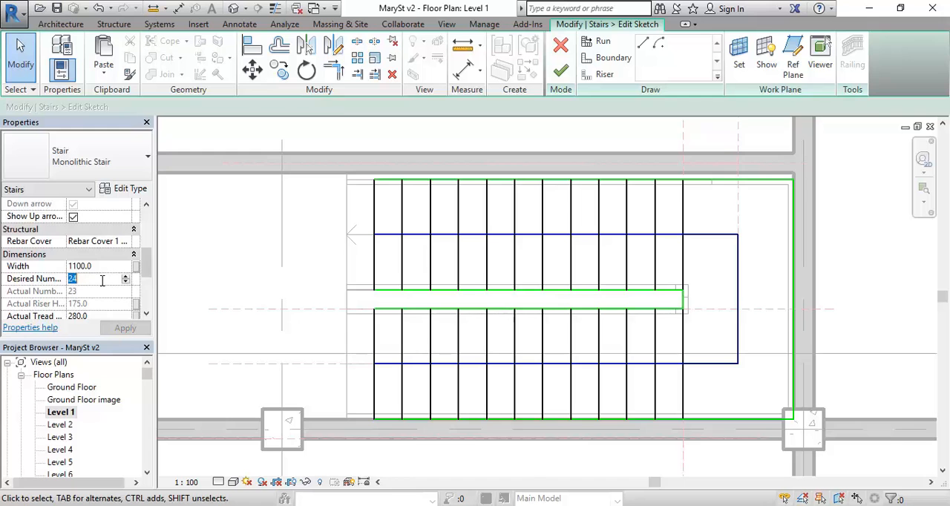
left_click(96, 278)
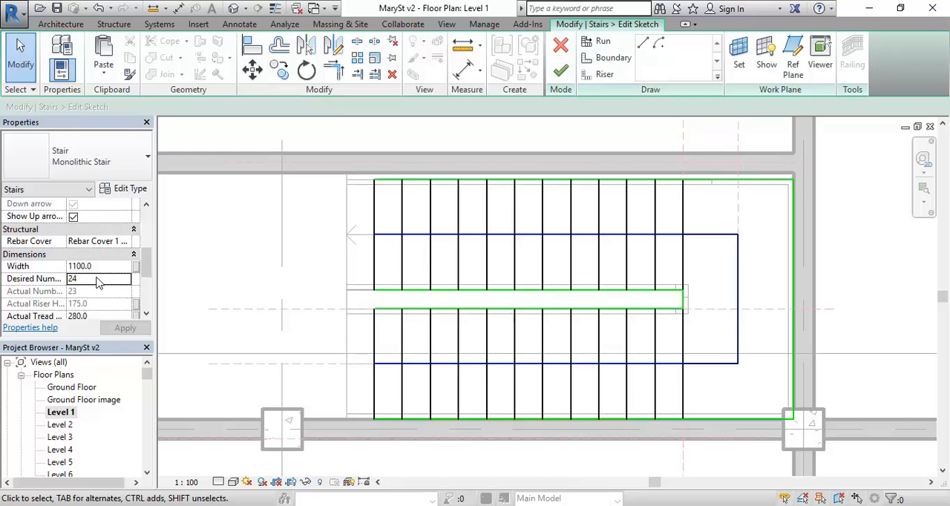
mouse_move(56, 297)
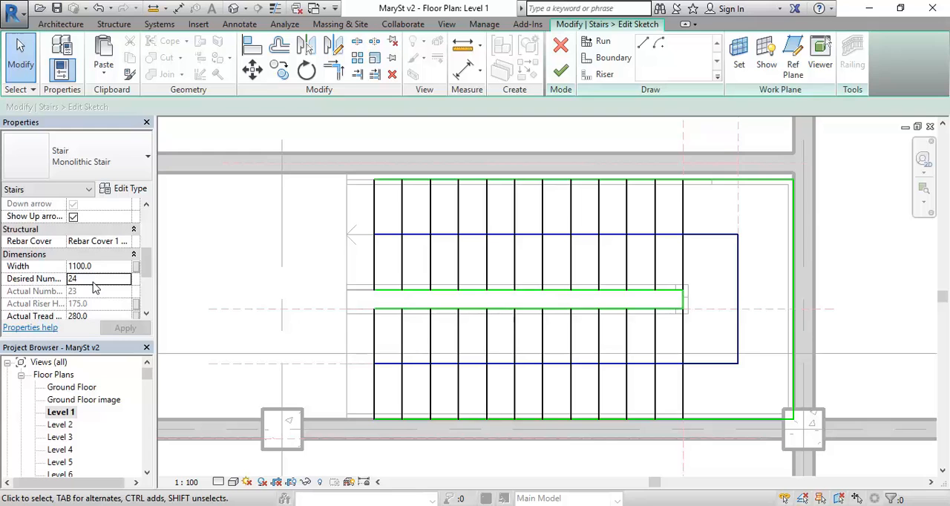
mouse_move(33, 304)
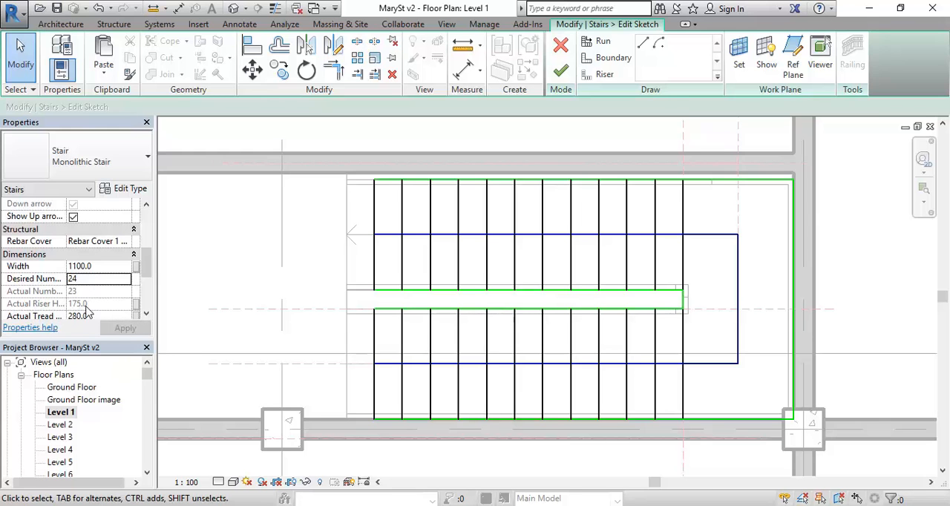
mouse_move(71, 291)
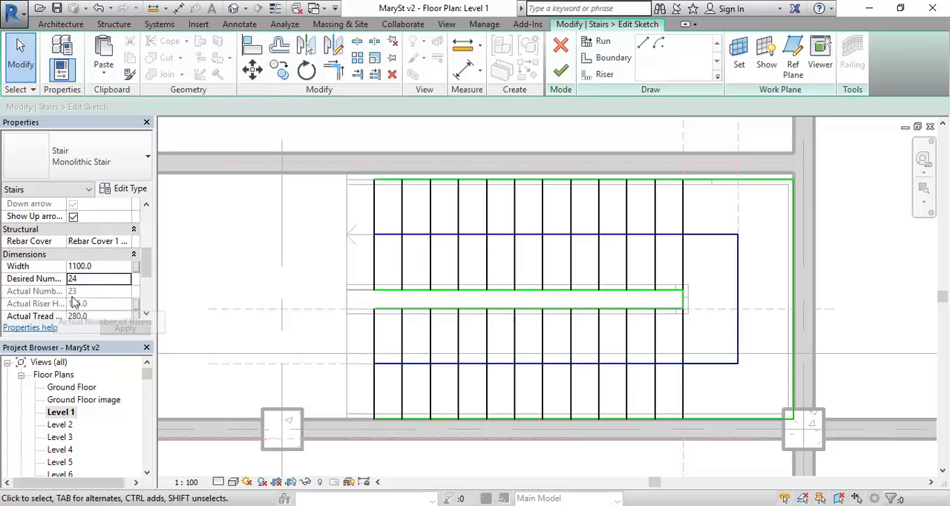
- Lengthen a riser sketch line in the lower run by dragging its endpoint
left_click(404, 230)
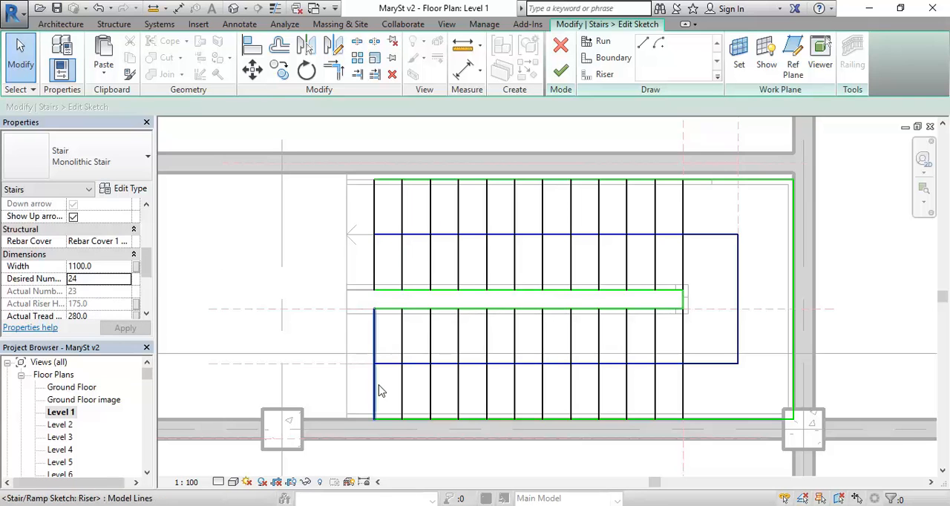
mouse_move(377, 336)
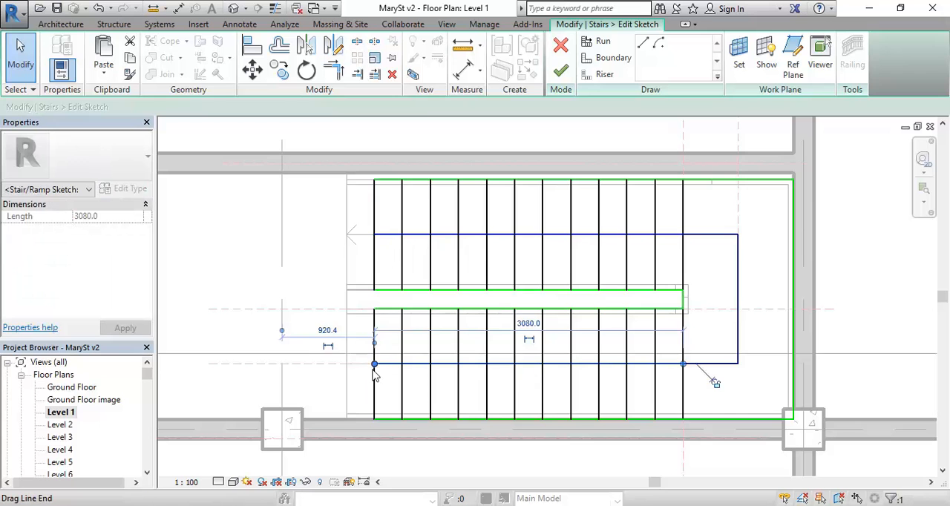
left_click_drag(374, 364, 345, 364)
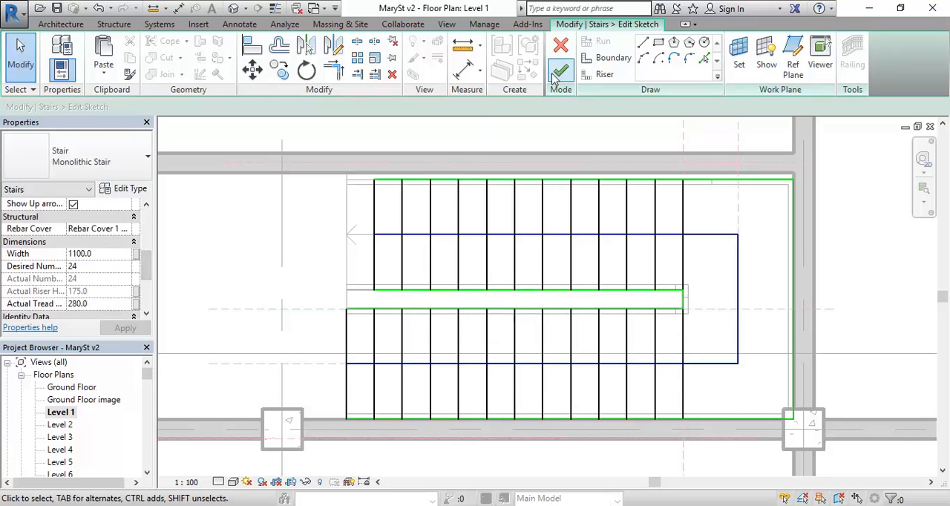
- Finish the stair edit so the 24-riser stair shows in the Level 1 plan
left_click(561, 62)
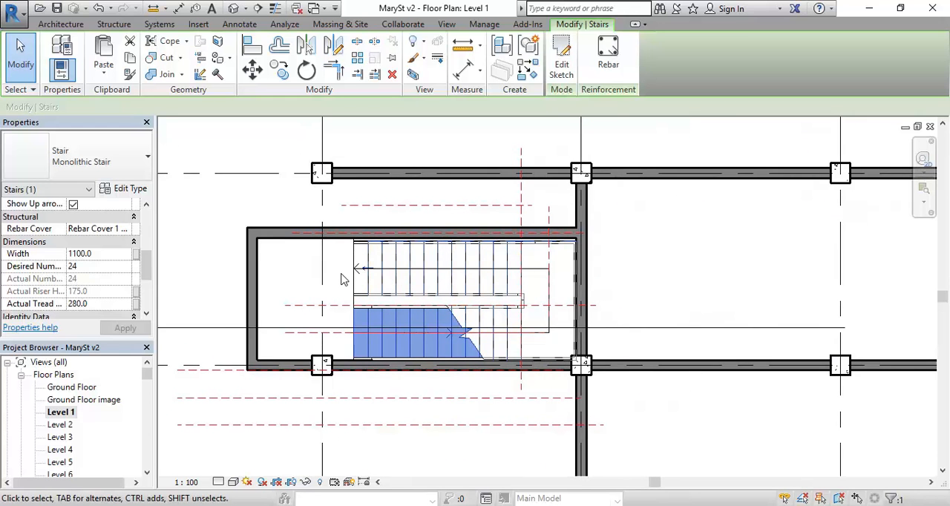
scroll("down", 3)
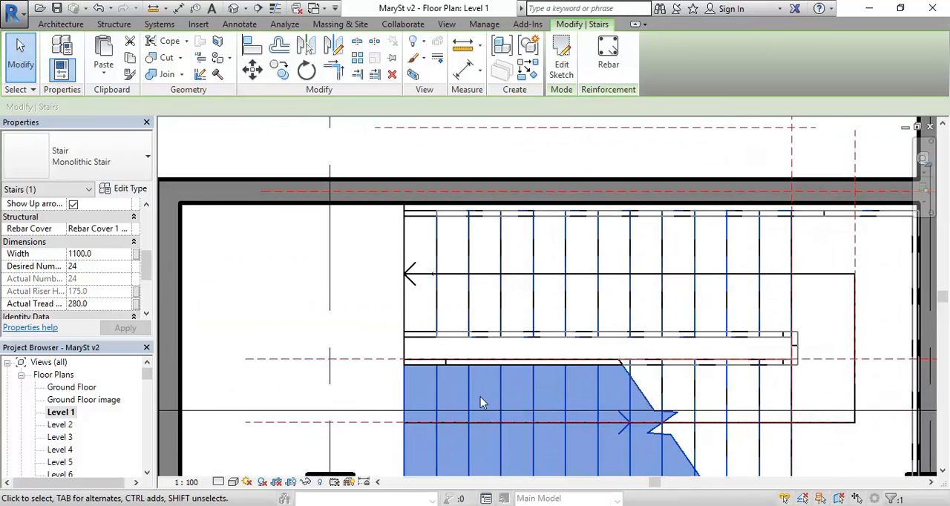
mouse_move(434, 306)
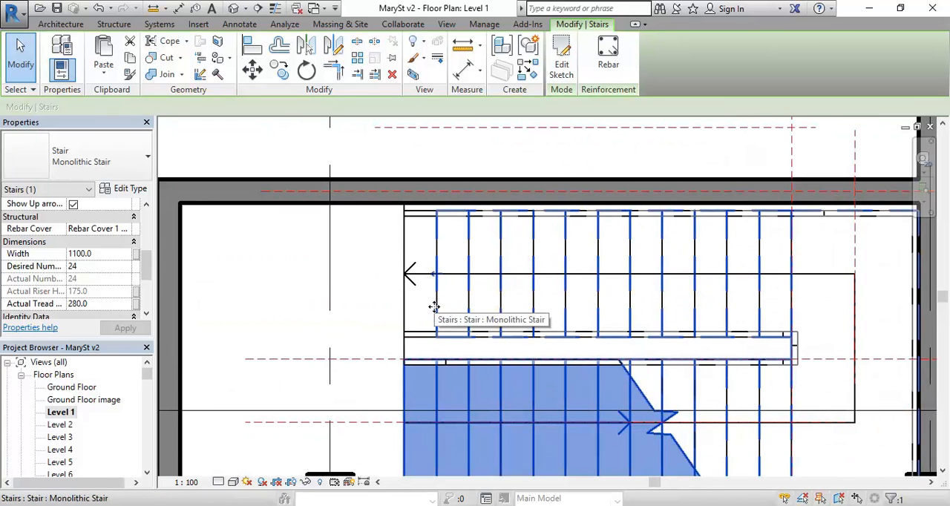
mouse_move(403, 309)
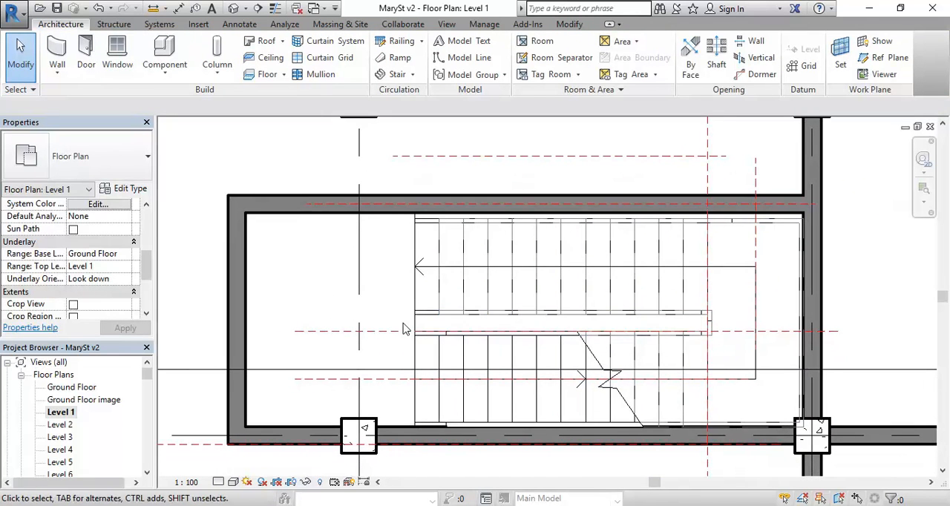
mouse_move(415, 325)
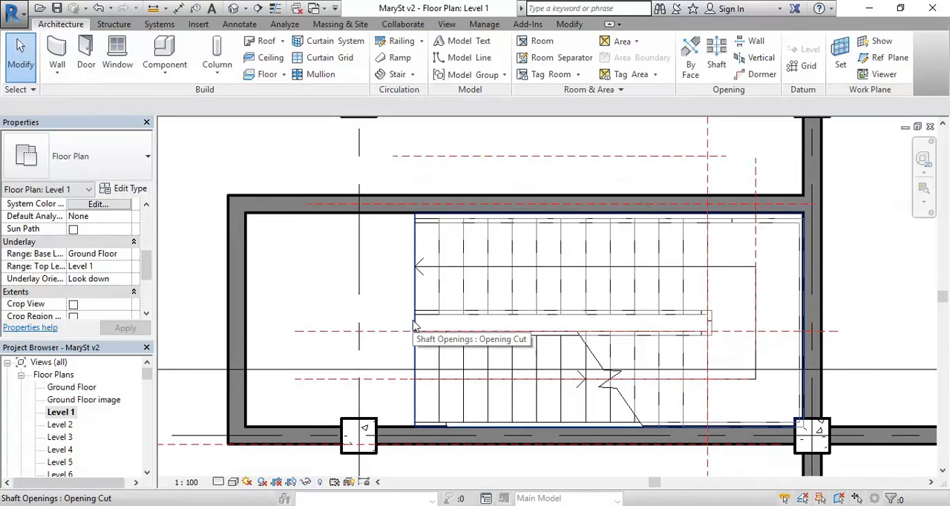
mouse_move(398, 275)
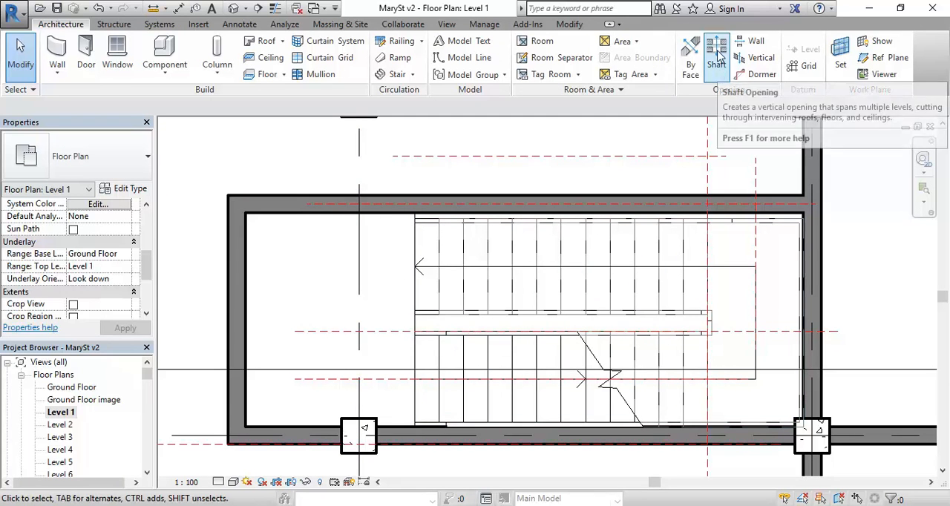
- Start a shaft opening and draw its boundary around the stairwell, snapping to wall corners
left_click(715, 57)
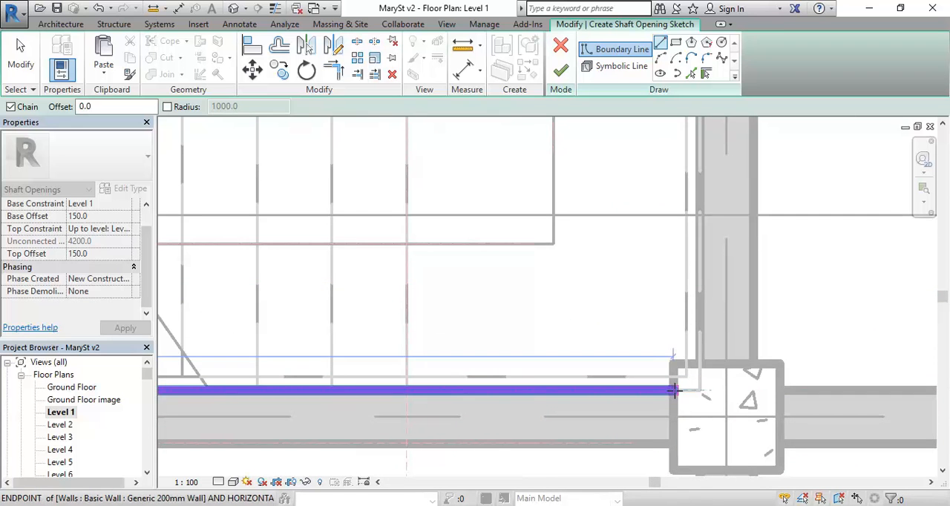
left_click(674, 392)
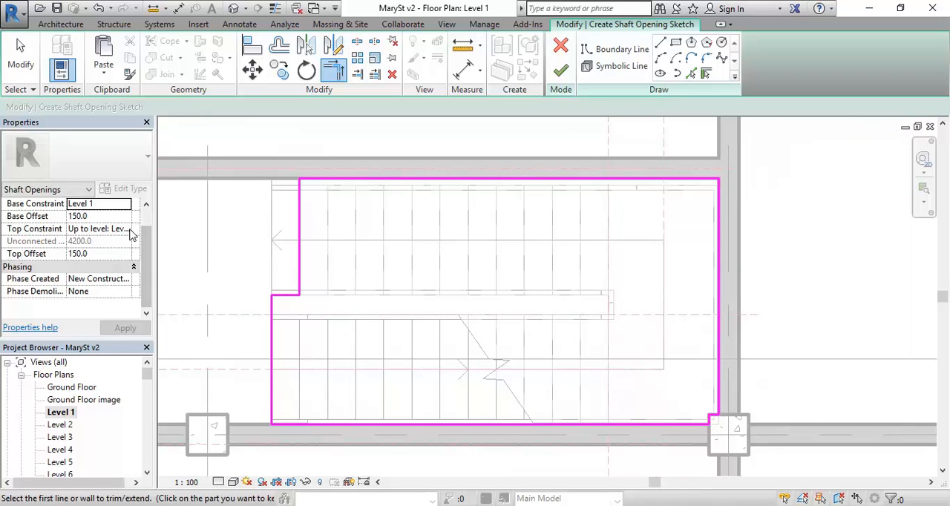
- Constrain the shaft opening up to level Roof with a -500 top offset and finish it
left_click(125, 228)
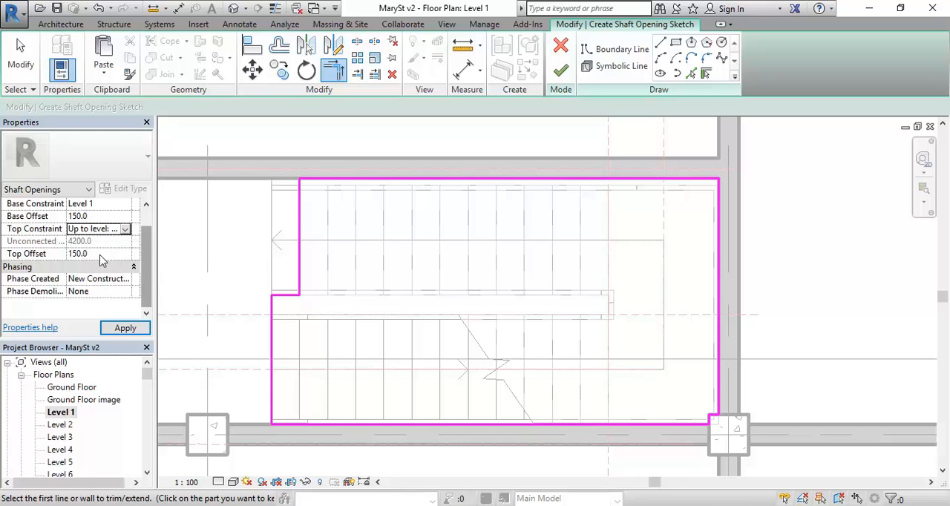
left_click(98, 253)
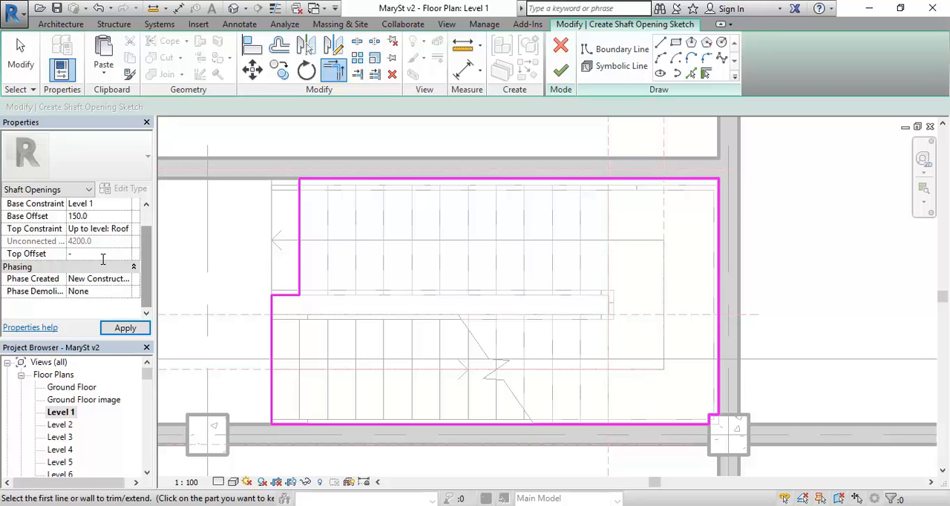
type("-500.0")
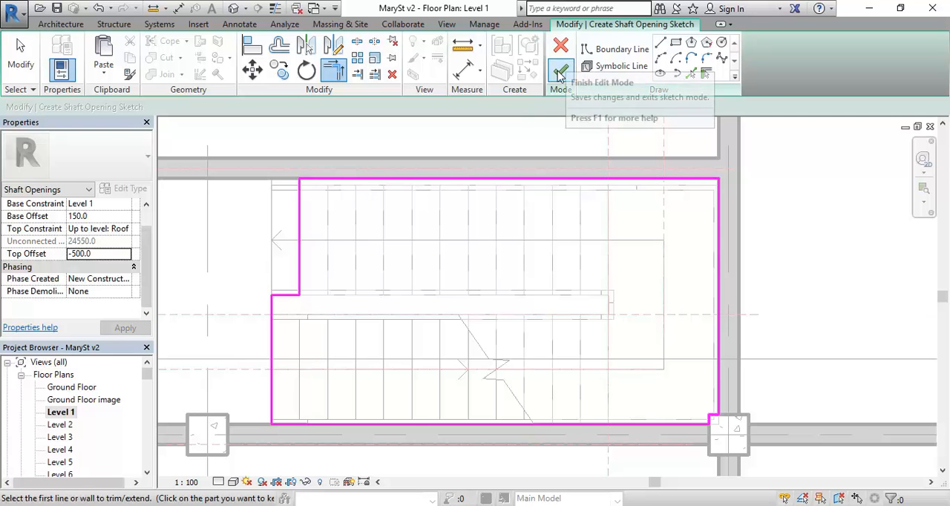
left_click(561, 56)
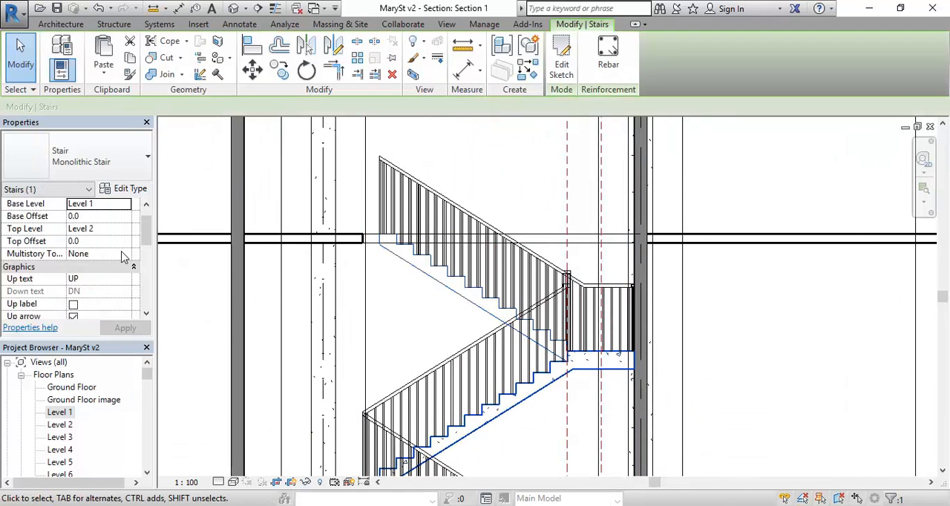
- Set the selected stair's Multistory Top Level from the Properties dropdown
left_click(125, 254)
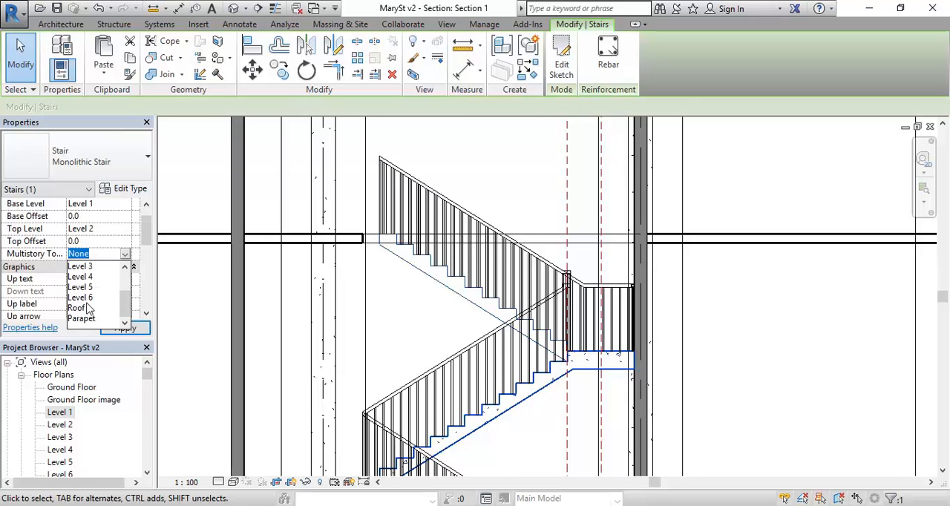
left_click(80, 297)
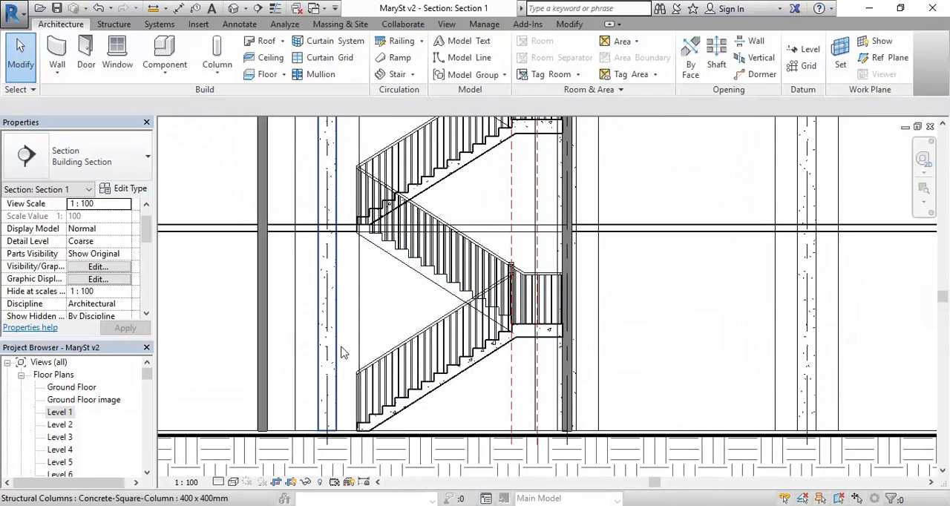
mouse_move(481, 236)
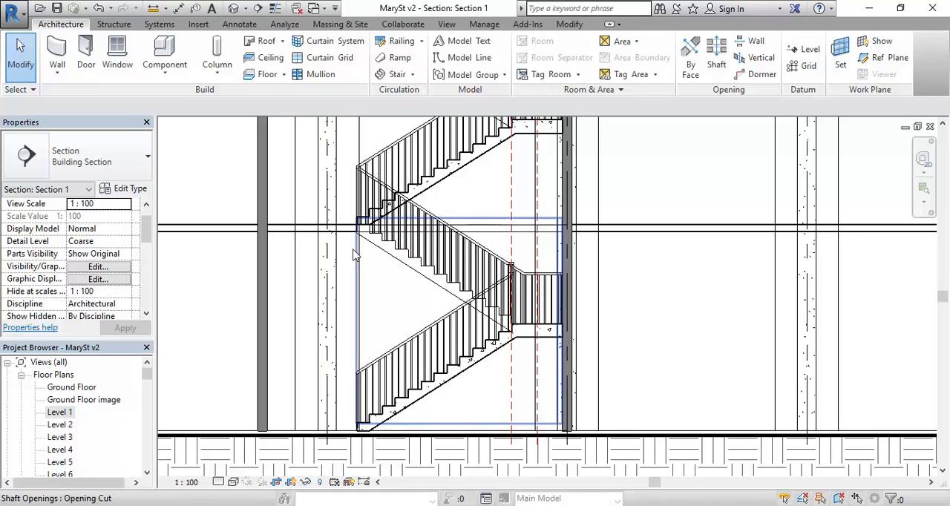
mouse_move(359, 246)
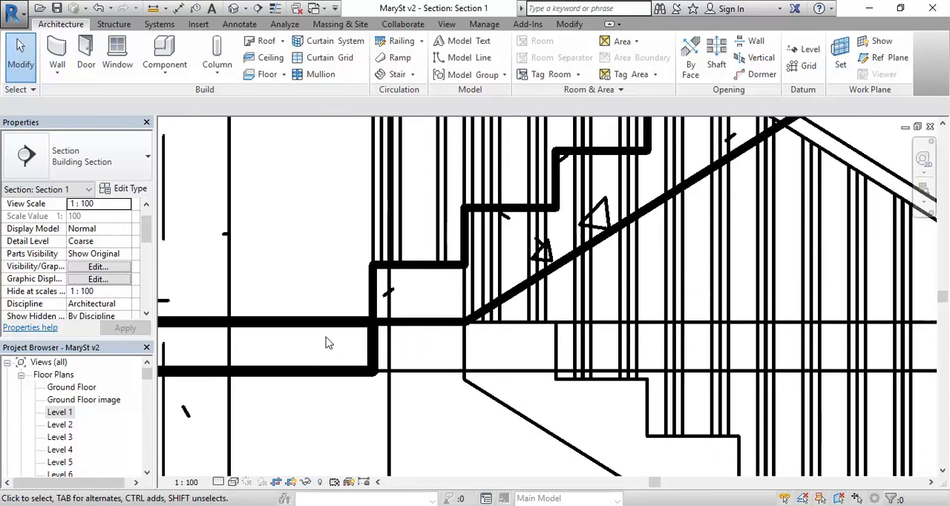
- Inspect the stair and shaft opening elements at the floor junction in Section 1
left_click(463, 330)
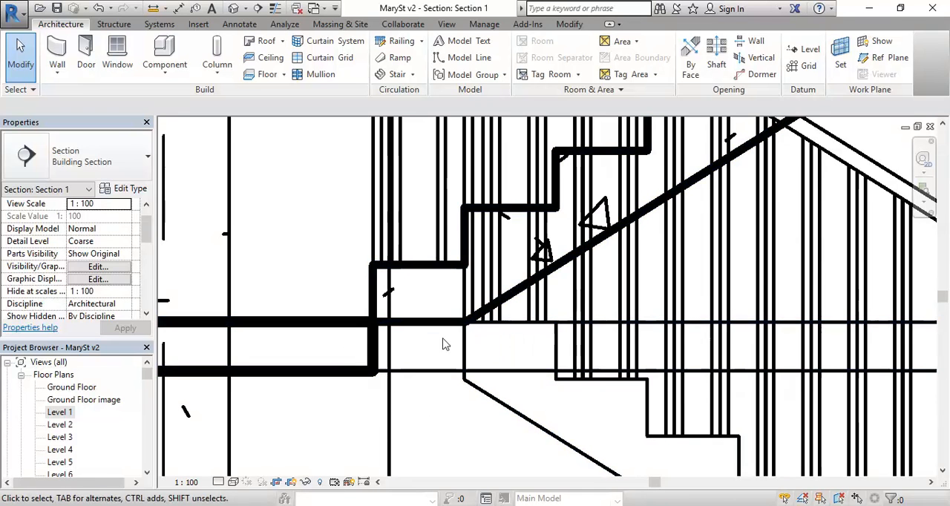
left_click(468, 326)
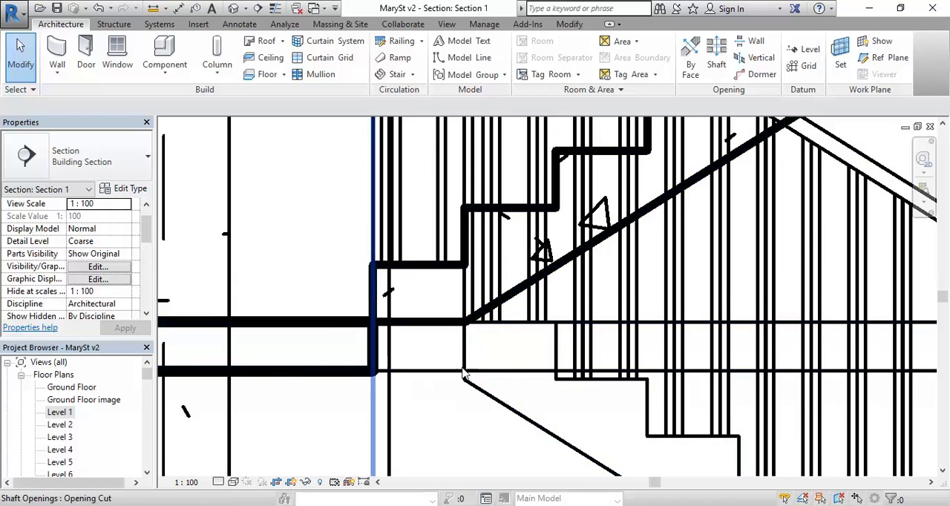
left_click(434, 327)
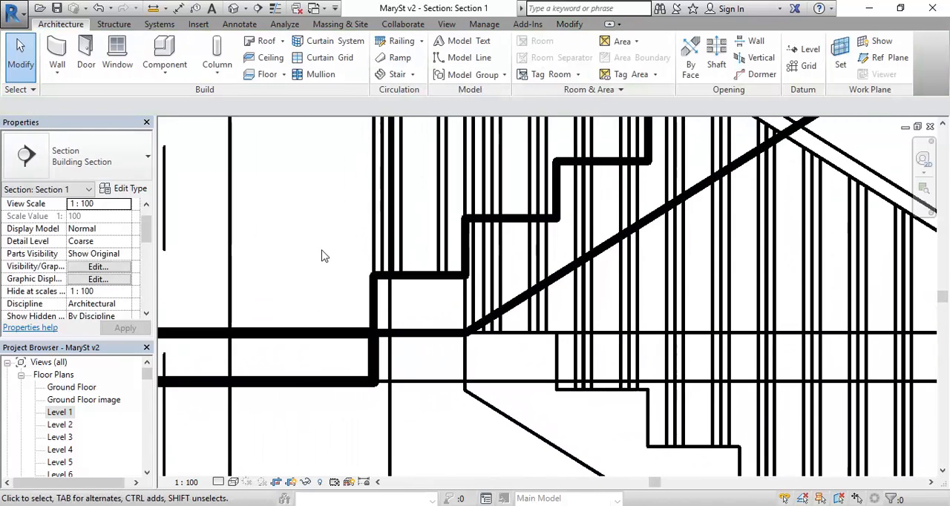
mouse_move(434, 338)
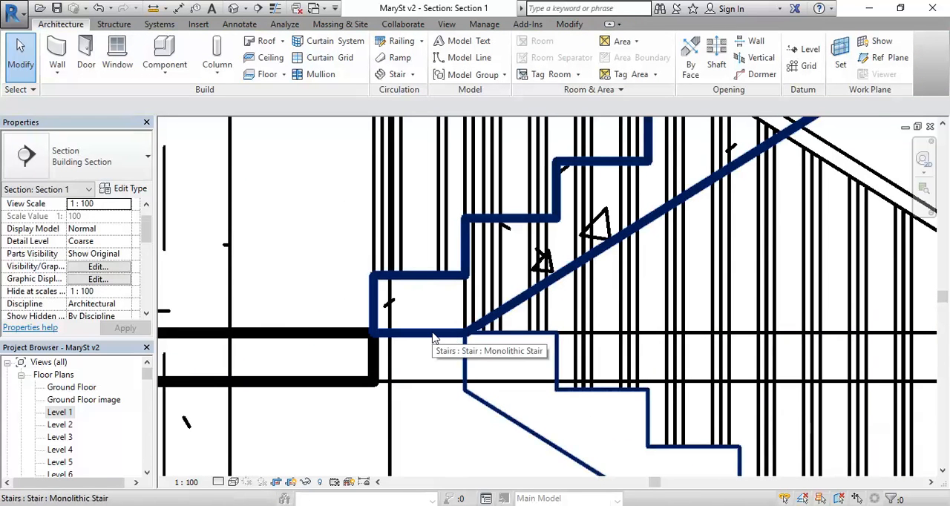
mouse_move(304, 219)
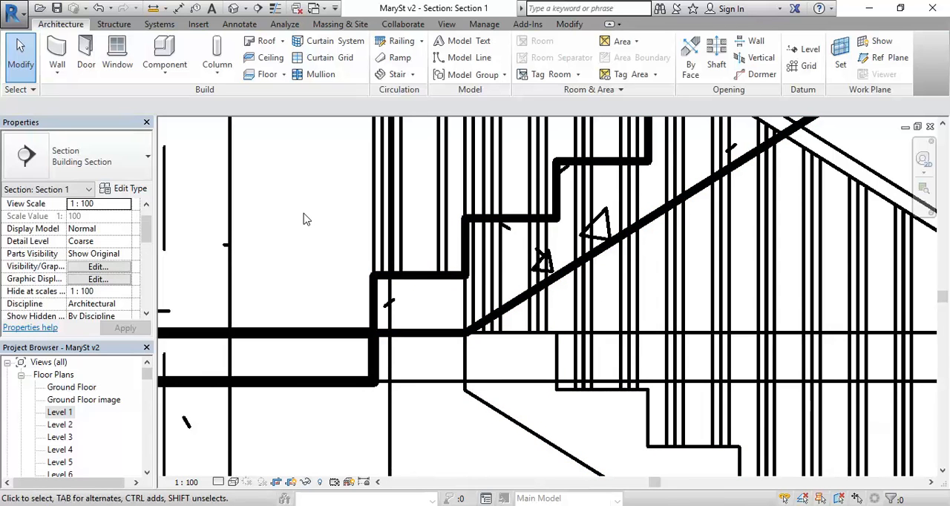
mouse_move(314, 242)
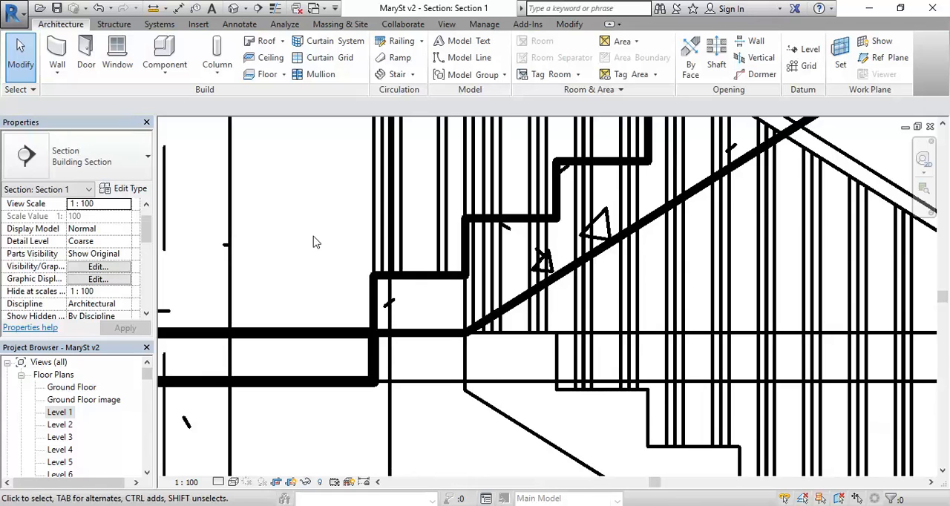
left_click(239, 24)
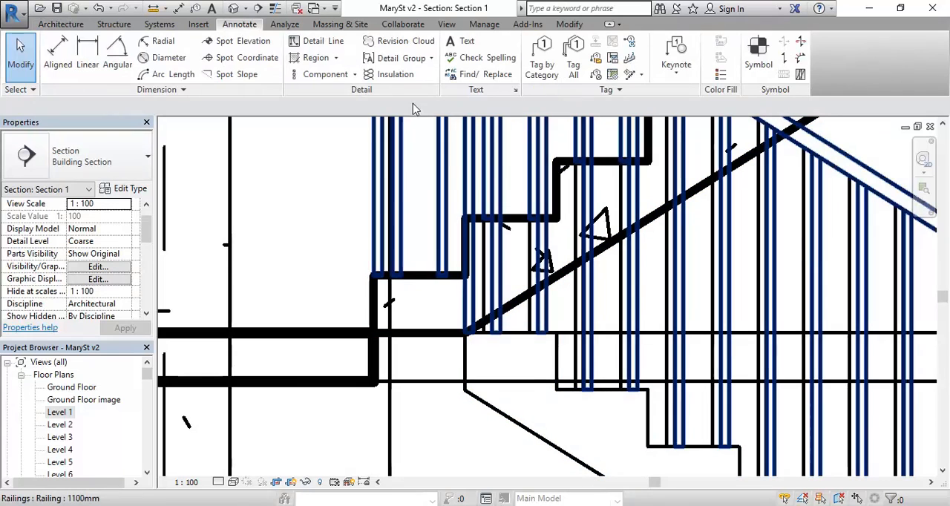
- Begin a filled region with a heavier boundary and trace the stair's sloped underside
left_click(336, 58)
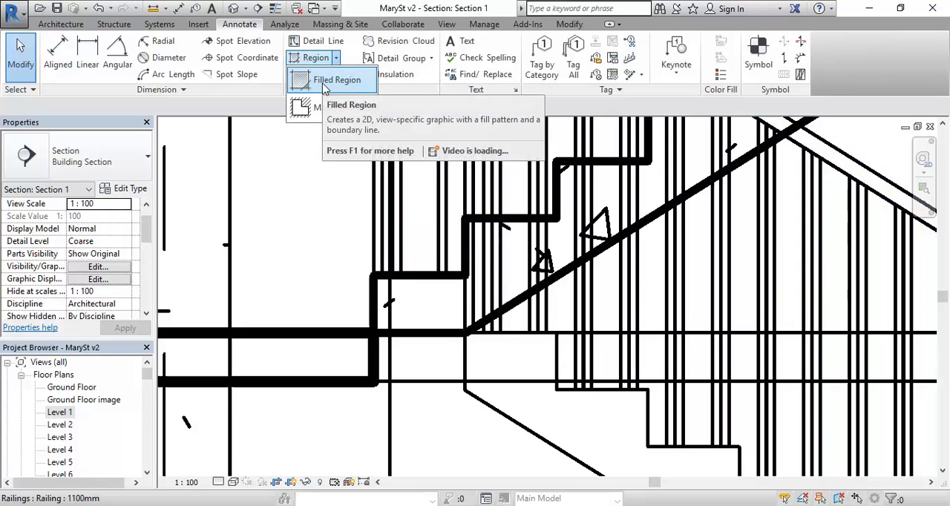
mouse_move(336, 80)
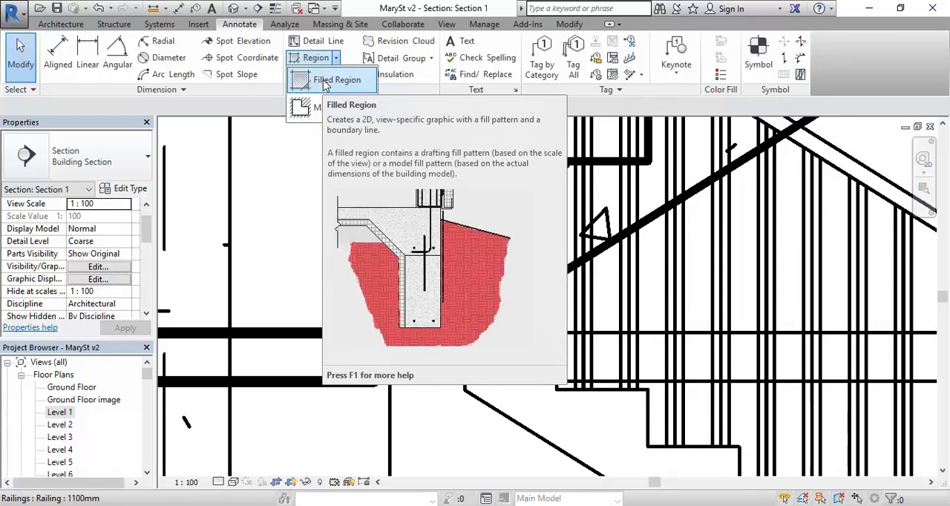
left_click(338, 81)
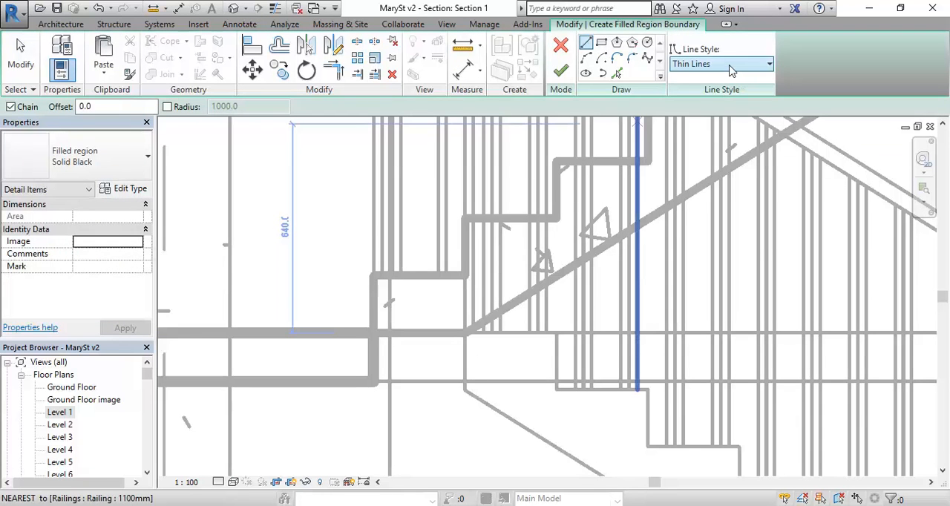
left_click(769, 64)
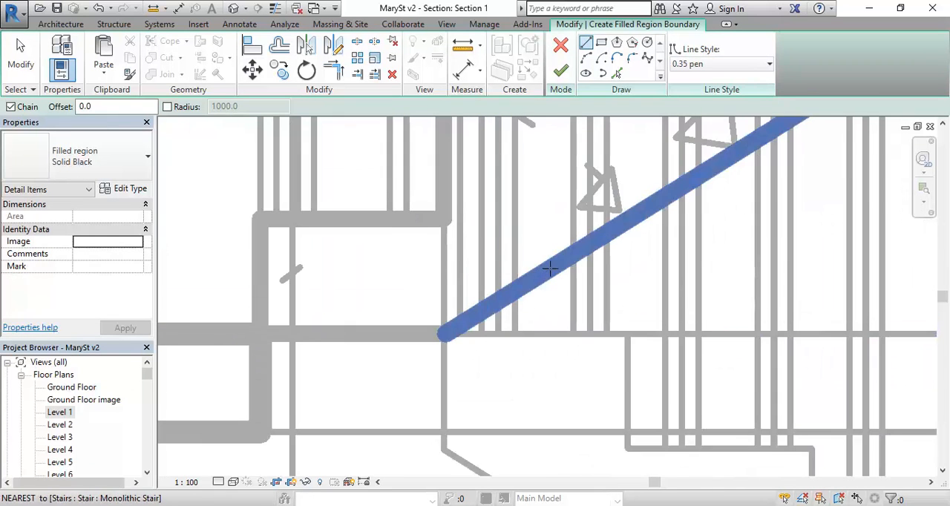
left_click(547, 270)
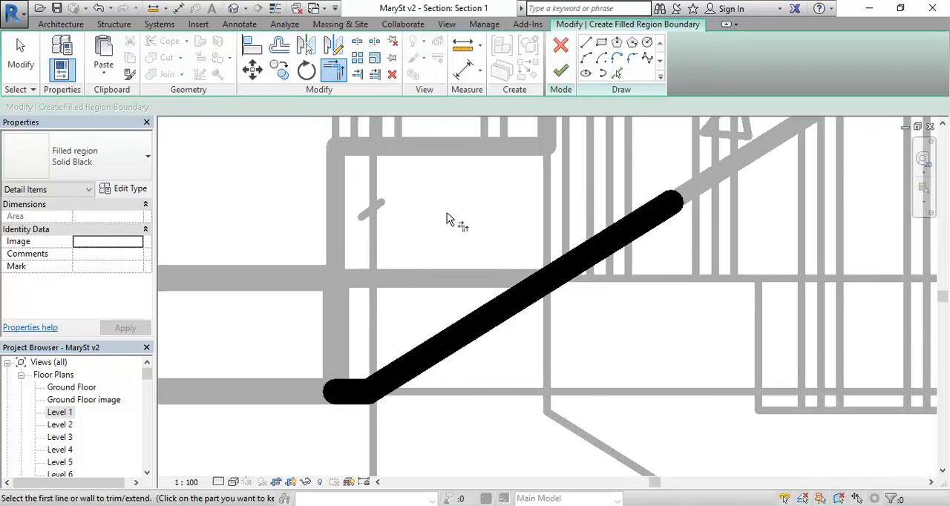
- Change the boundary line style and finish the wedge region between stair and slab
left_click(561, 73)
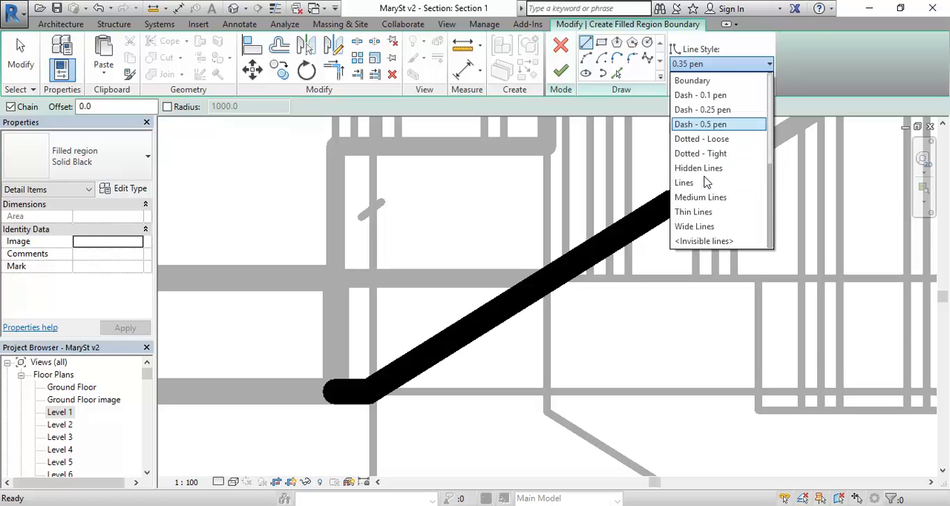
left_click(703, 240)
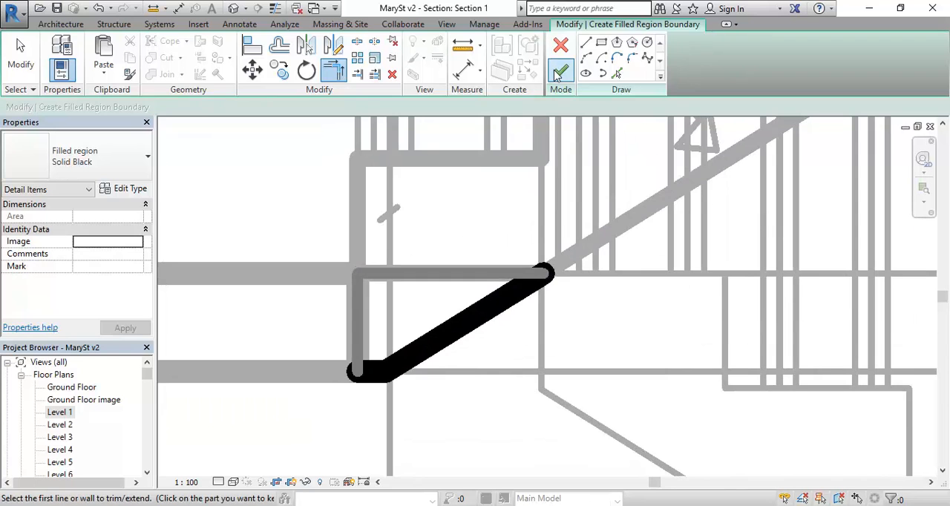
left_click(561, 66)
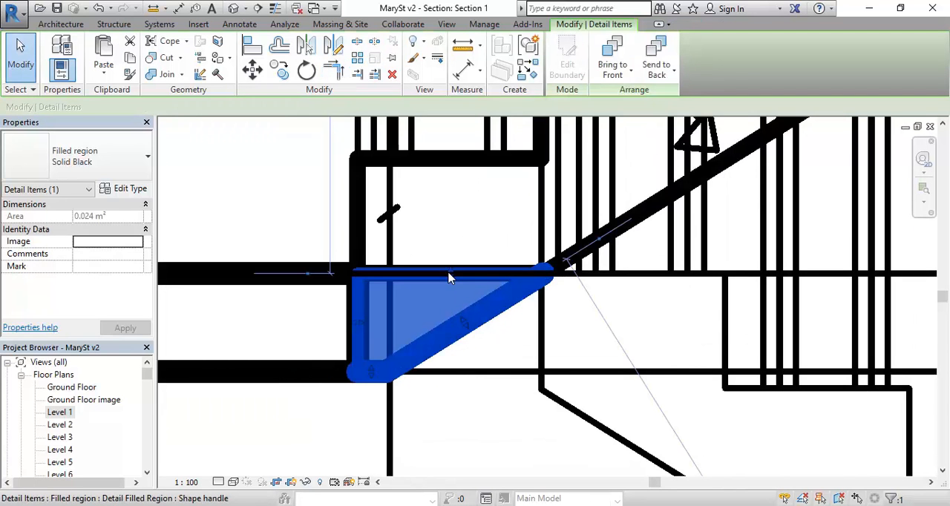
- Duplicate the filled region type and name the copy 'Concrete cut'
left_click(130, 187)
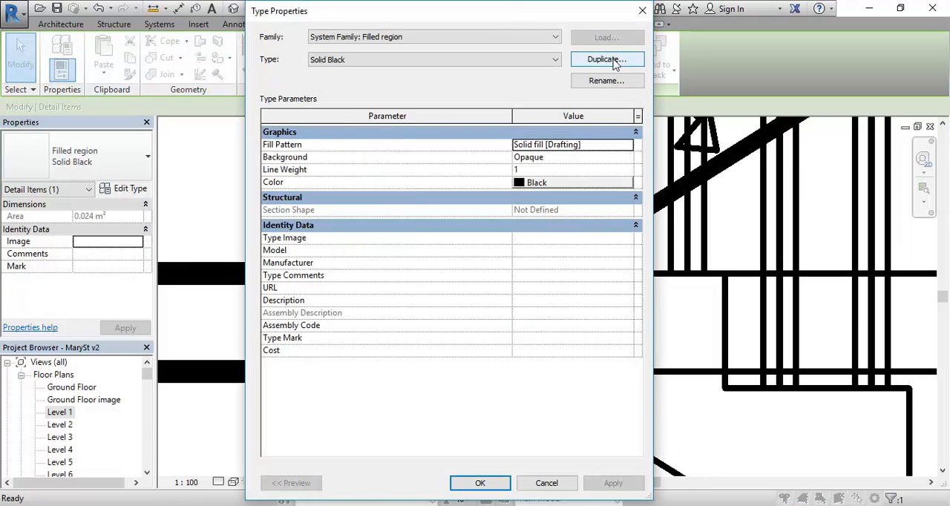
left_click(606, 59)
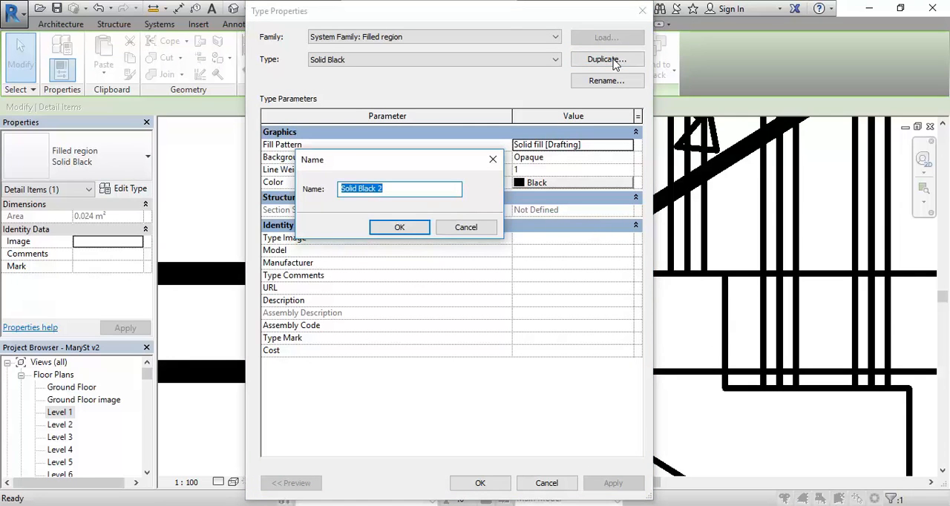
type("Conc")
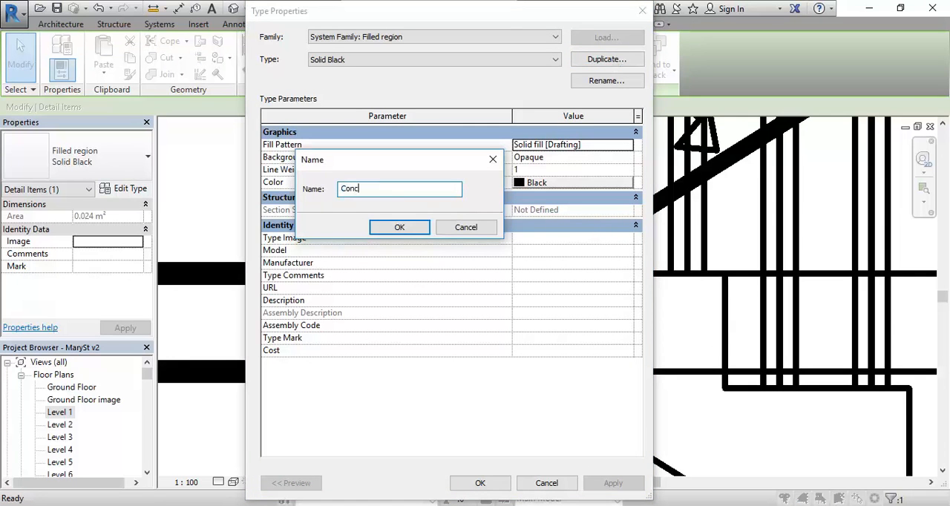
type("rete")
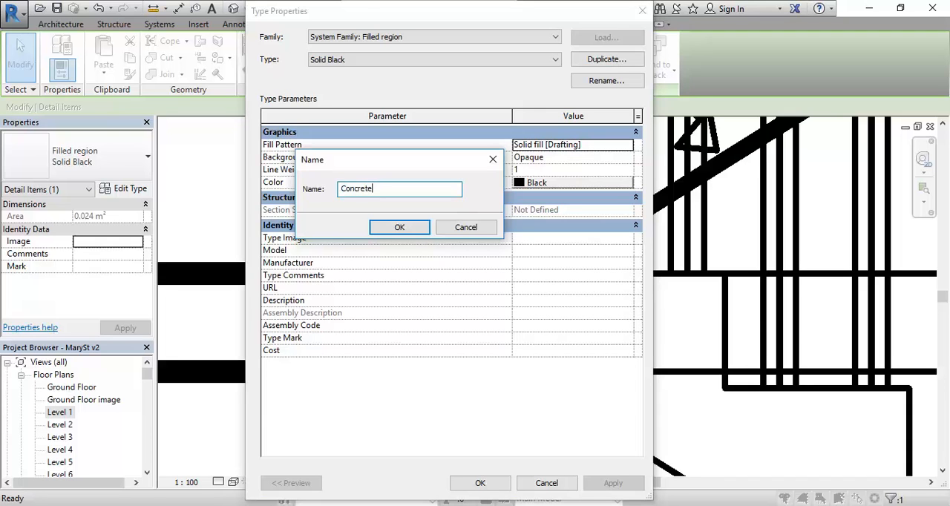
type("c")
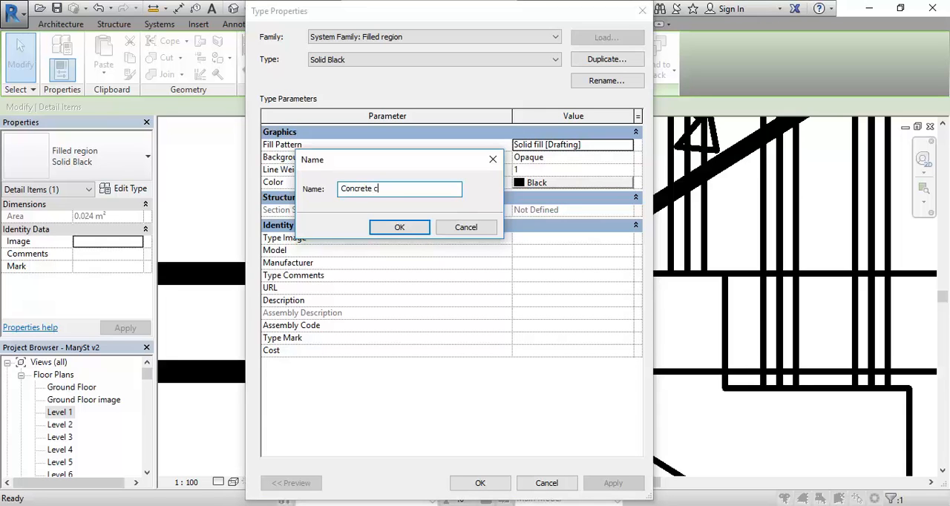
left_click(399, 227)
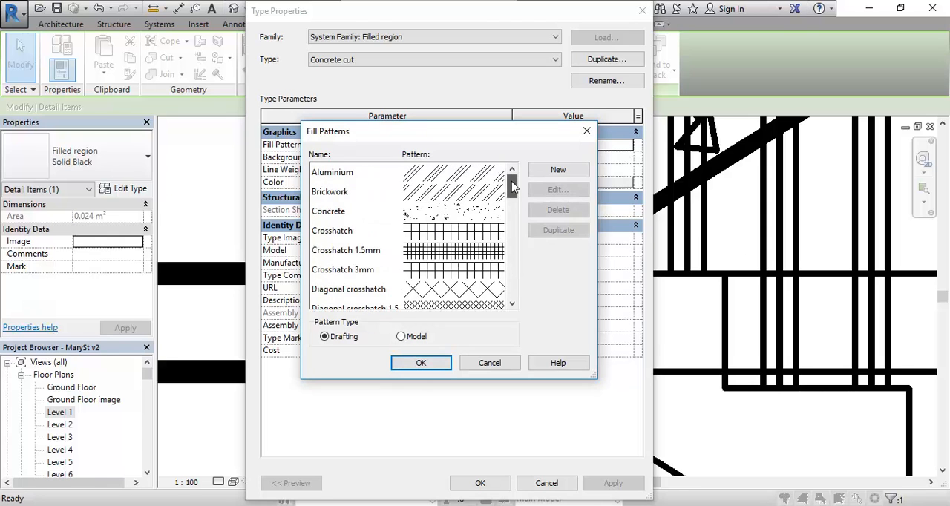
- Give the Concrete cut type the Concrete fill pattern and apply it
left_click(328, 211)
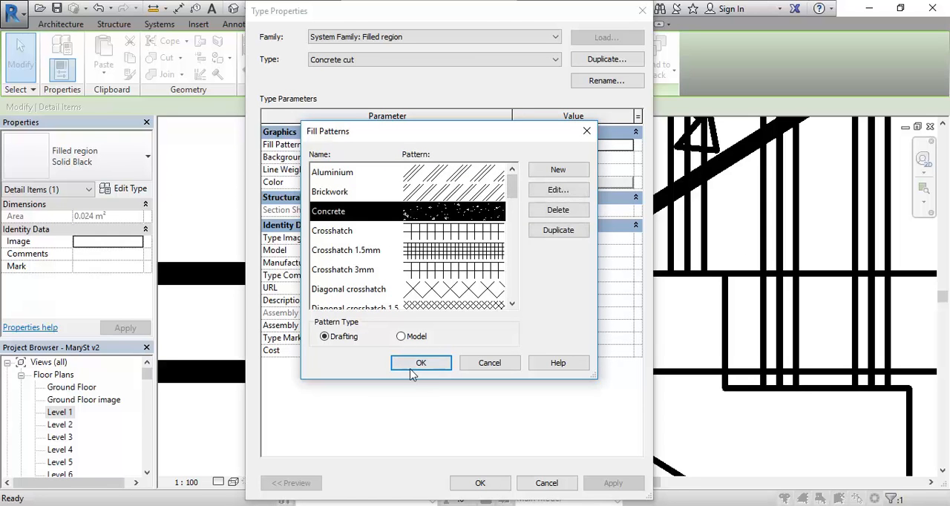
left_click(421, 362)
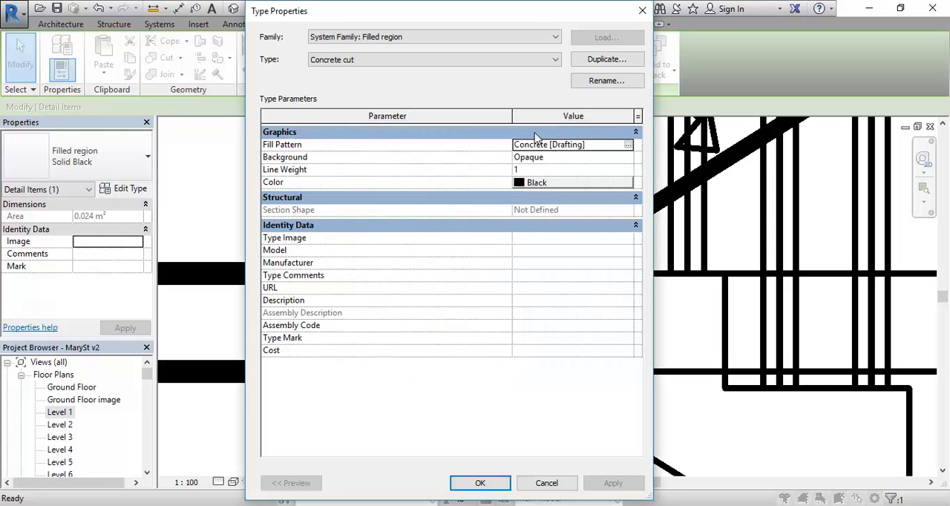
left_click(479, 484)
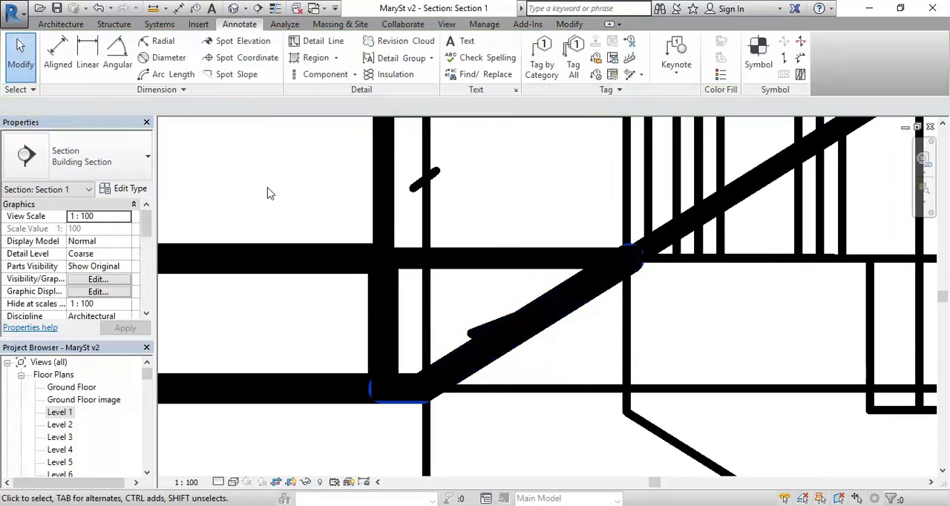
- Use Linework with <Invisible lines> to hide the stair and floor slab edges at their junction
left_click(567, 267)
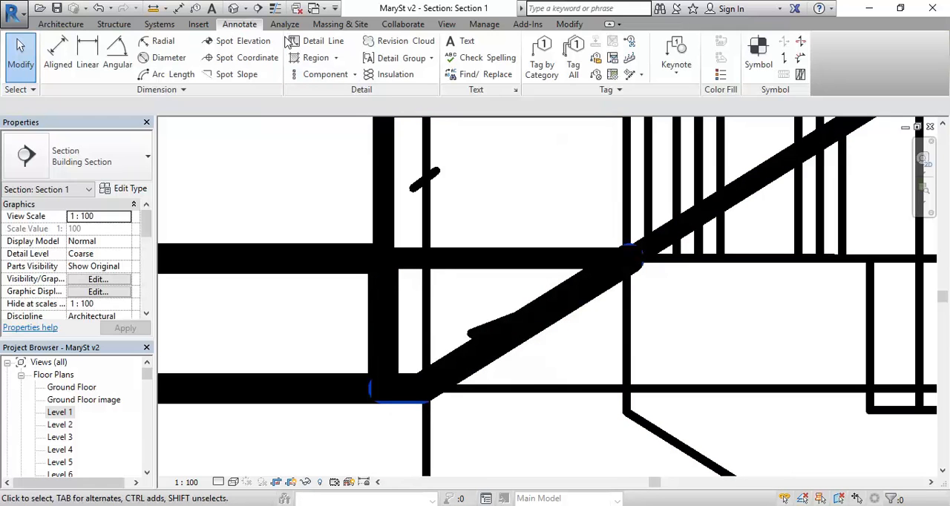
mouse_move(484, 24)
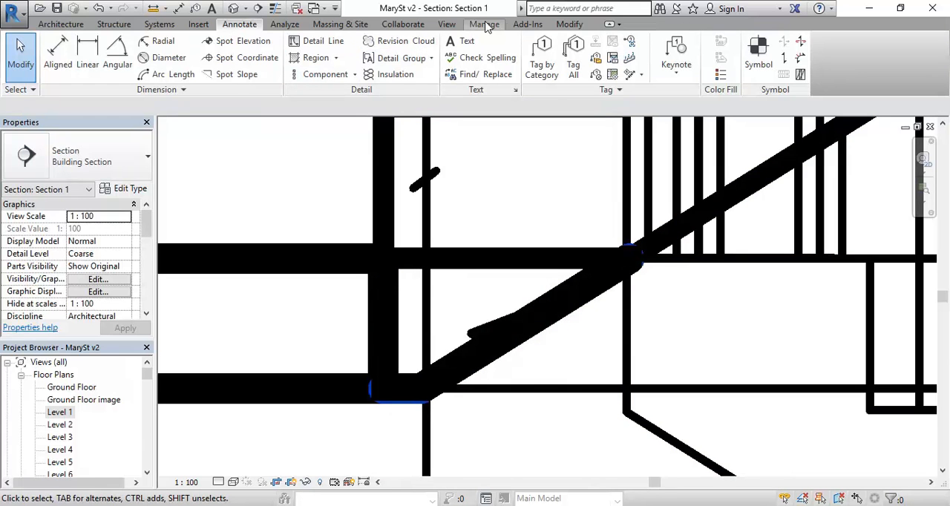
left_click(570, 24)
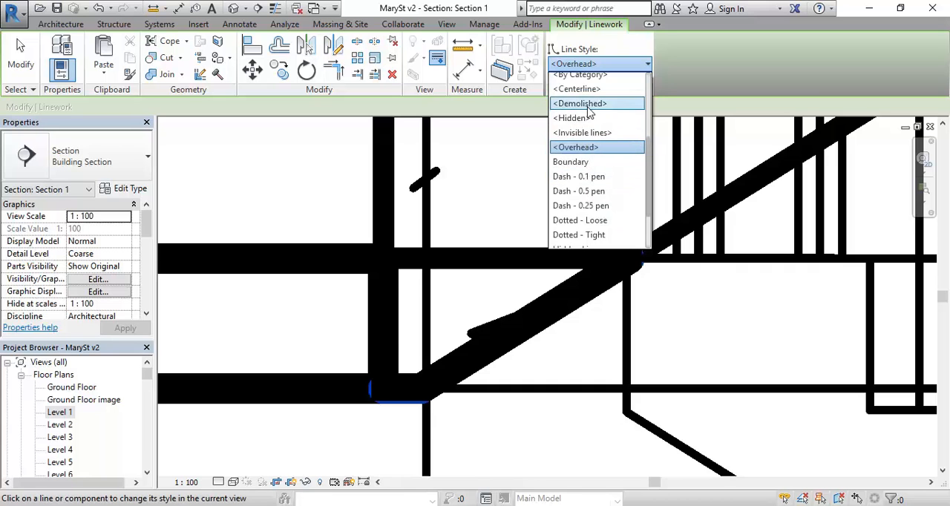
left_click(582, 132)
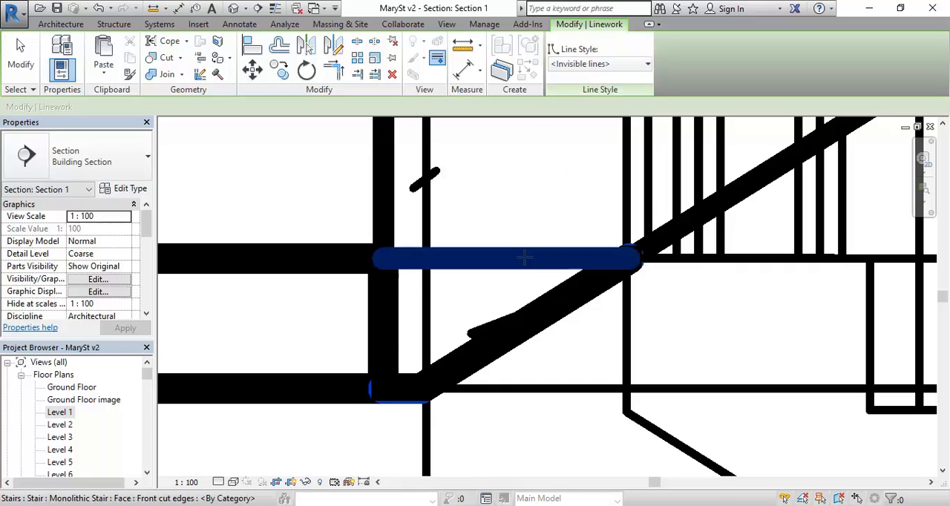
left_click(383, 327)
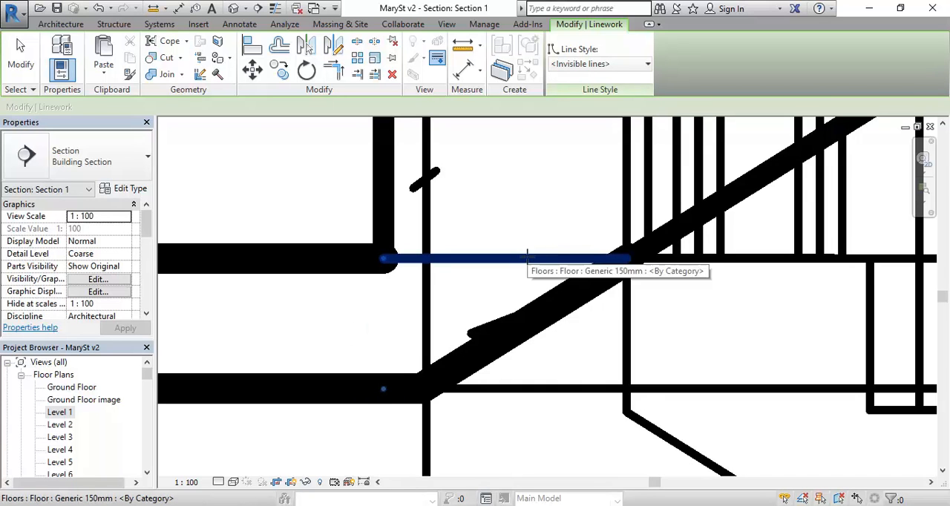
left_click(513, 258)
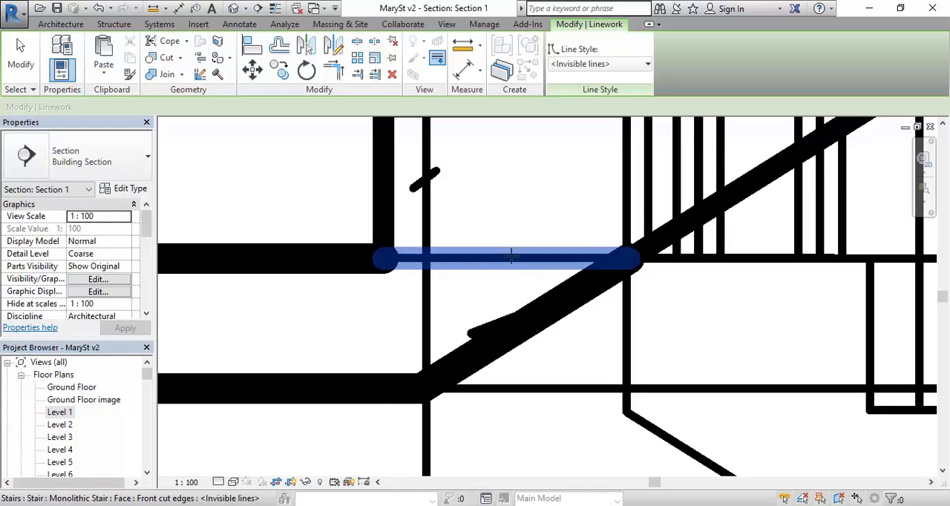
right_click(511, 259)
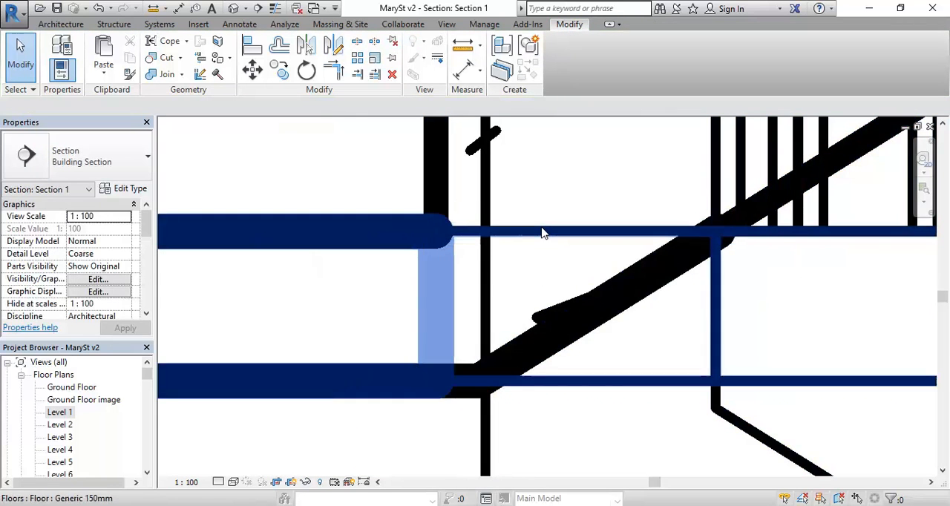
left_click(567, 181)
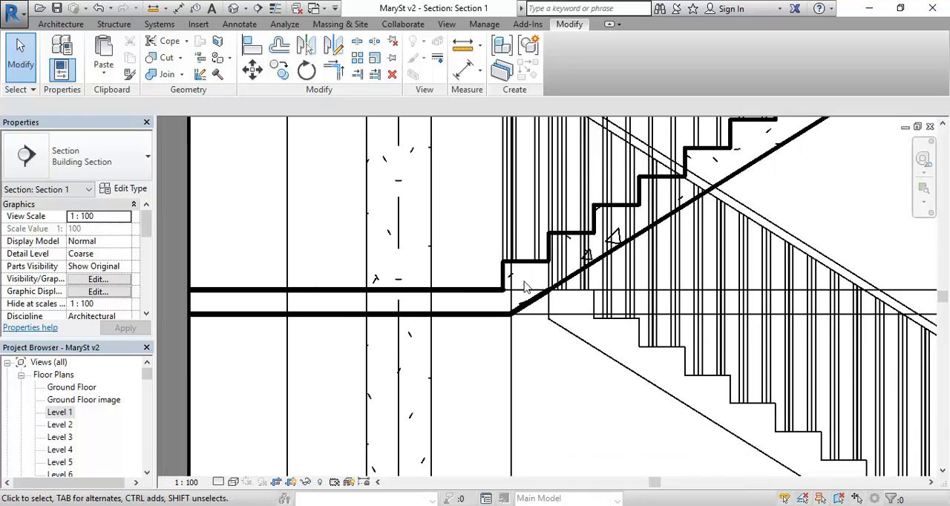
- Select the Generic 150mm floor beside the stair and bring up its type properties
left_click(522, 286)
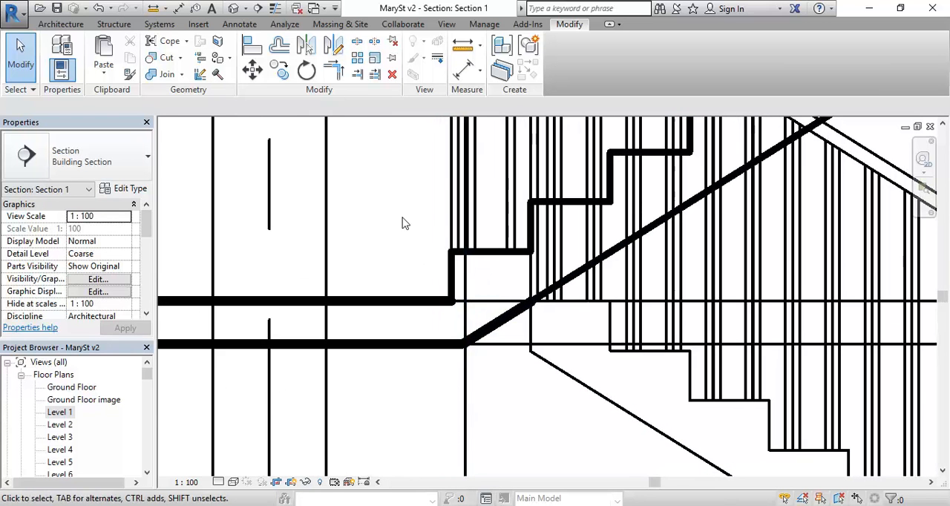
left_click_drag(403, 222, 582, 350)
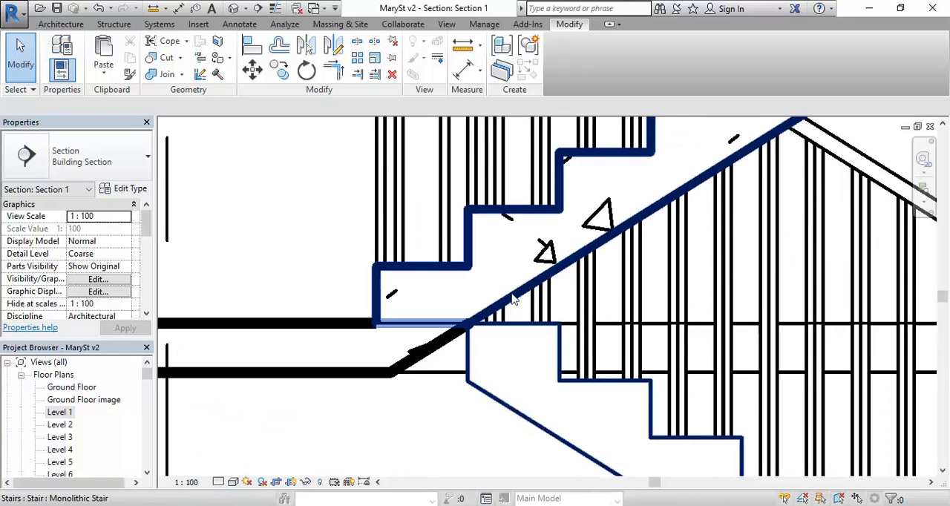
mouse_move(548, 281)
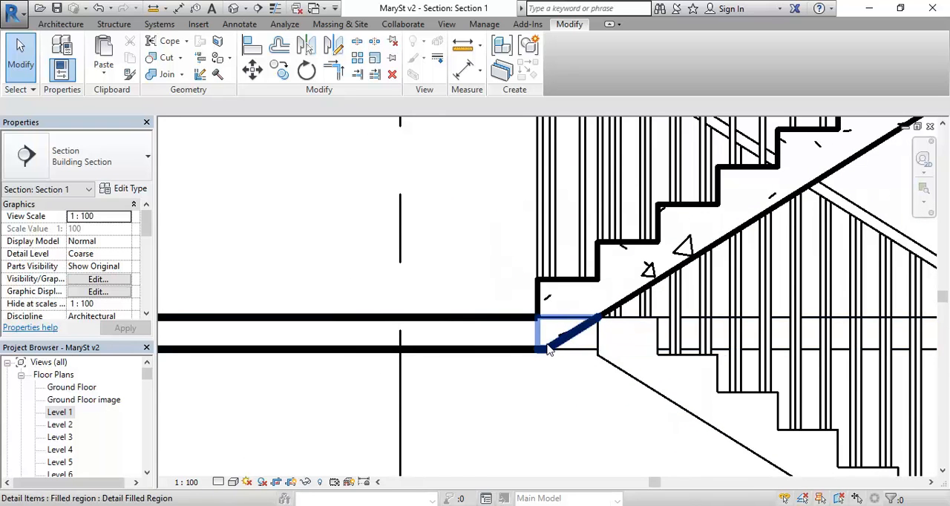
left_click(542, 349)
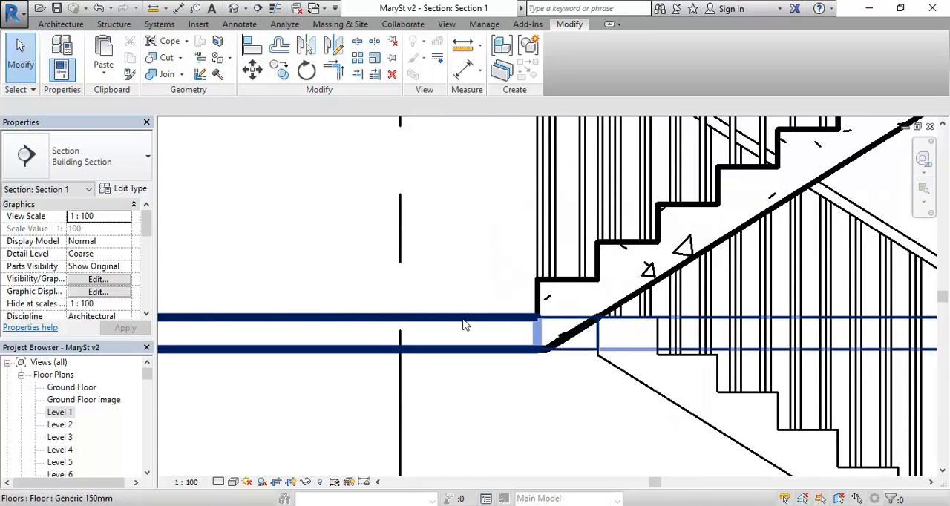
left_click(130, 187)
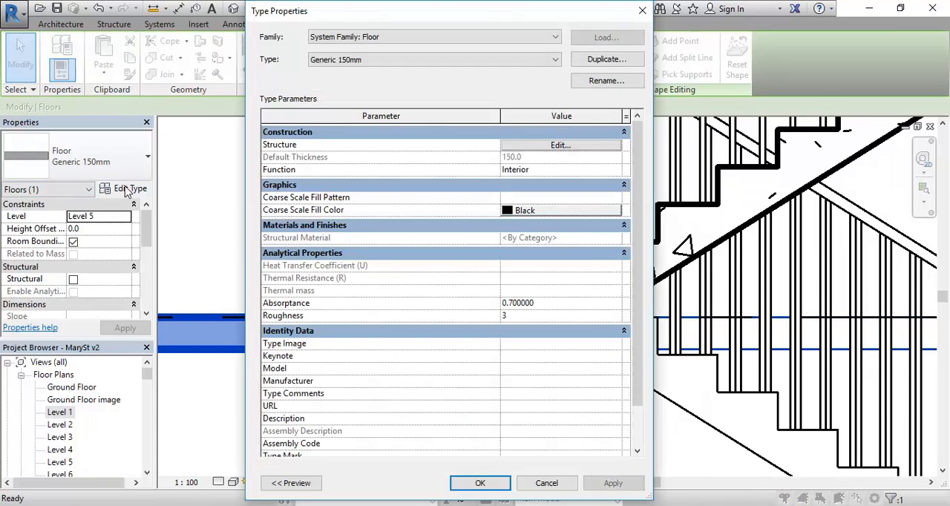
- Set the floor's structure layer material to Concrete, Cast In Situ and apply it
left_click(560, 145)
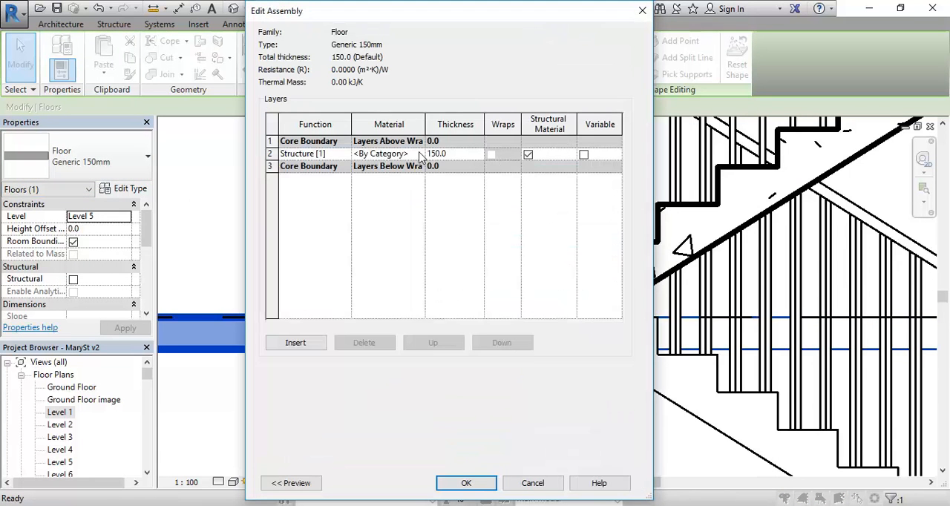
left_click(380, 155)
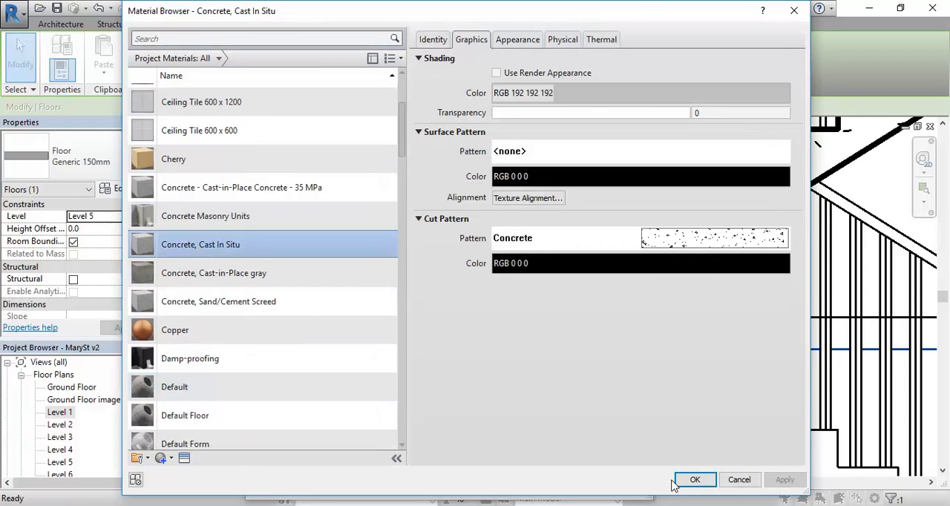
left_click(695, 480)
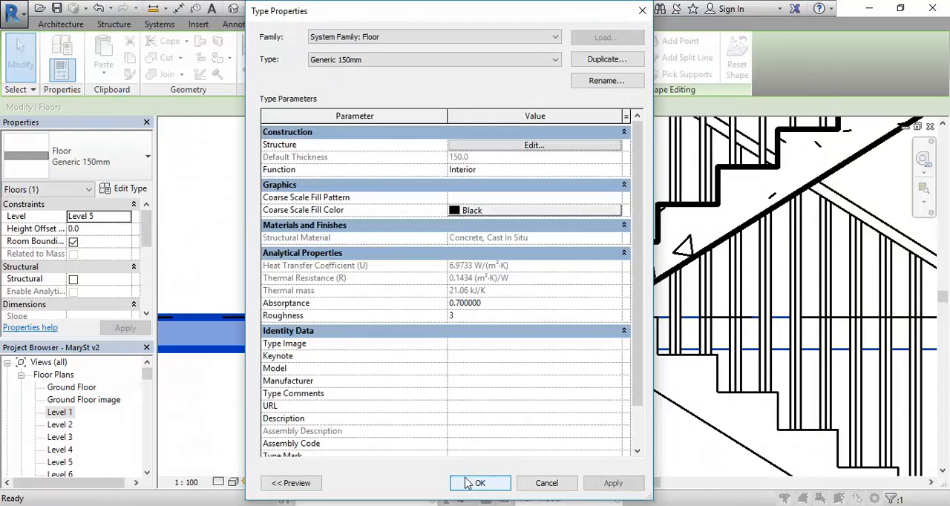
left_click(480, 484)
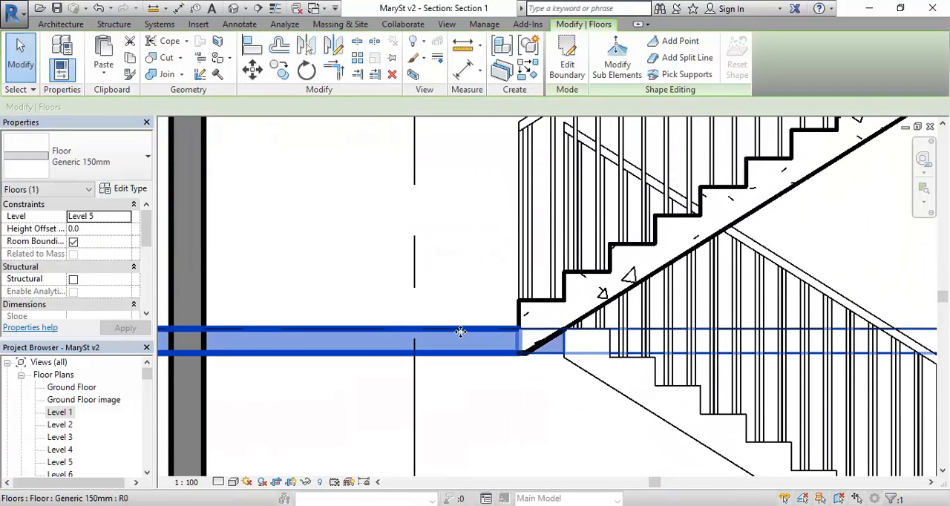
- Review the project materials list and close it
left_click(131, 187)
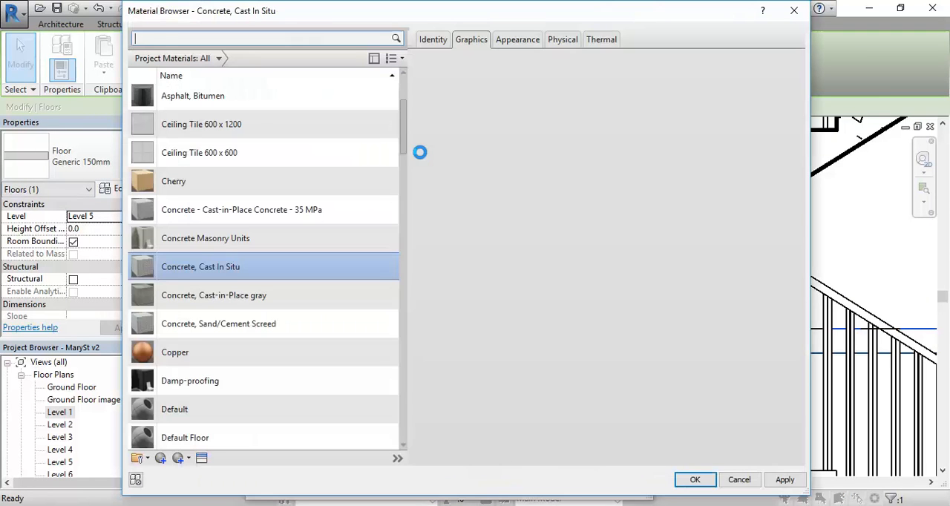
left_click(472, 39)
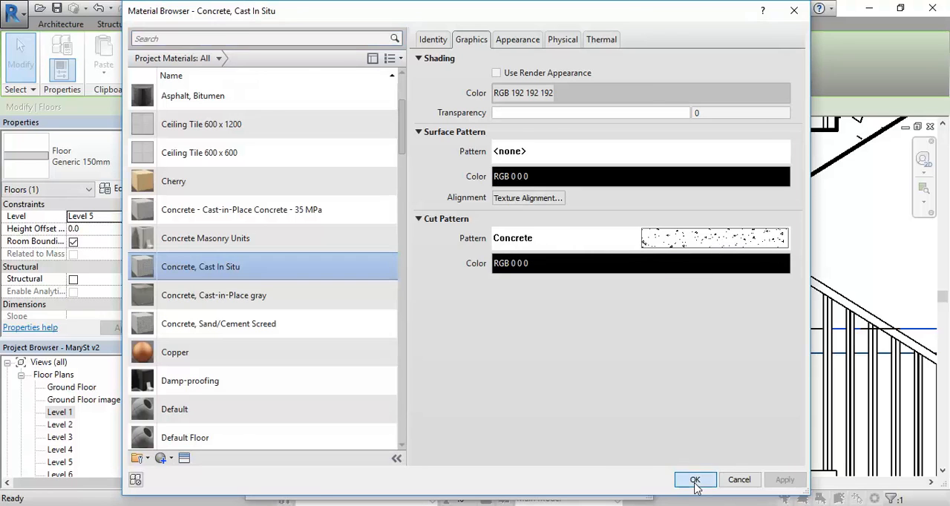
left_click(695, 479)
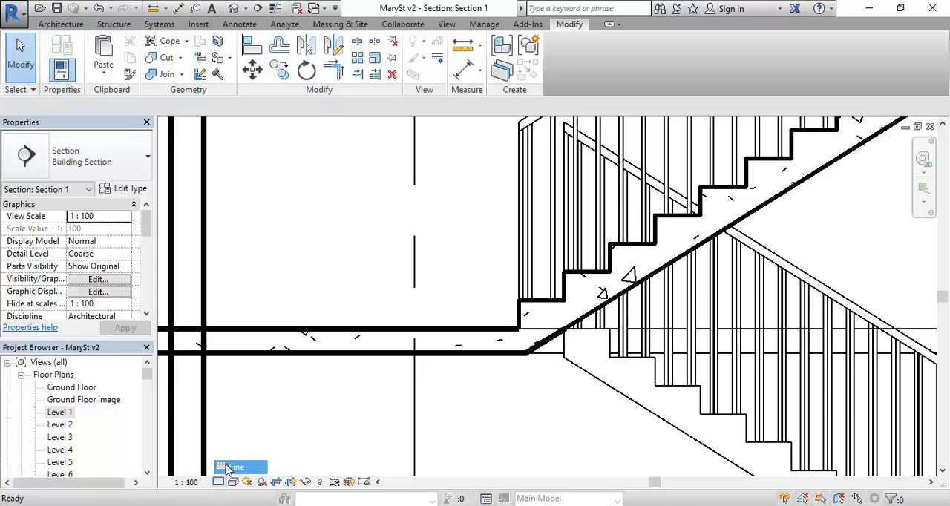
- Set Section 1 to Fine detail and select the Concrete cut region at the junction
left_click(236, 466)
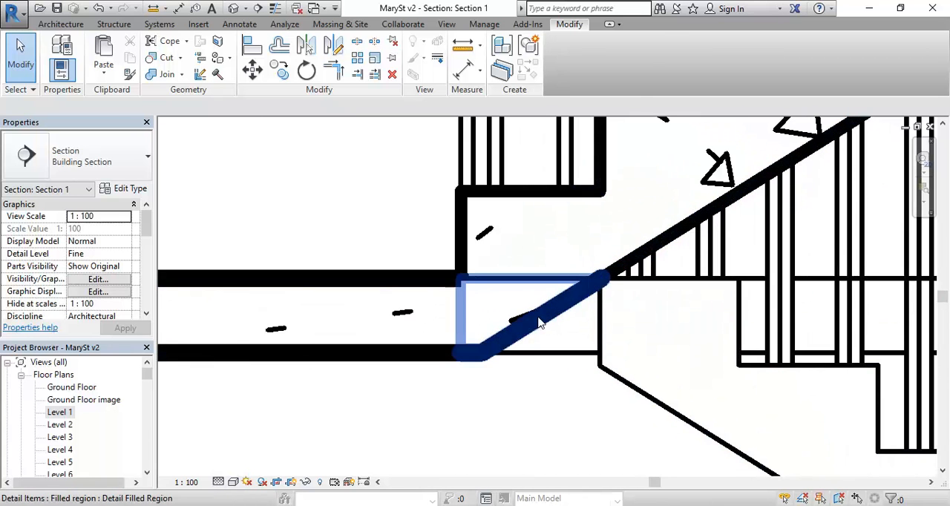
left_click(519, 312)
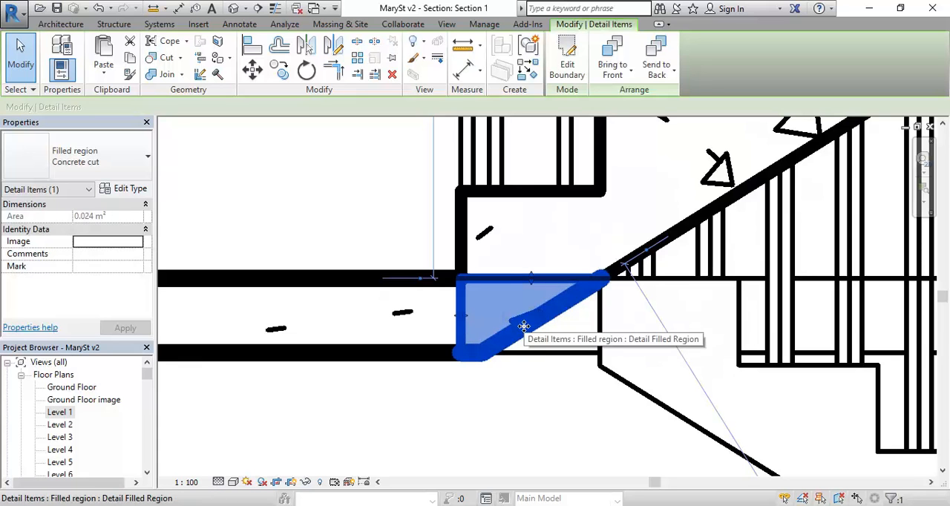
mouse_move(517, 403)
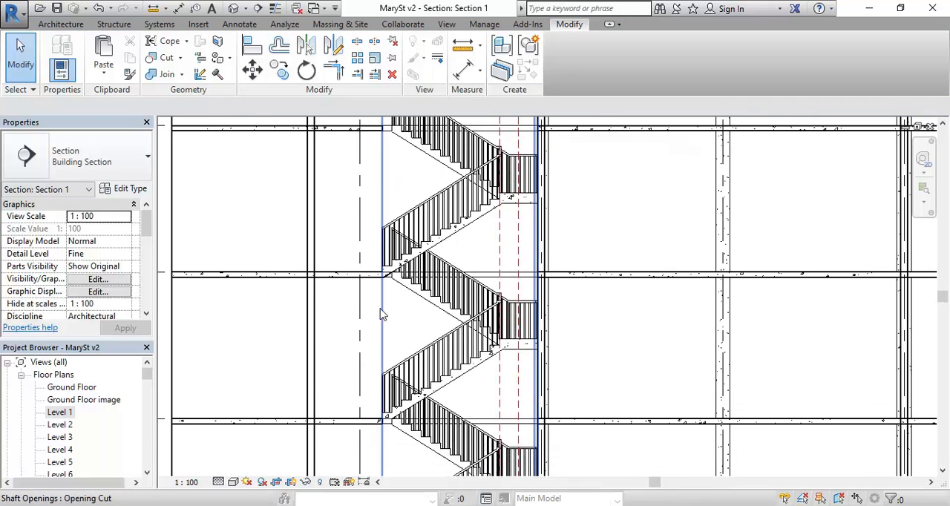
mouse_move(380, 313)
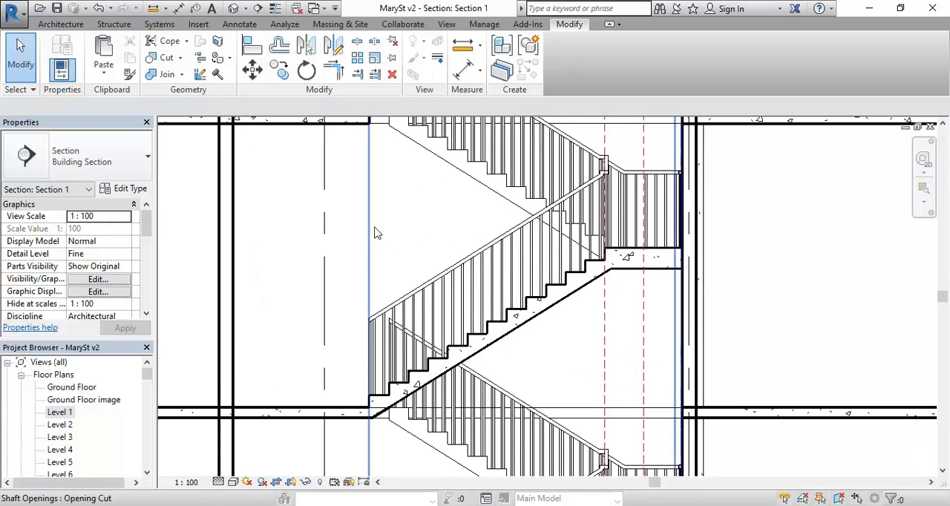
mouse_move(285, 412)
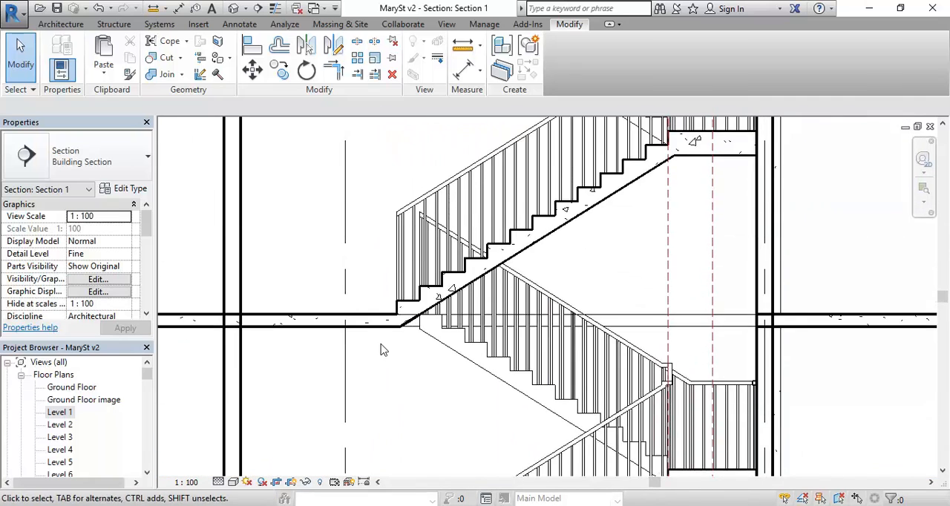
left_click(434, 289)
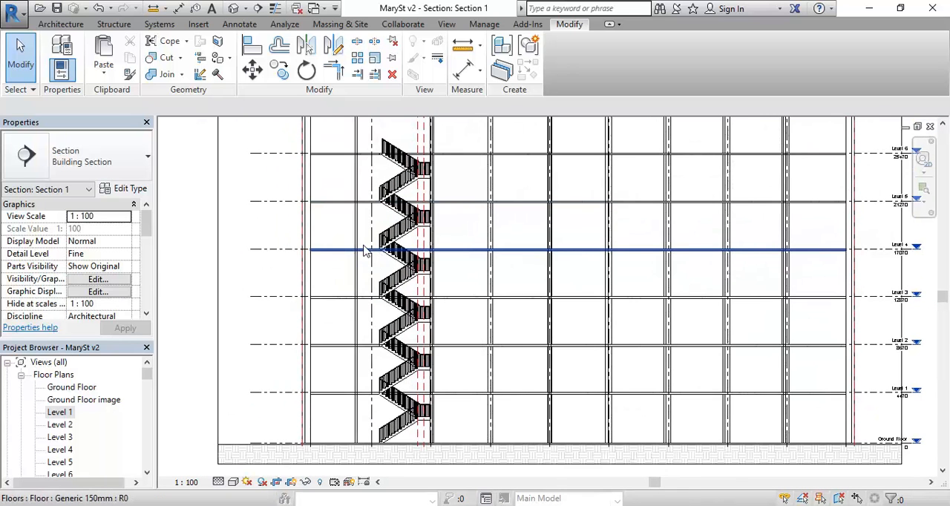
left_click(359, 251)
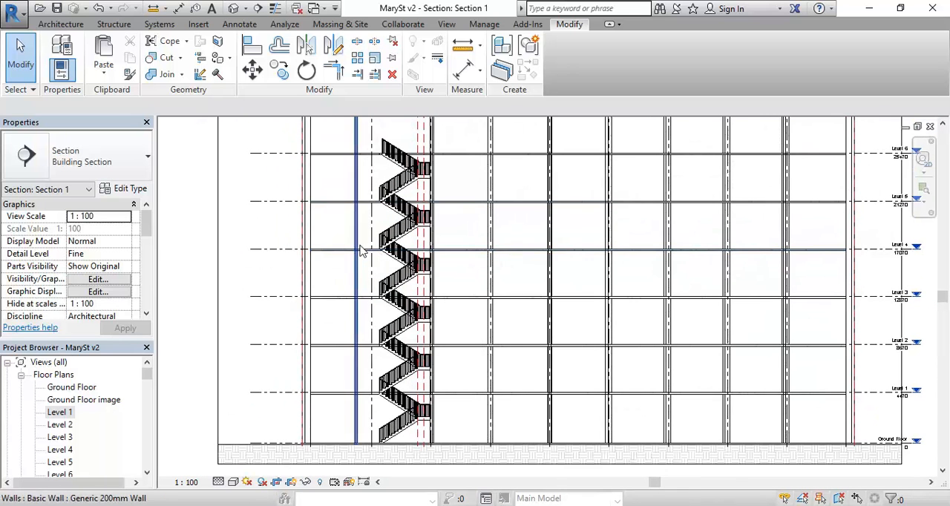
mouse_move(356, 263)
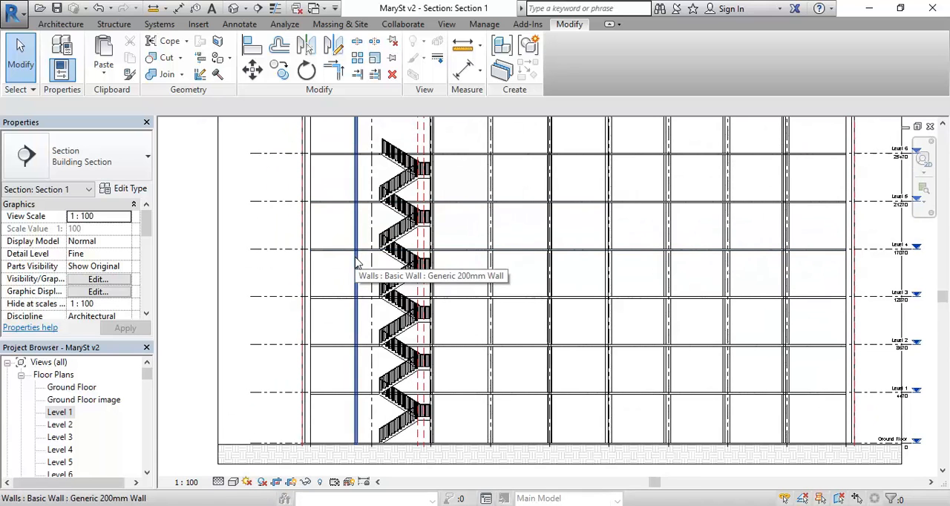